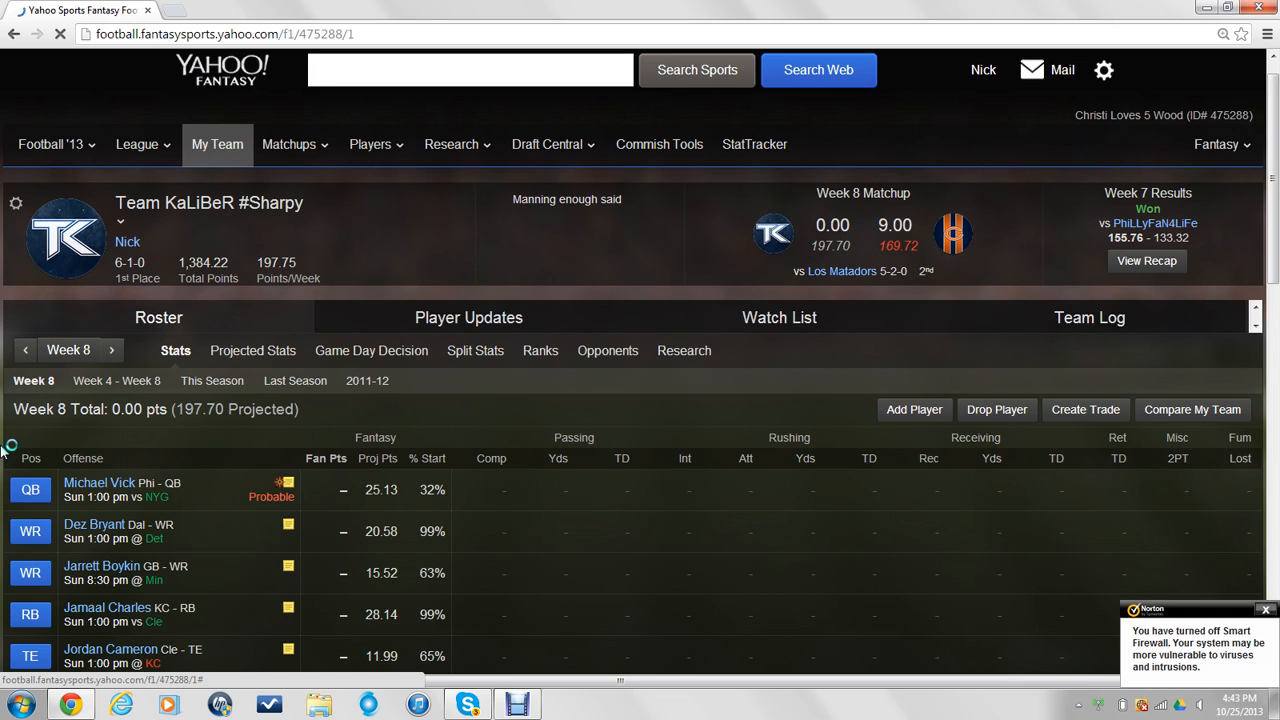
Swap Jordan Cameron's TE spot with Tony Gonzalez so Gonzalez starts at TE and Cameron takes W/R/T
{"action": "scroll", "scroll_direction": "down", "scroll_amount": 3}
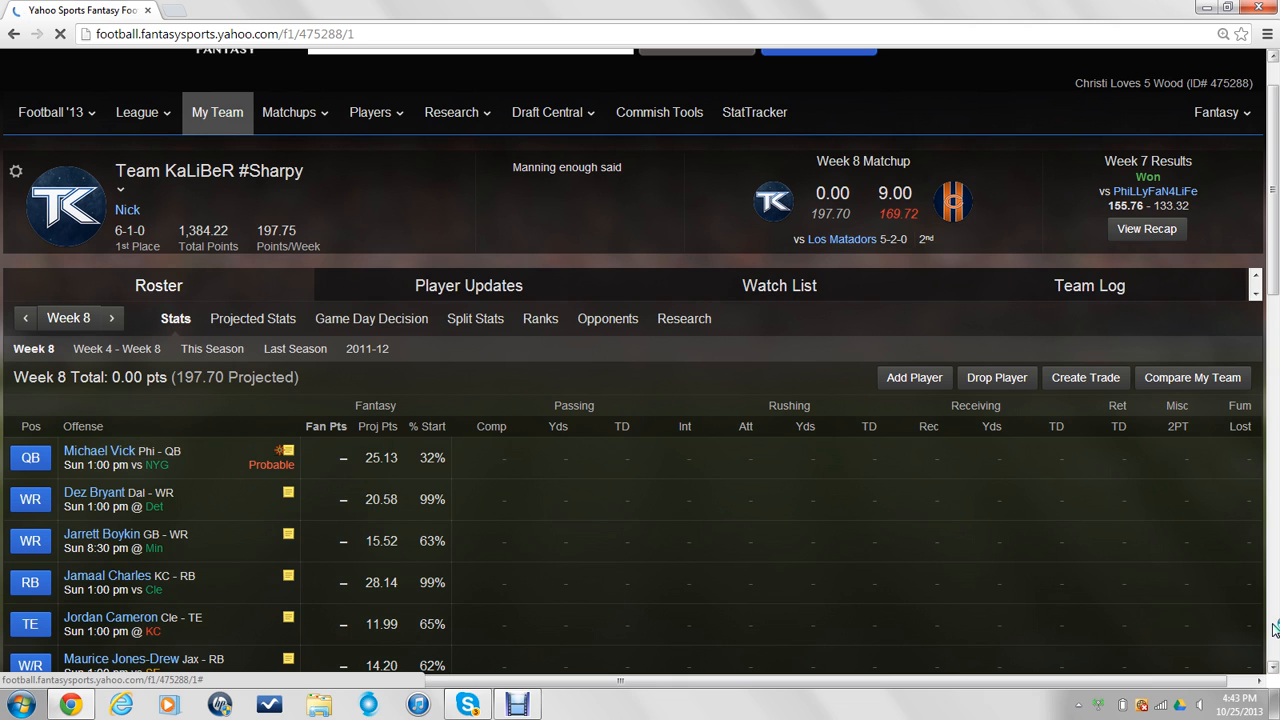
{"action": "scroll", "scroll_direction": "up", "scroll_amount": 3}
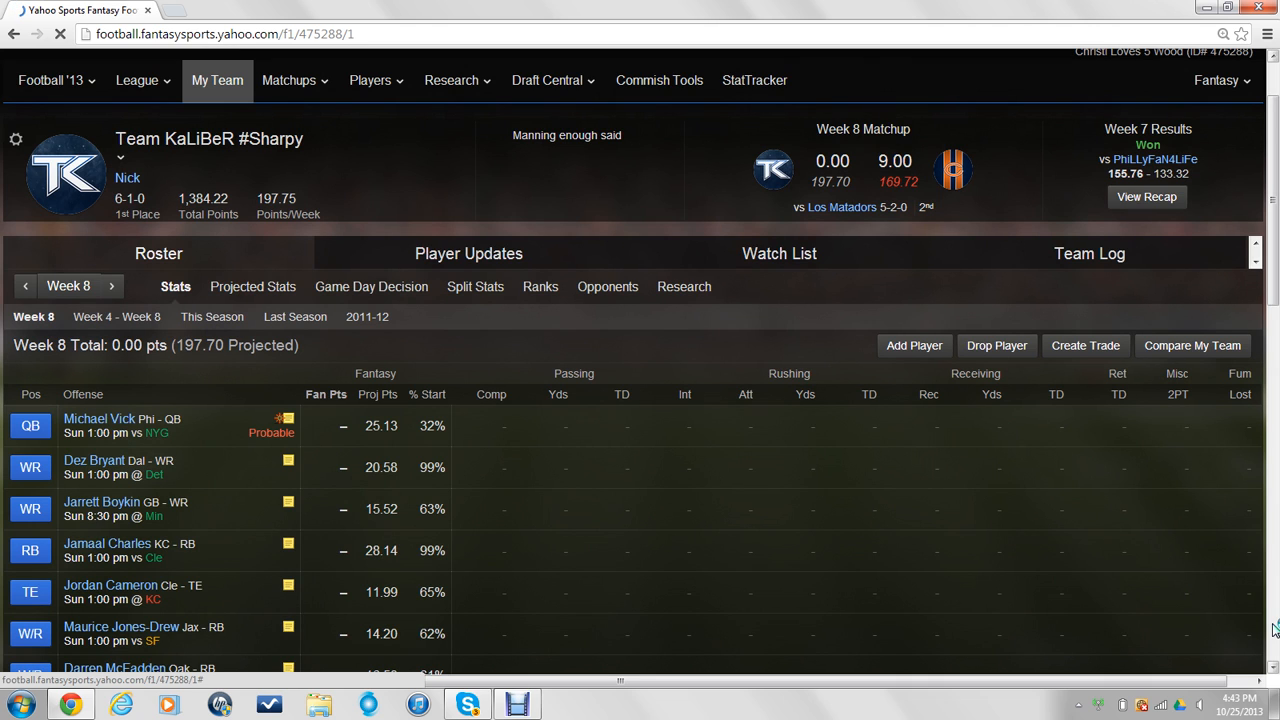
{"action": "scroll", "scroll_direction": "up", "scroll_amount": 3}
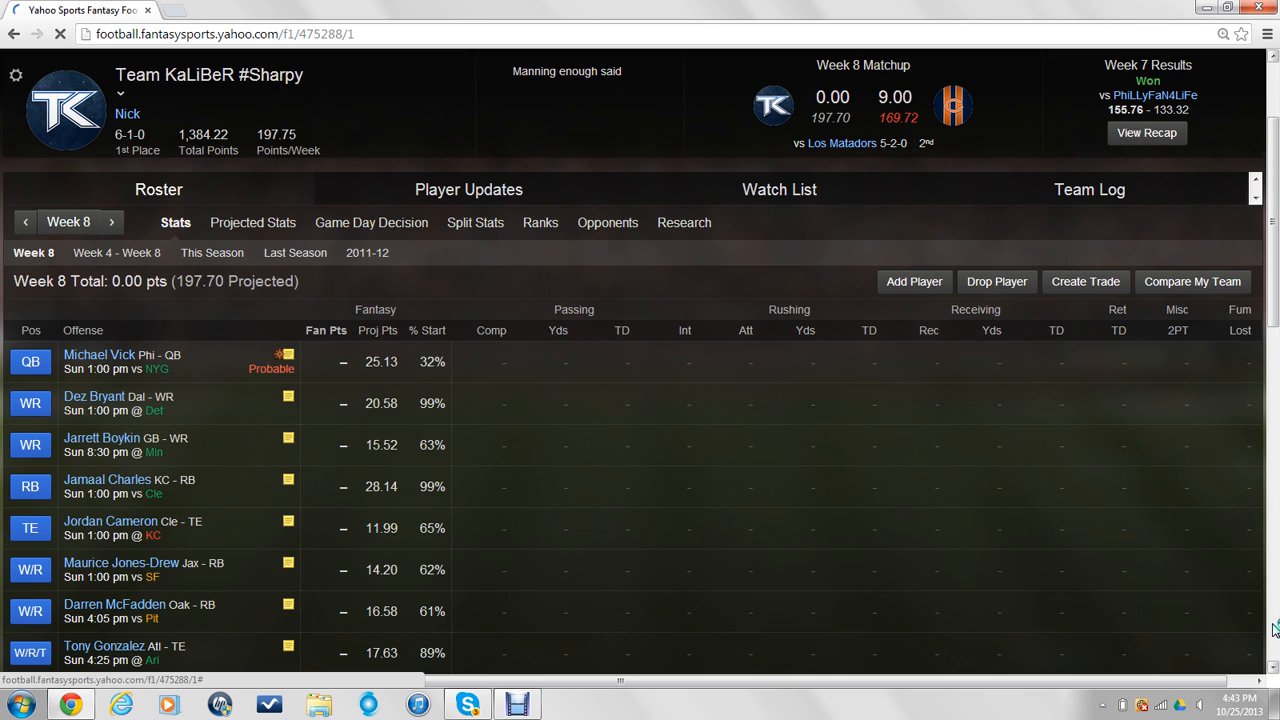
{"action": "scroll", "scroll_direction": "down", "scroll_amount": 3}
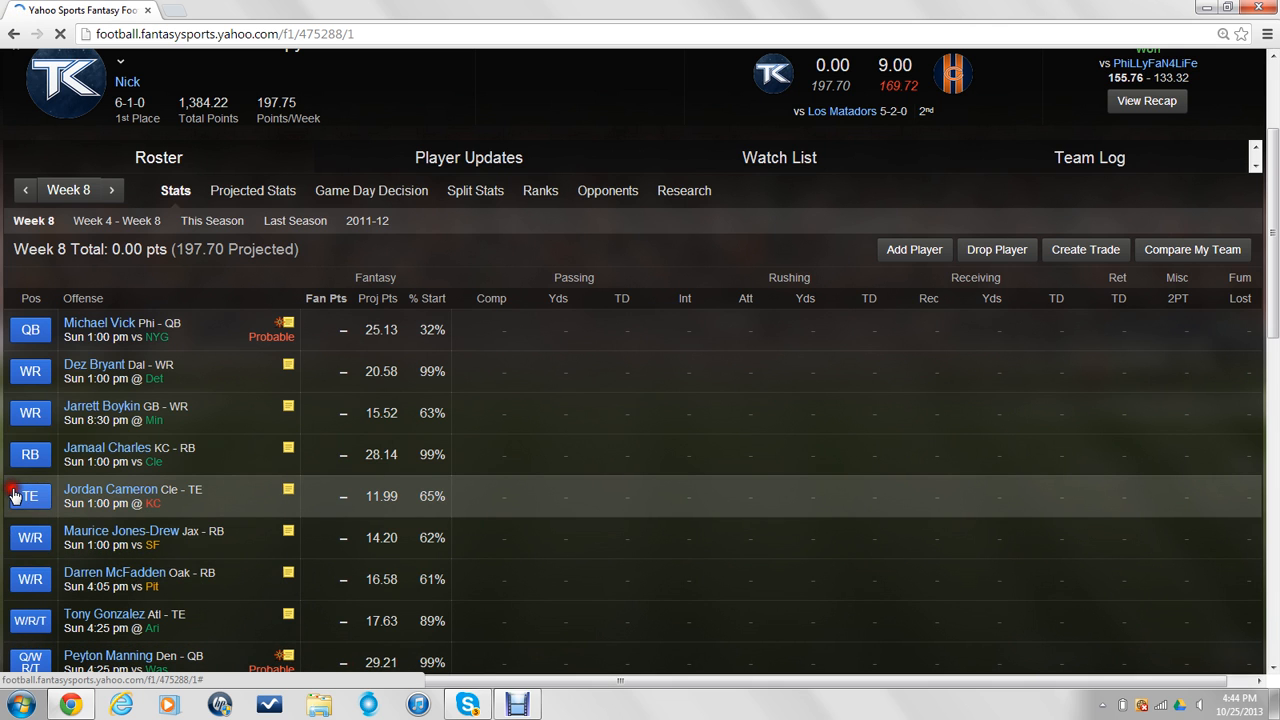
{"action": "left_click", "coordinate": [30, 496]}
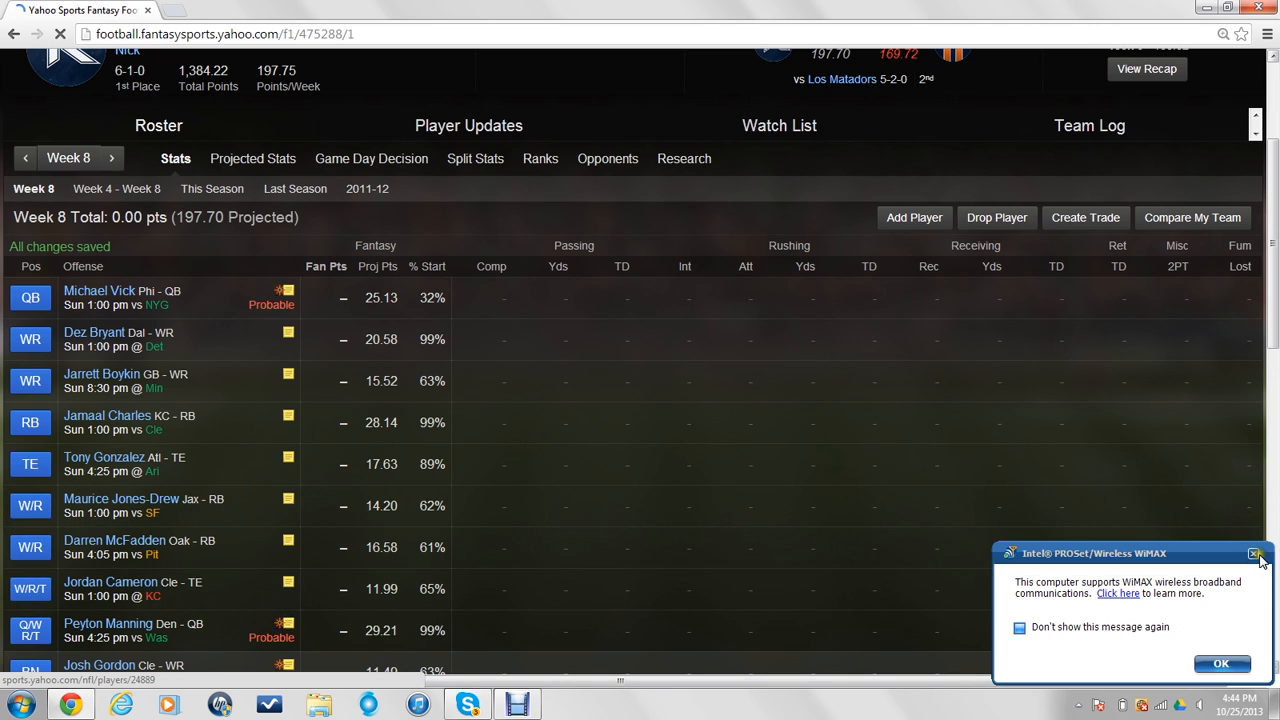
{"action": "left_click", "coordinate": [1260, 552]}
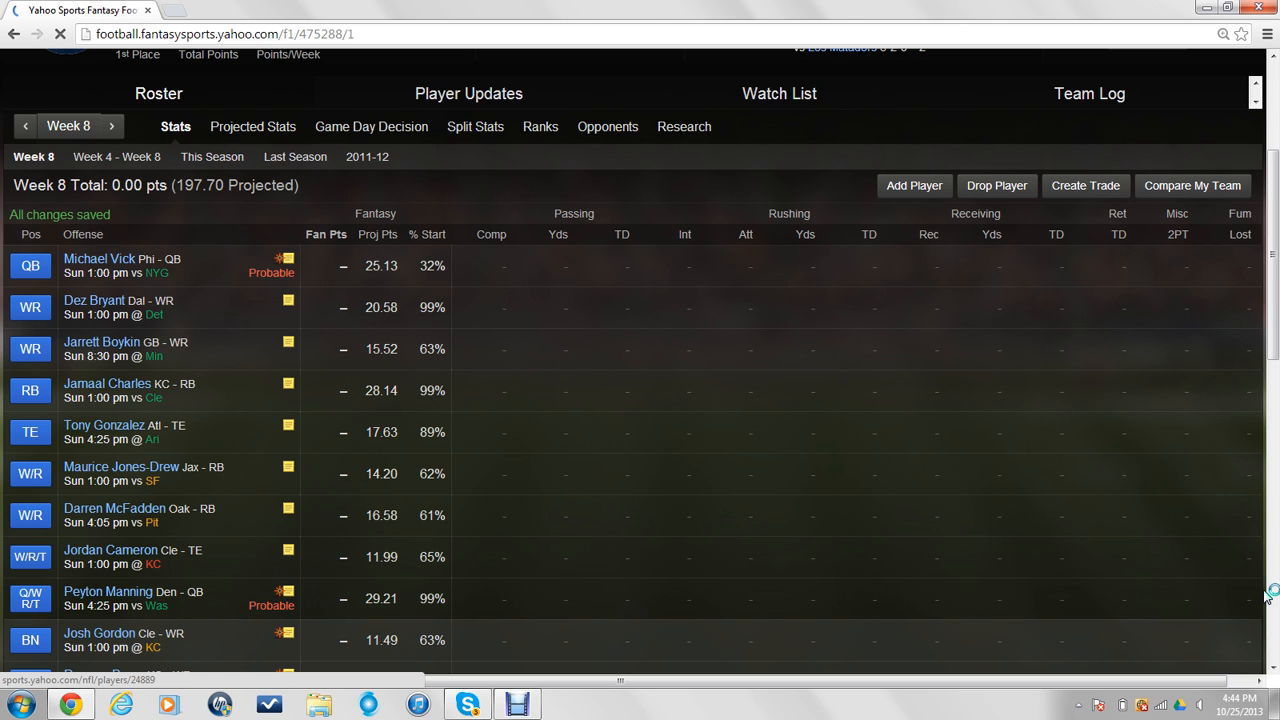
{"action": "scroll", "scroll_direction": "up", "scroll_amount": 3}
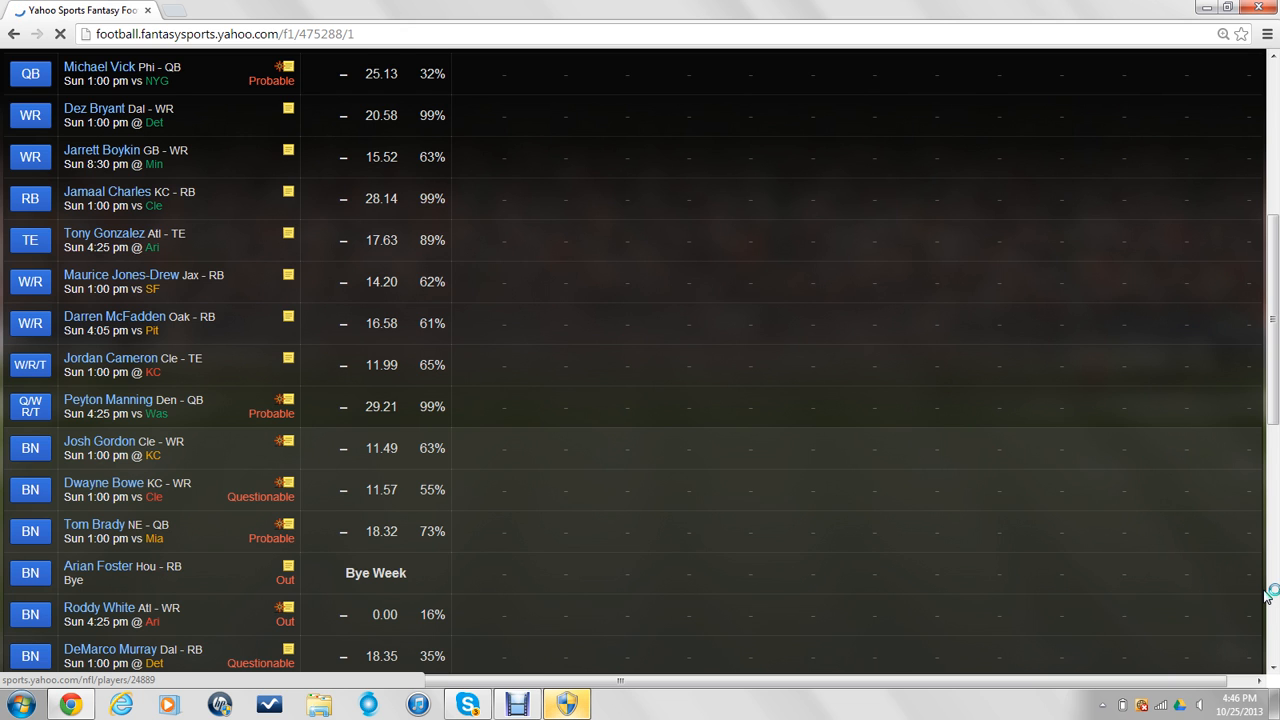
Scroll down the lineup to reach Jordan Cameron's W/R/T spot for swapping
{"action": "scroll", "scroll_direction": "down", "scroll_amount": 3}
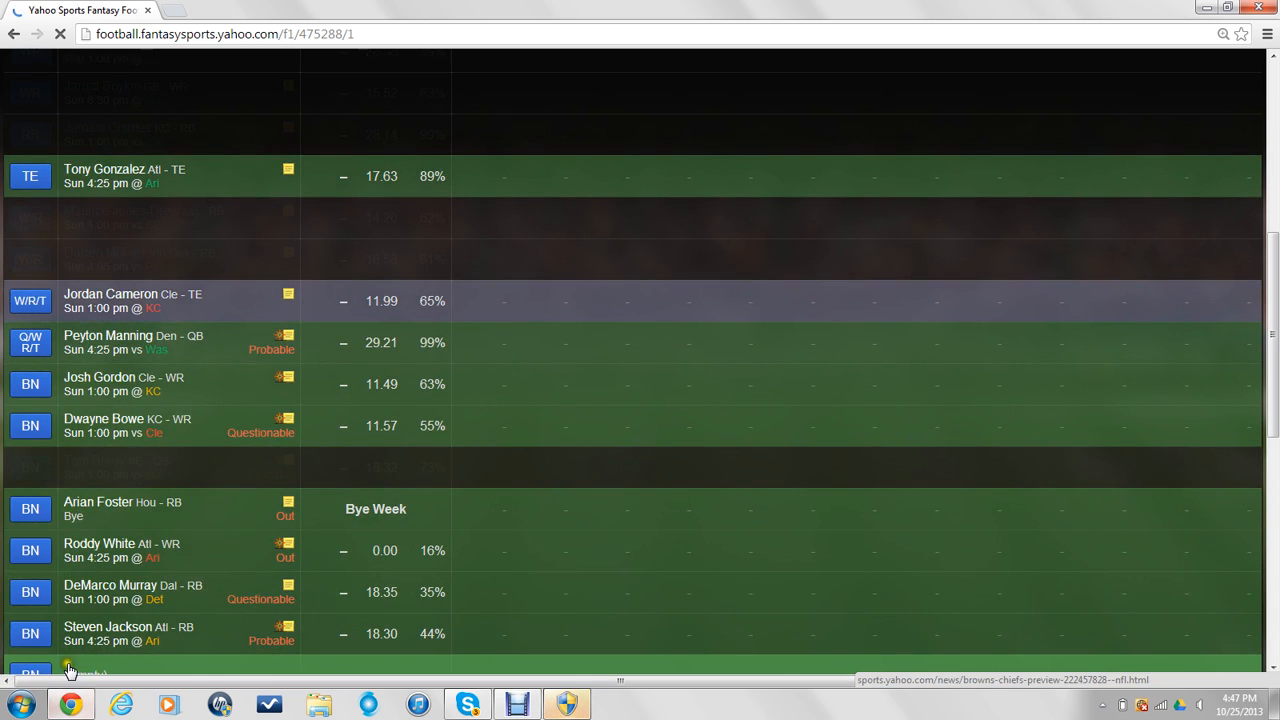
Move DeMarco Murray from the bench into W/R/T, benching Jordan Cameron, projected total 204.06 saved
{"action": "left_click", "coordinate": [30, 592]}
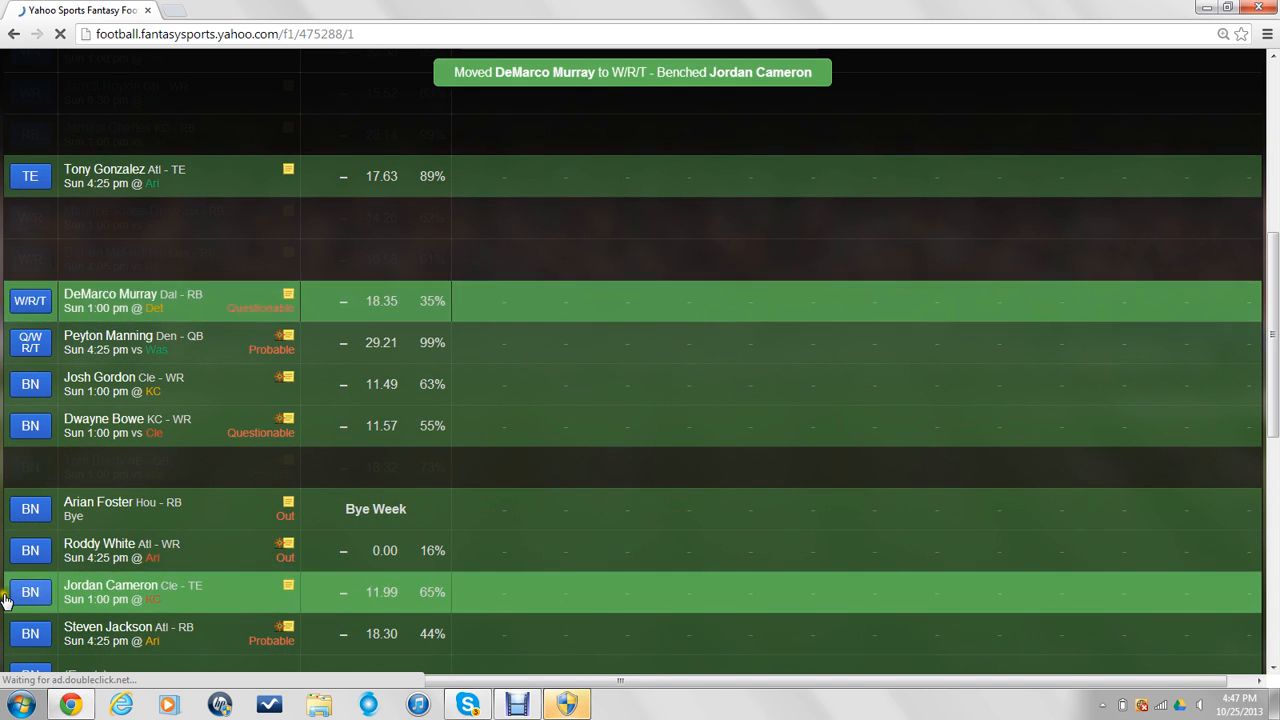
{"action": "scroll", "scroll_direction": "up", "scroll_amount": 3}
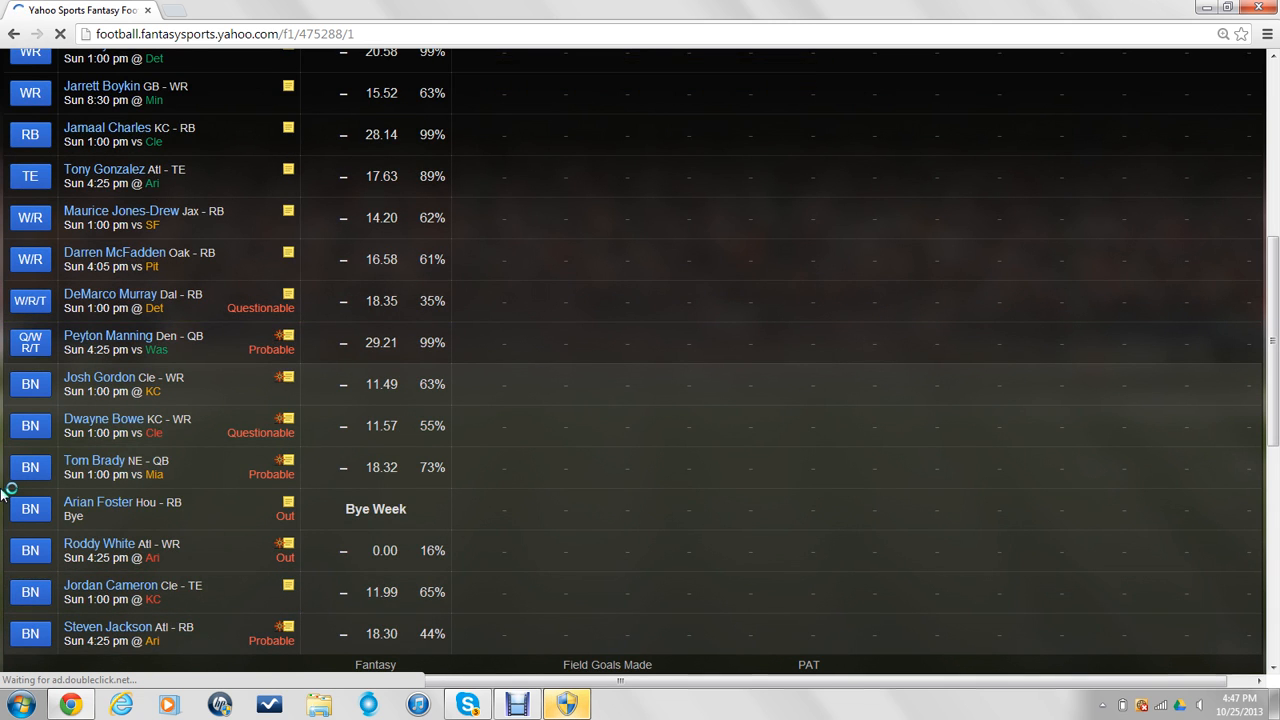
{"action": "scroll", "scroll_direction": "down", "scroll_amount": 3}
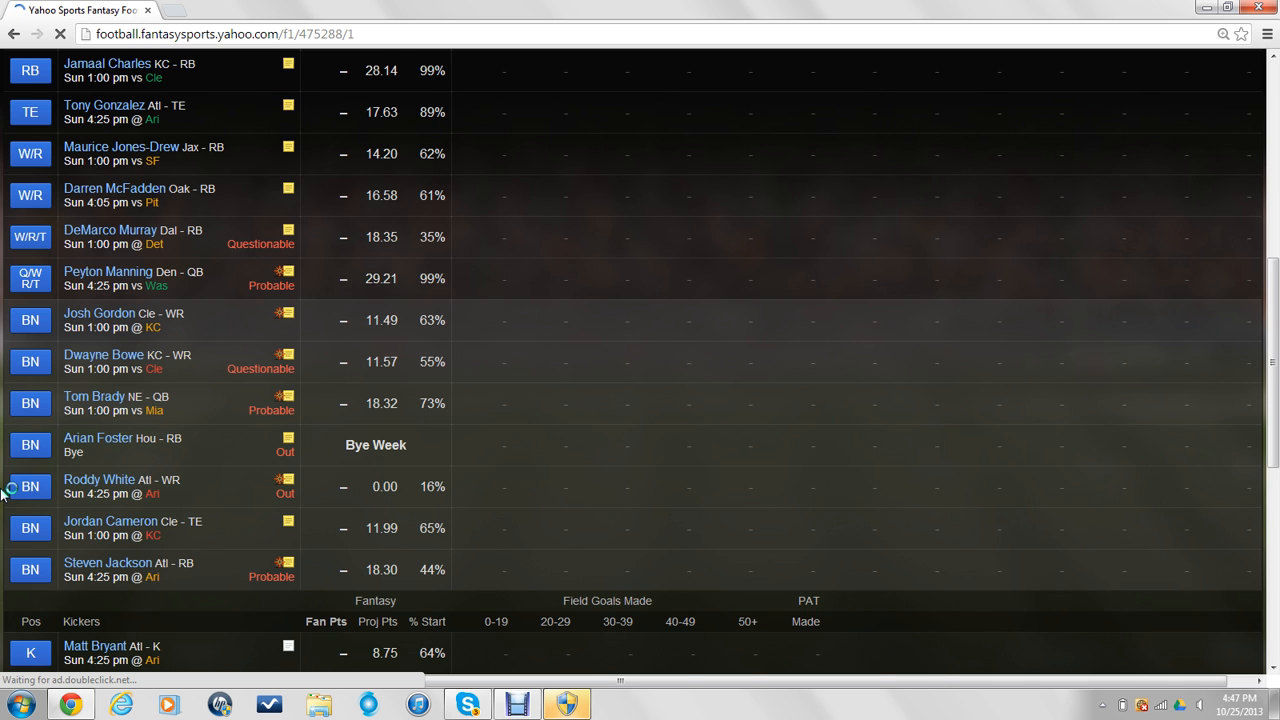
{"action": "scroll", "scroll_direction": "down", "scroll_amount": 3}
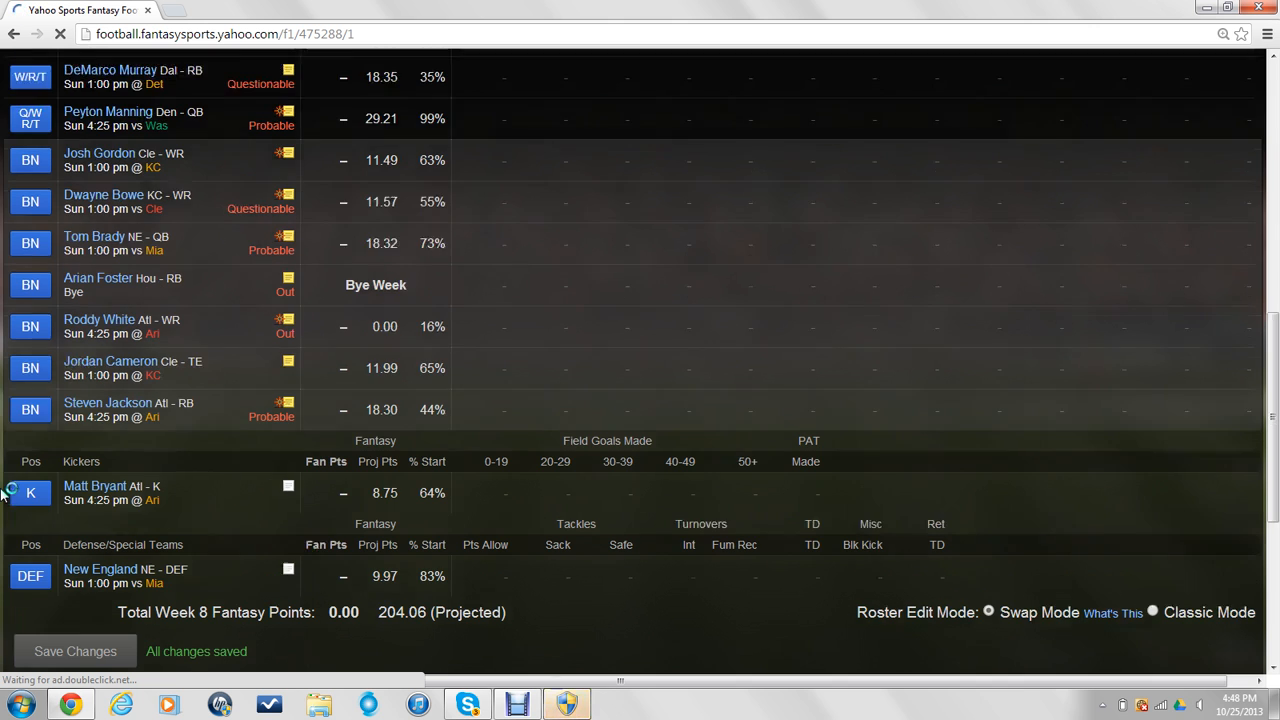
{"action": "scroll", "scroll_direction": "up", "scroll_amount": 3}
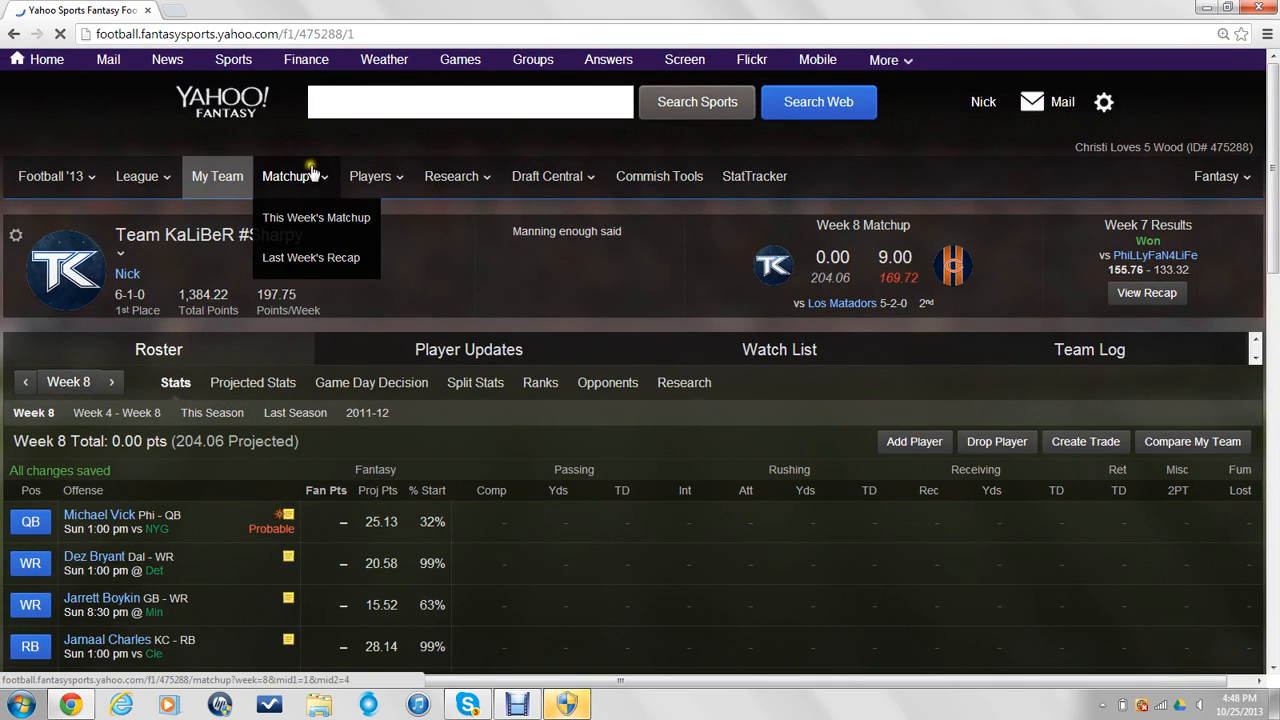
Go to this week's head-to-head matchup page and look over the starters
{"action": "left_click", "coordinate": [316, 216]}
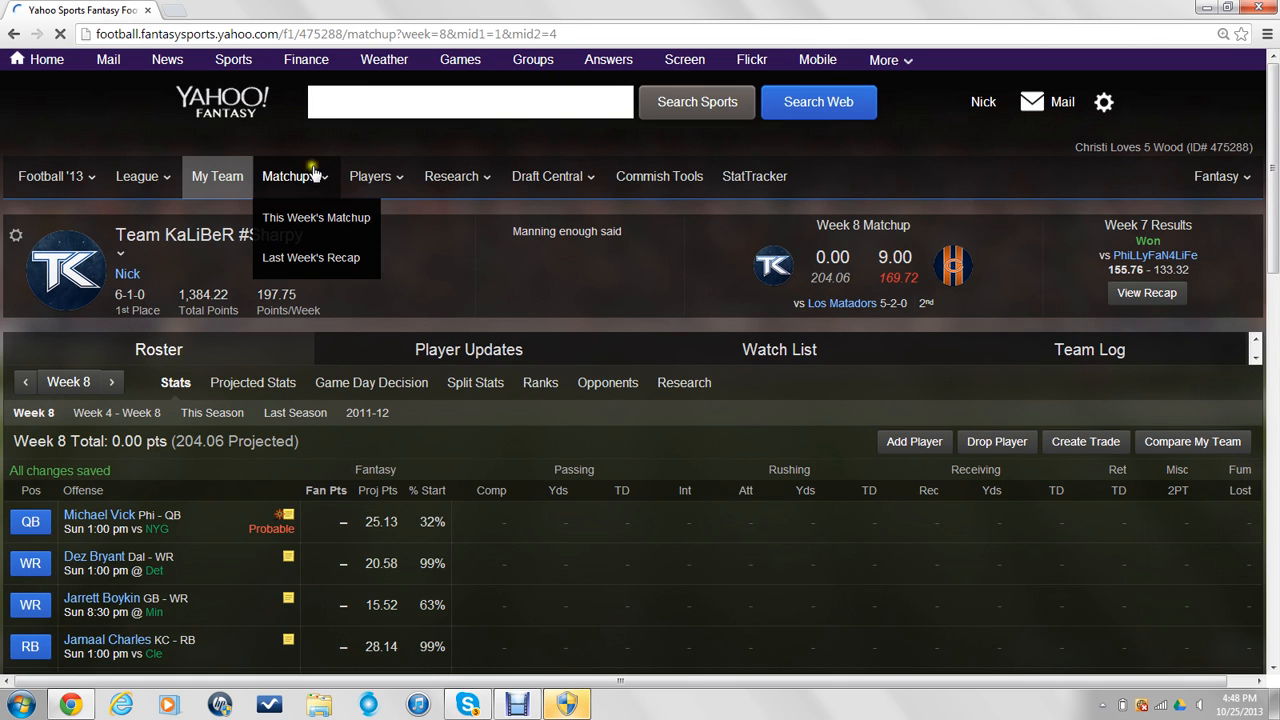
{"action": "left_click", "coordinate": [316, 216]}
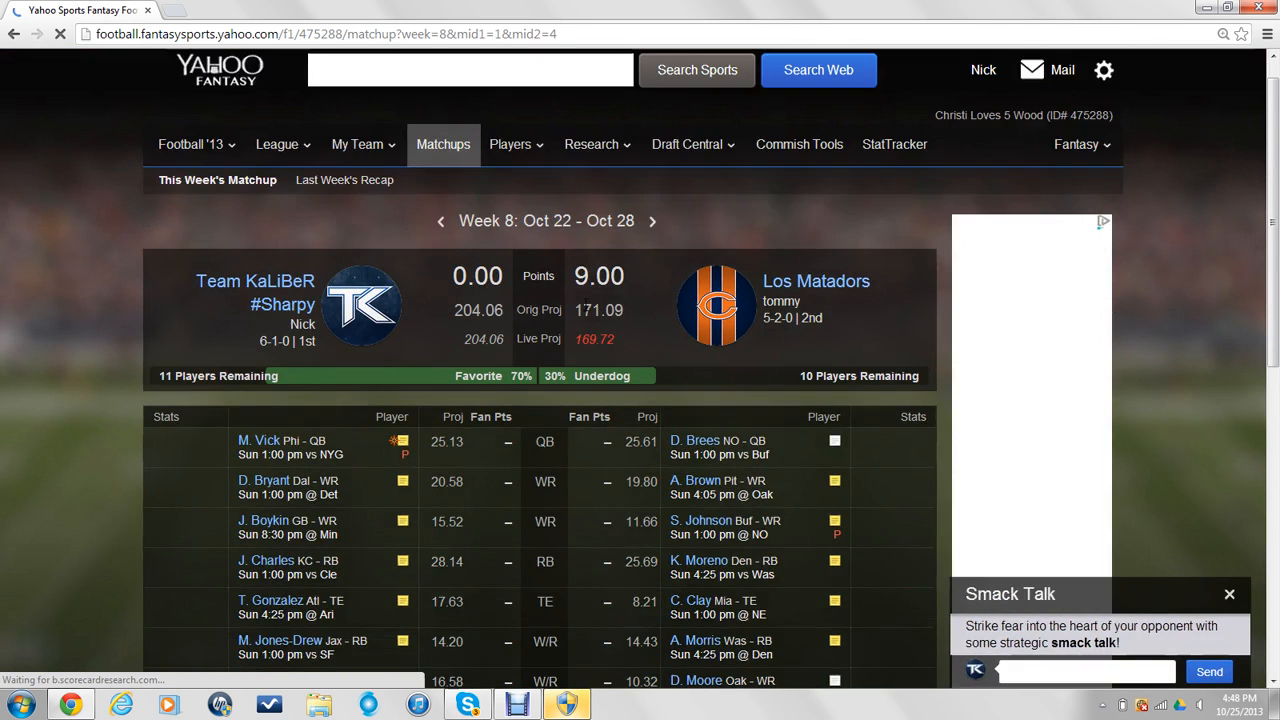
{"action": "scroll", "scroll_direction": "down", "scroll_amount": 3}
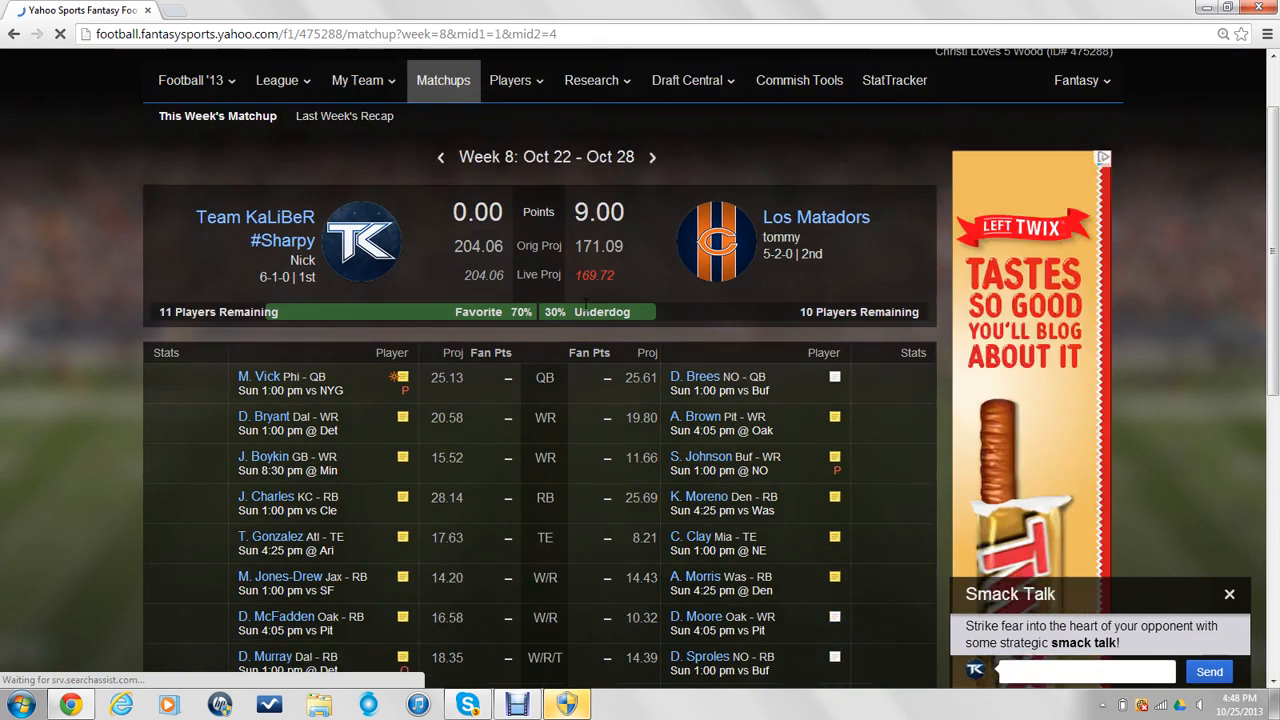
{"action": "scroll", "scroll_direction": "down", "scroll_amount": 3}
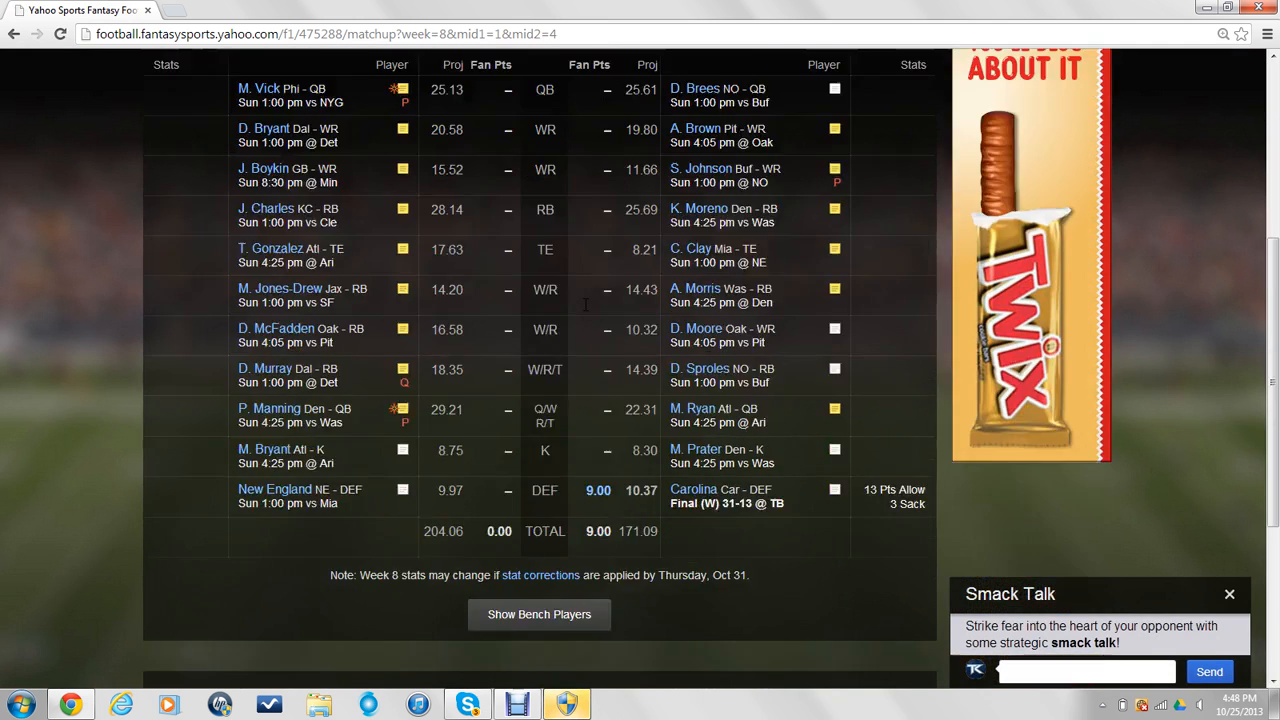
{"action": "scroll", "scroll_direction": "down", "scroll_amount": 3}
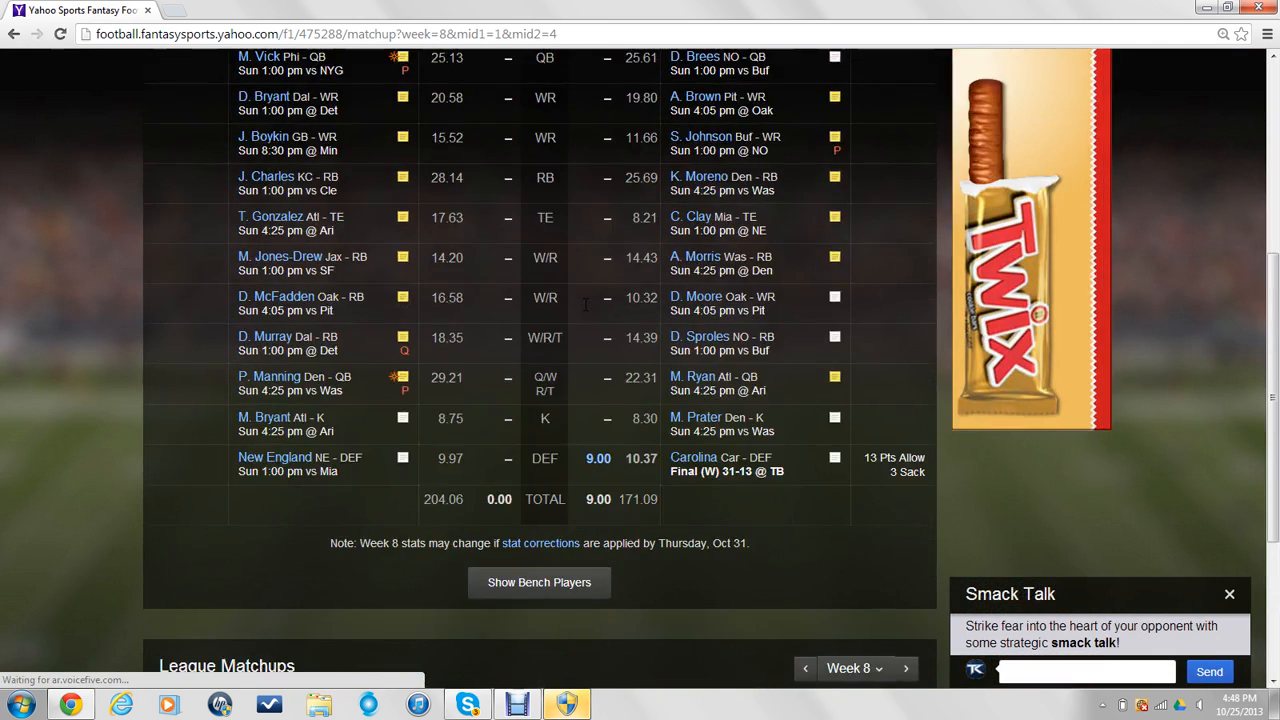
{"action": "scroll", "scroll_direction": "up", "scroll_amount": 3}
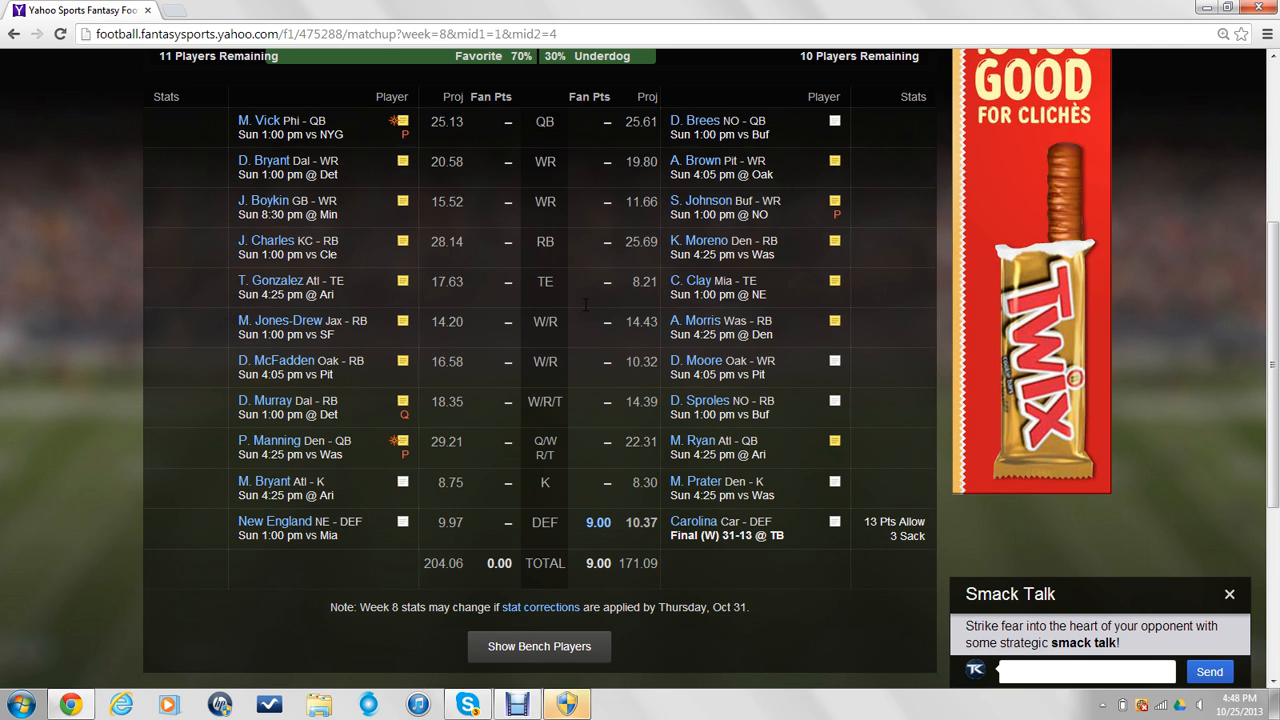
{"action": "scroll", "scroll_direction": "up", "scroll_amount": 3}
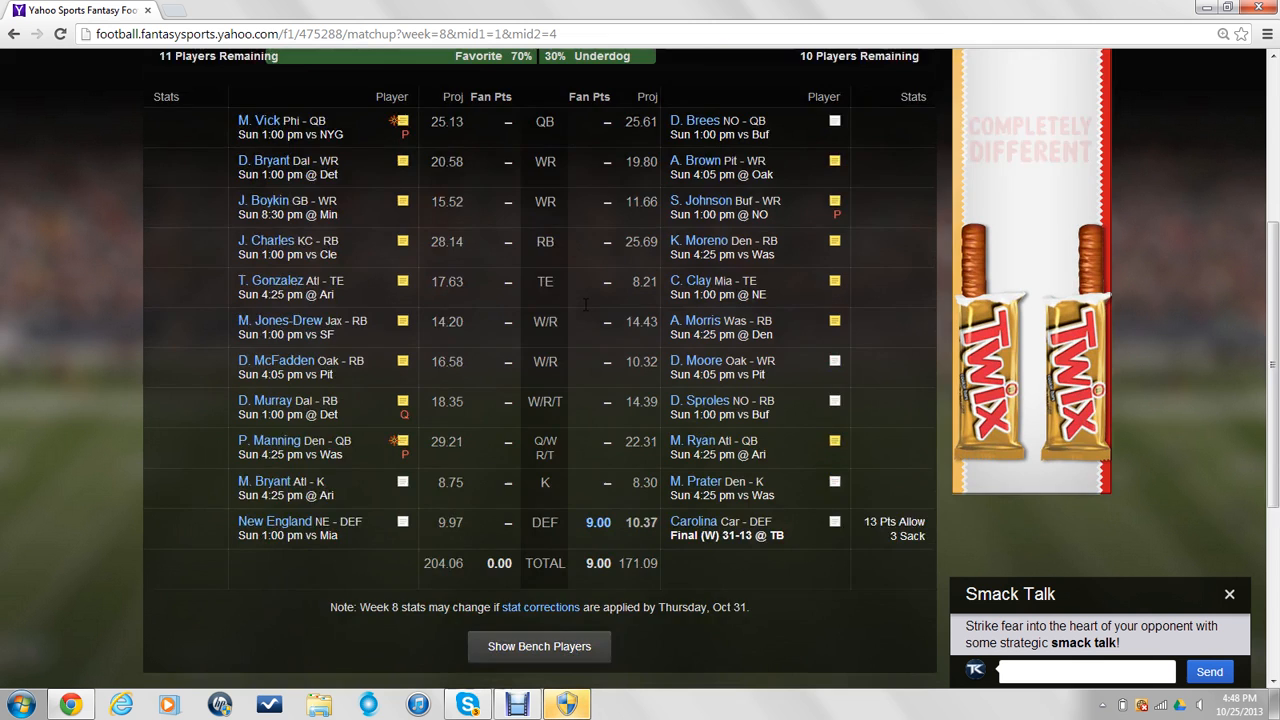
{"action": "scroll", "scroll_direction": "down", "scroll_amount": 3}
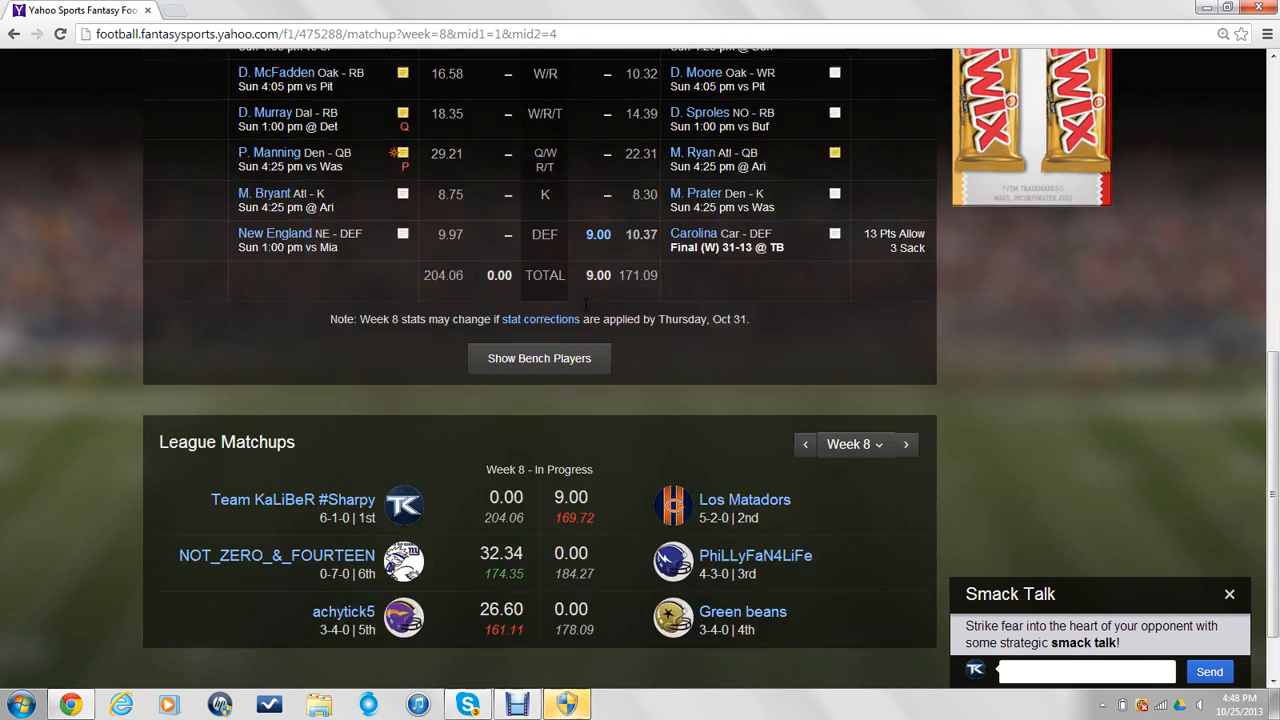
{"action": "scroll", "scroll_direction": "down", "scroll_amount": 3}
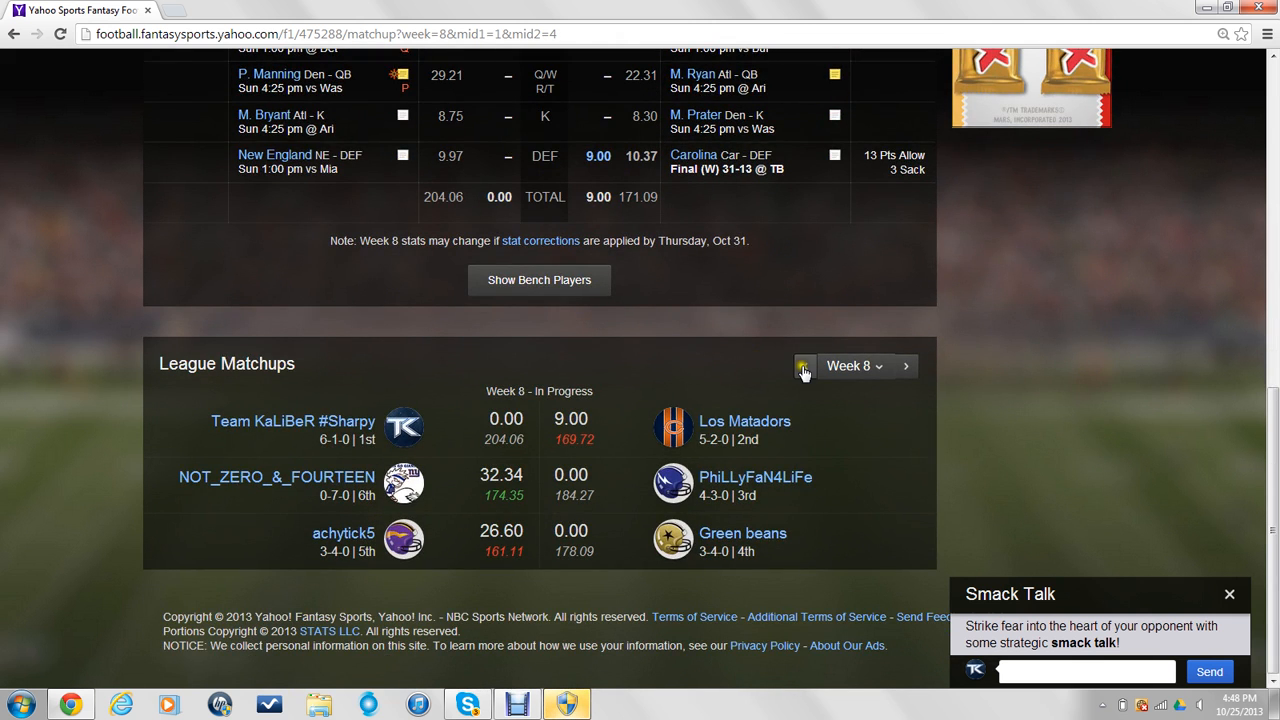
Switch League Matchups to Week 1, the 203.10–154.04 win over Green beans
{"action": "left_click", "coordinate": [804, 366]}
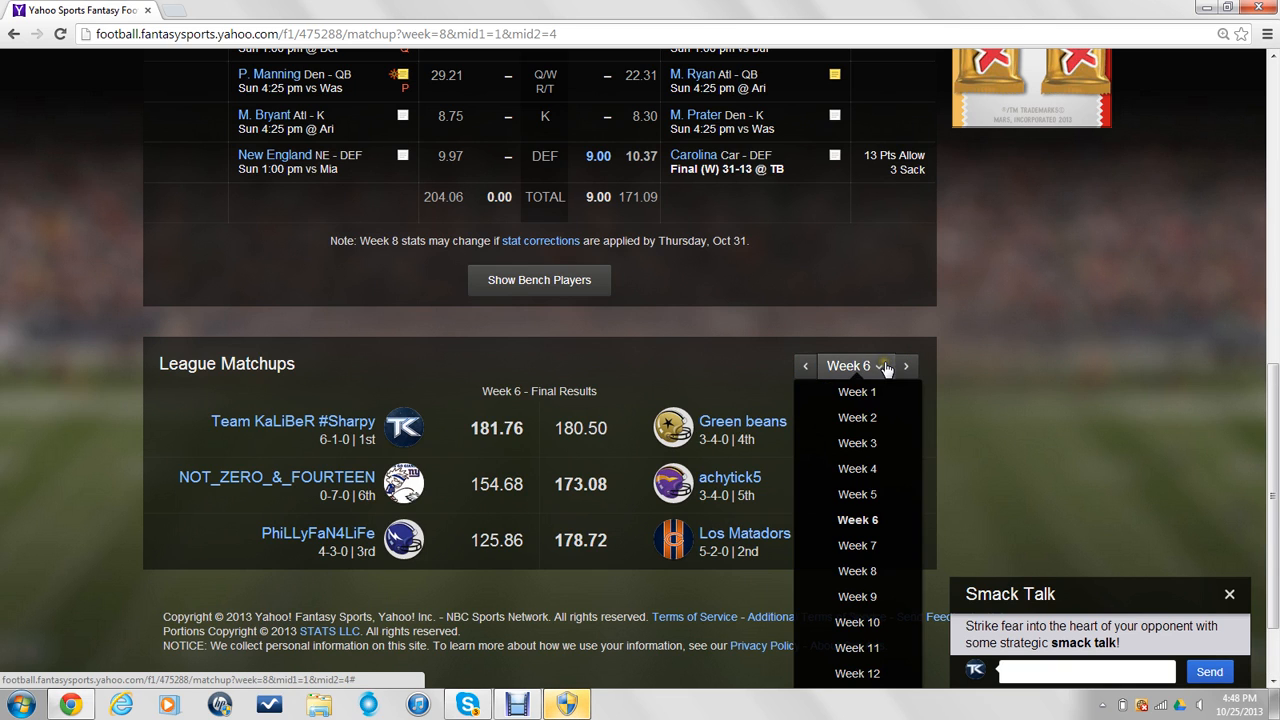
{"action": "left_click", "coordinate": [856, 390]}
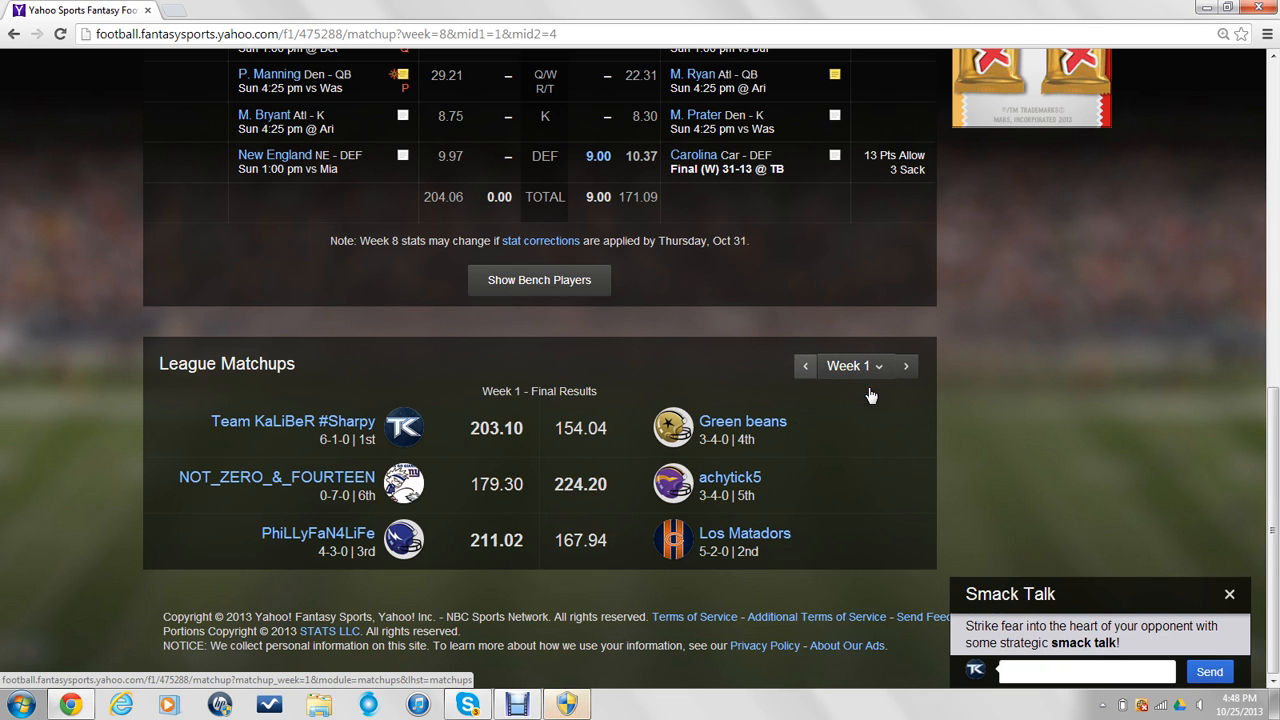
{"action": "mouse_move", "coordinate": [516, 444]}
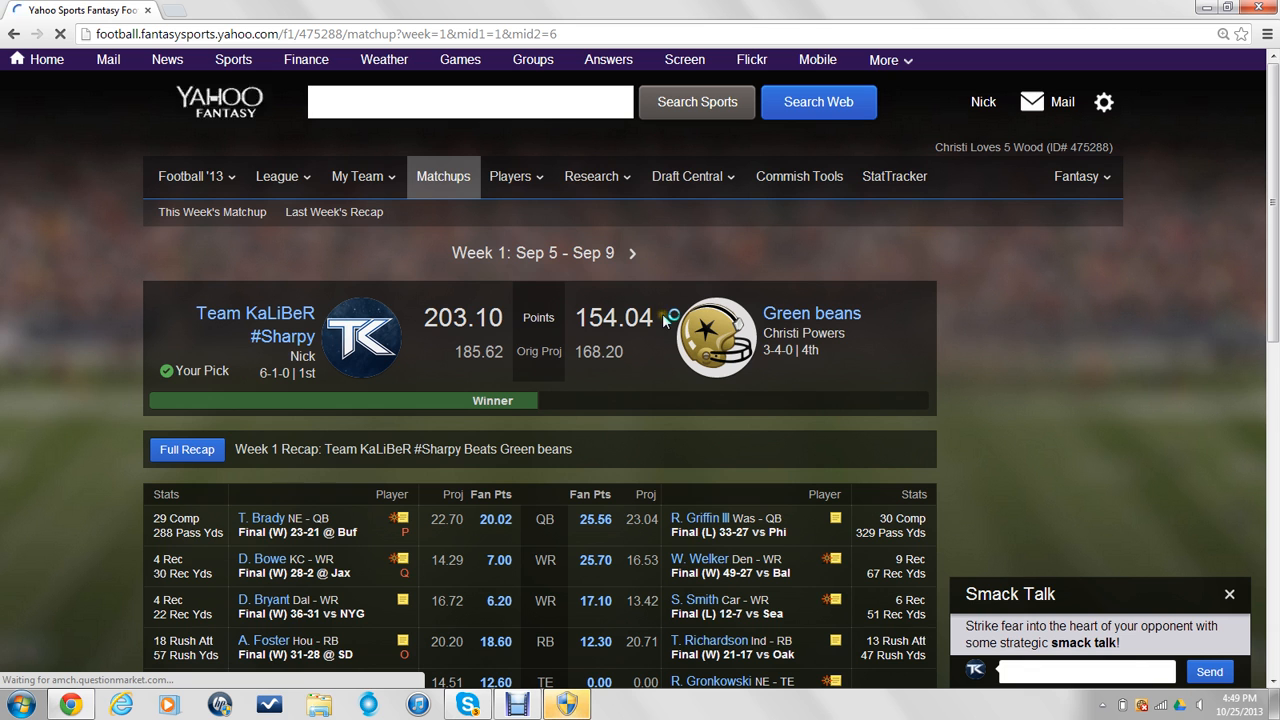
{"action": "scroll", "scroll_direction": "down", "scroll_amount": 3}
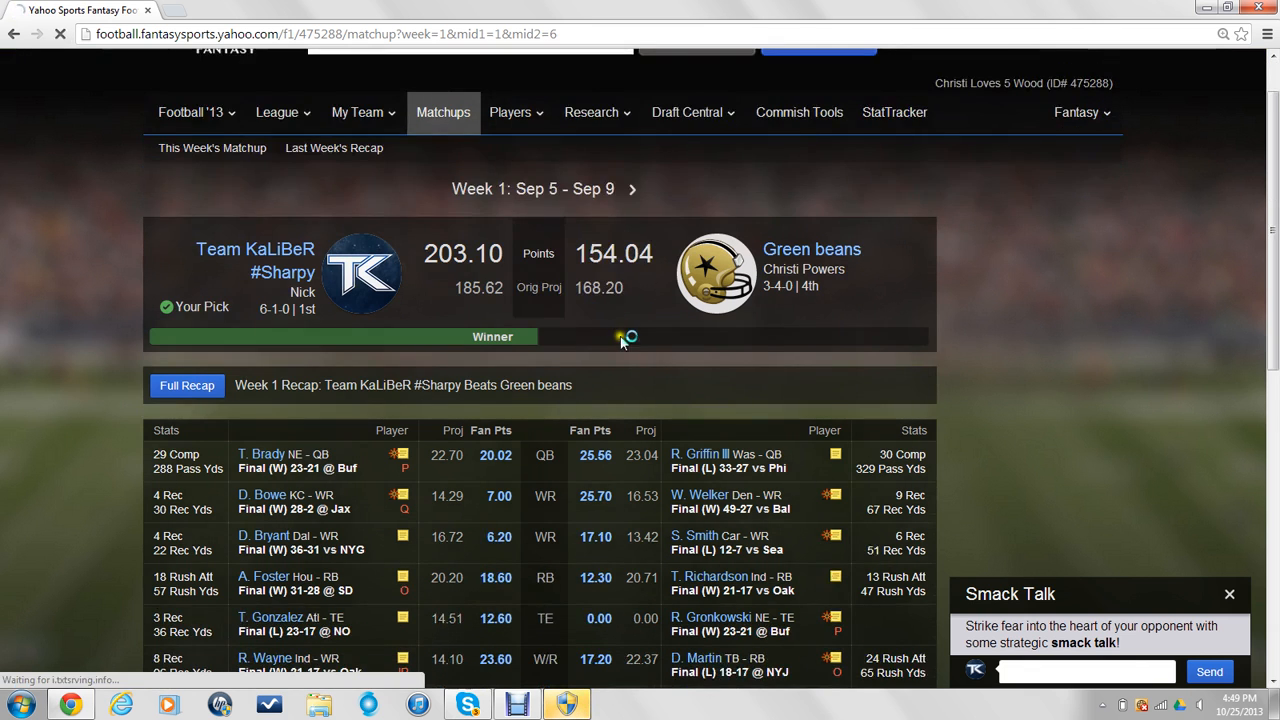
{"action": "scroll", "scroll_direction": "down", "scroll_amount": 3}
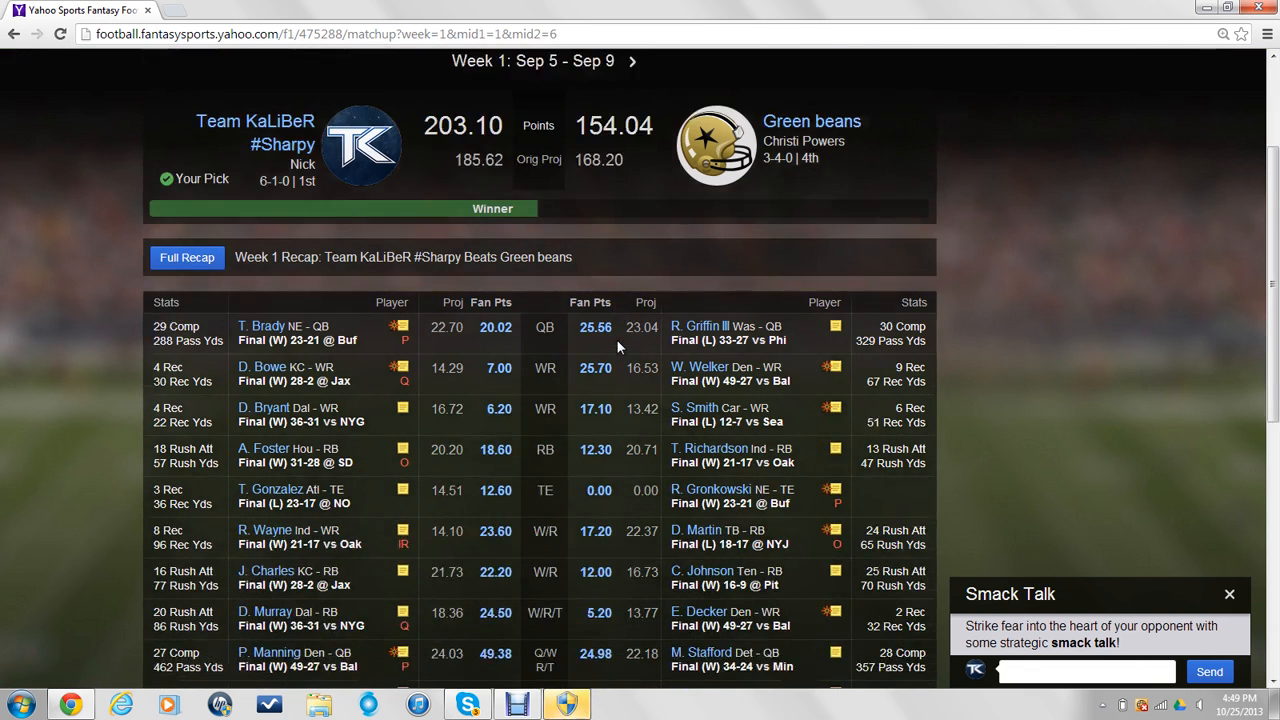
{"action": "scroll", "scroll_direction": "down", "scroll_amount": 3}
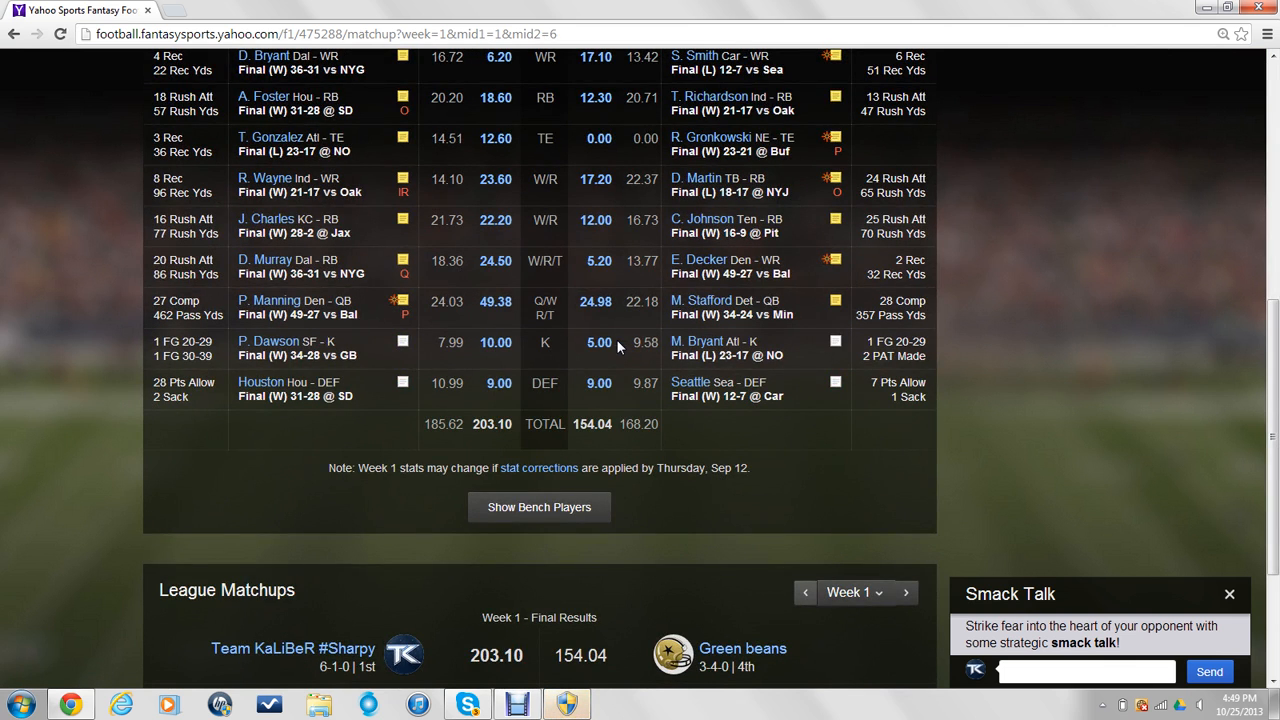
Reveal both teams' Week 1 bench players and review the recap and league results
{"action": "left_click", "coordinate": [540, 506]}
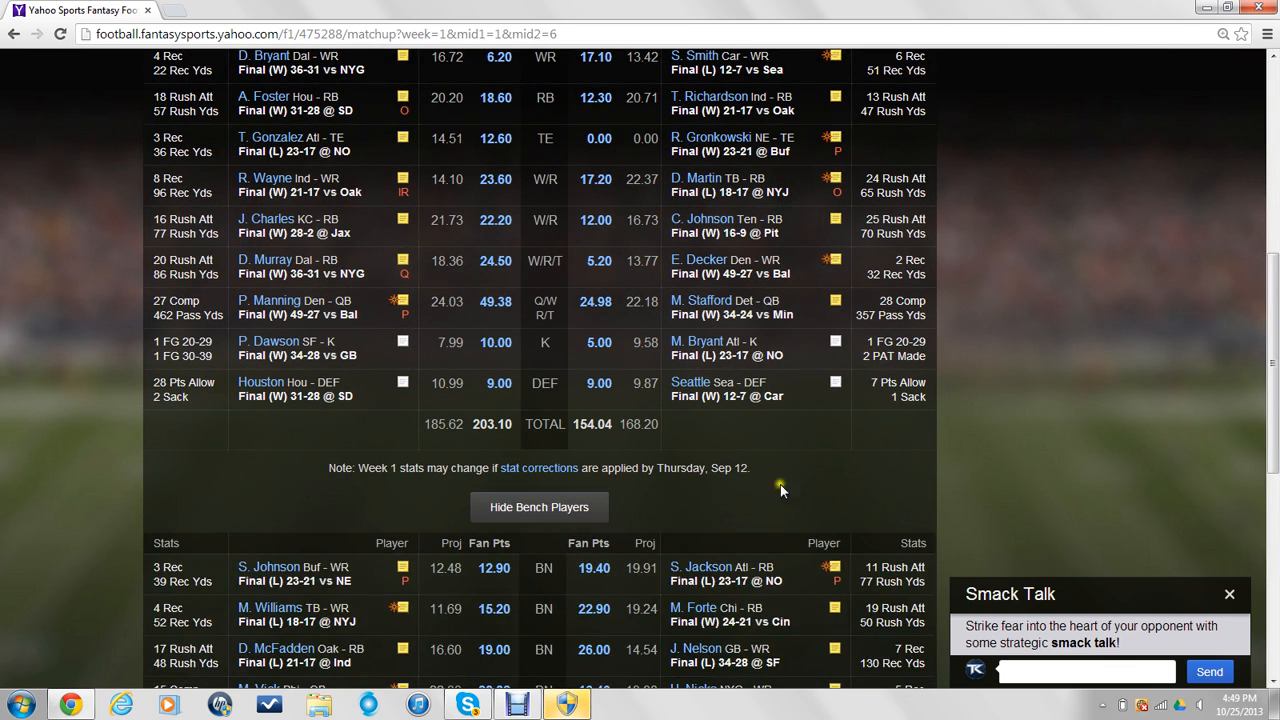
{"action": "scroll", "scroll_direction": "down", "scroll_amount": 3}
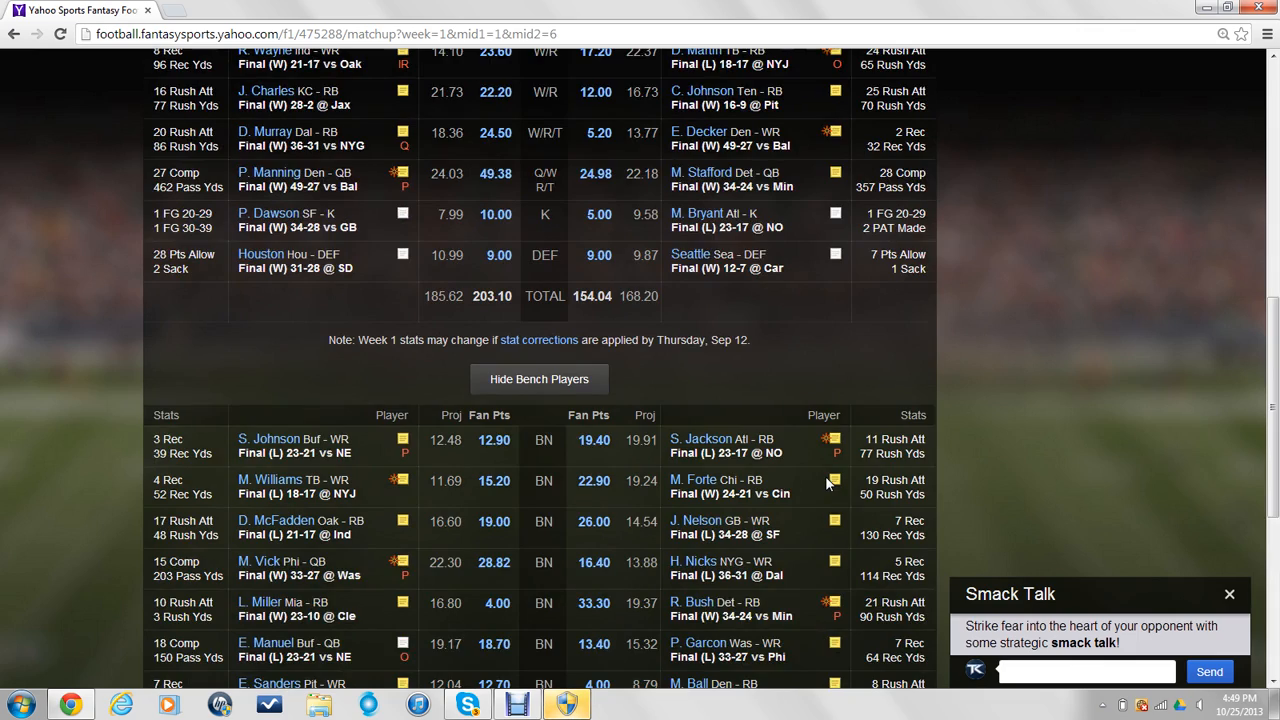
{"action": "scroll", "scroll_direction": "up", "scroll_amount": 3}
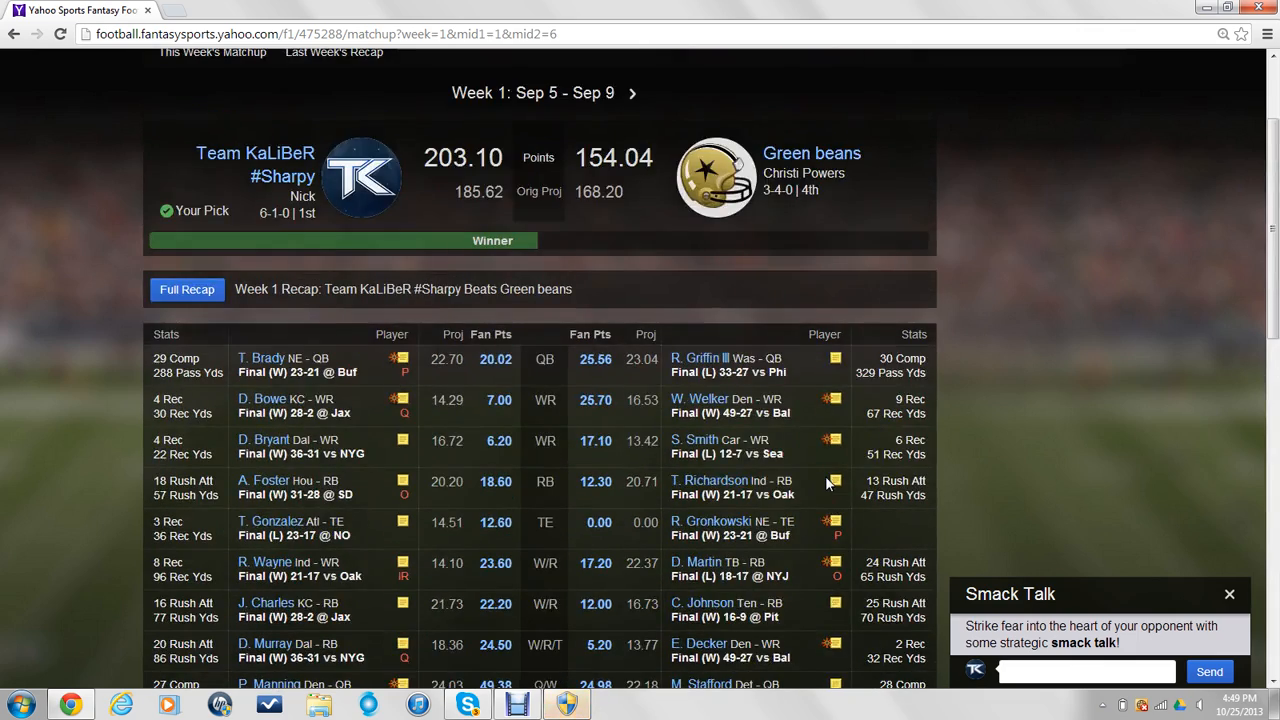
{"action": "scroll", "scroll_direction": "down", "scroll_amount": 3}
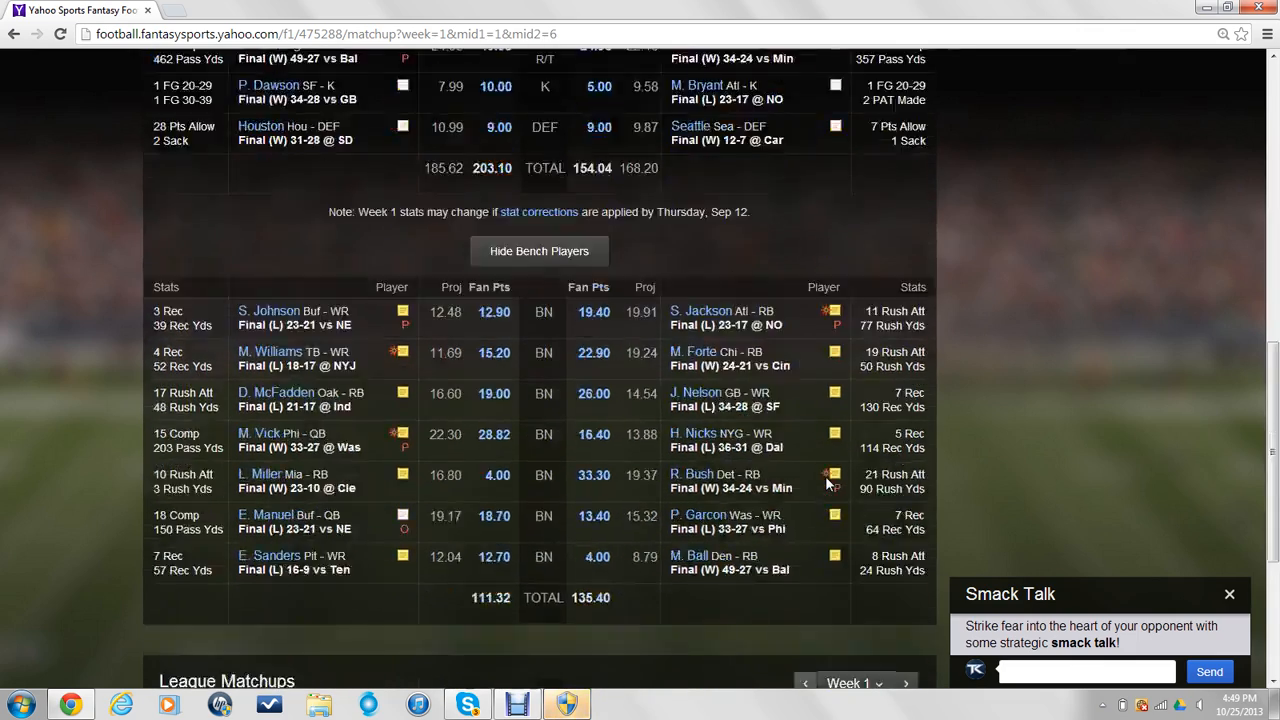
{"action": "scroll", "scroll_direction": "down", "scroll_amount": 3}
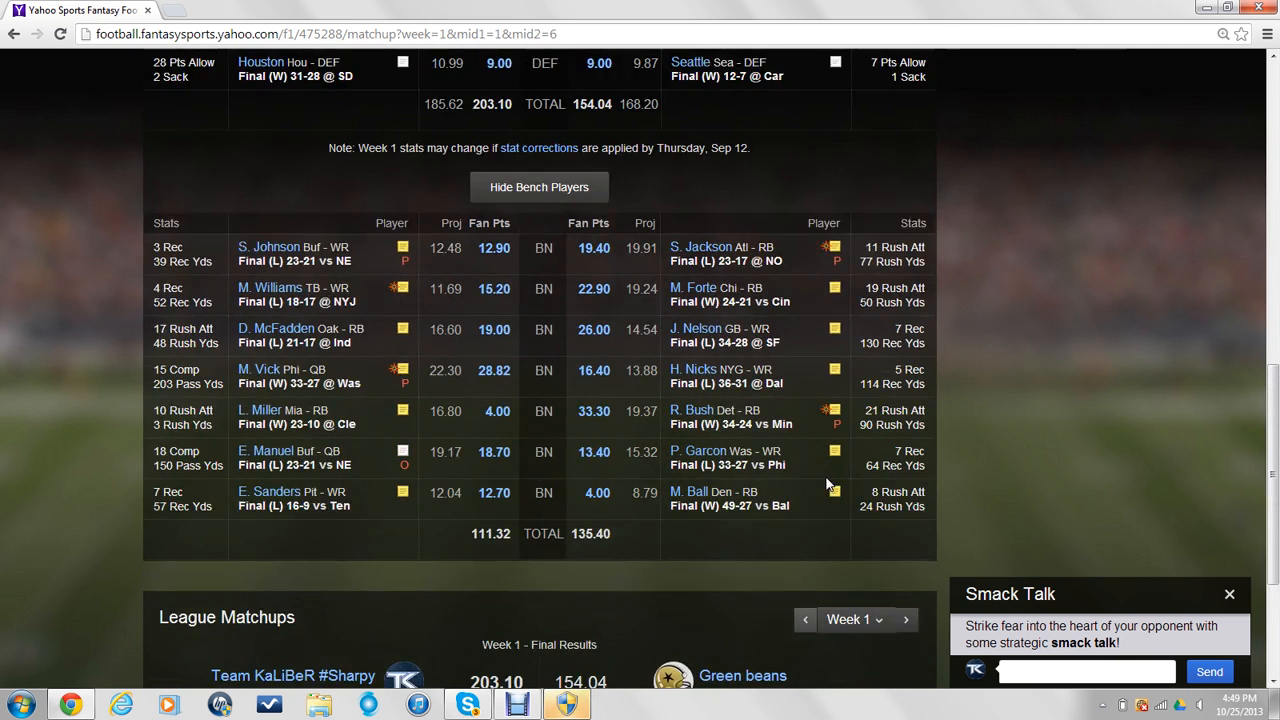
{"action": "scroll", "scroll_direction": "up", "scroll_amount": 3}
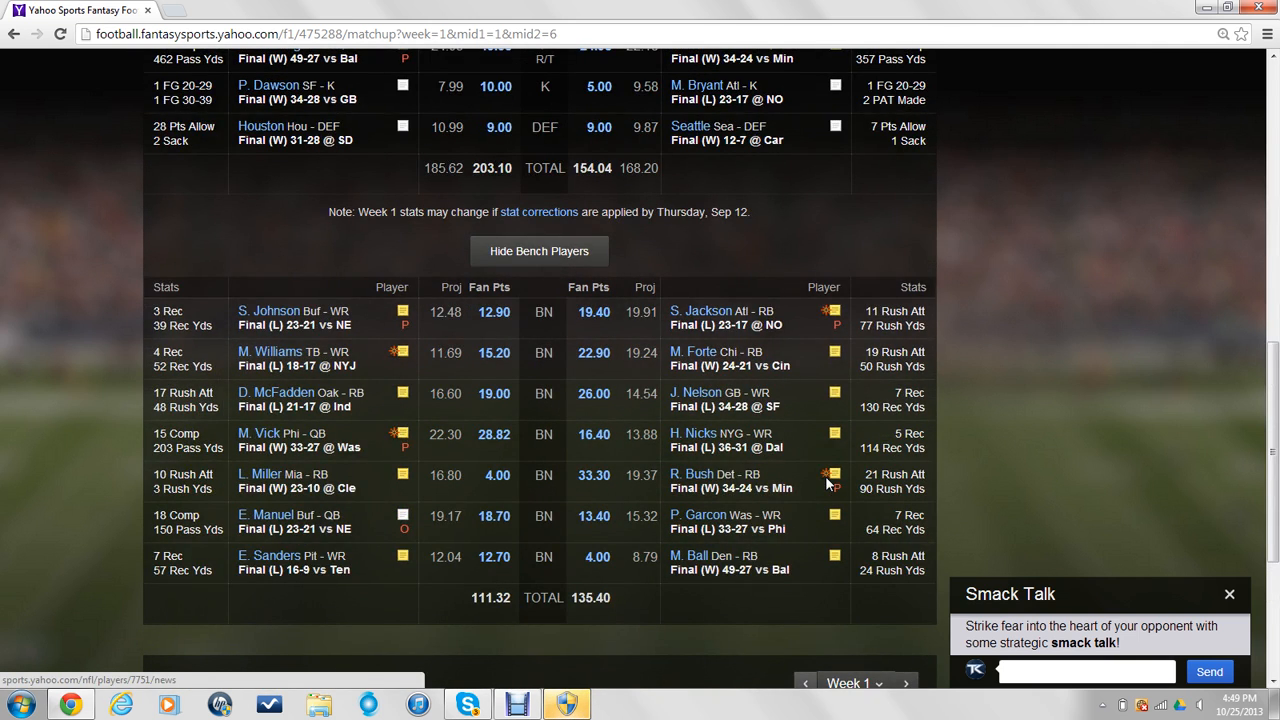
{"action": "scroll", "scroll_direction": "up", "scroll_amount": 3}
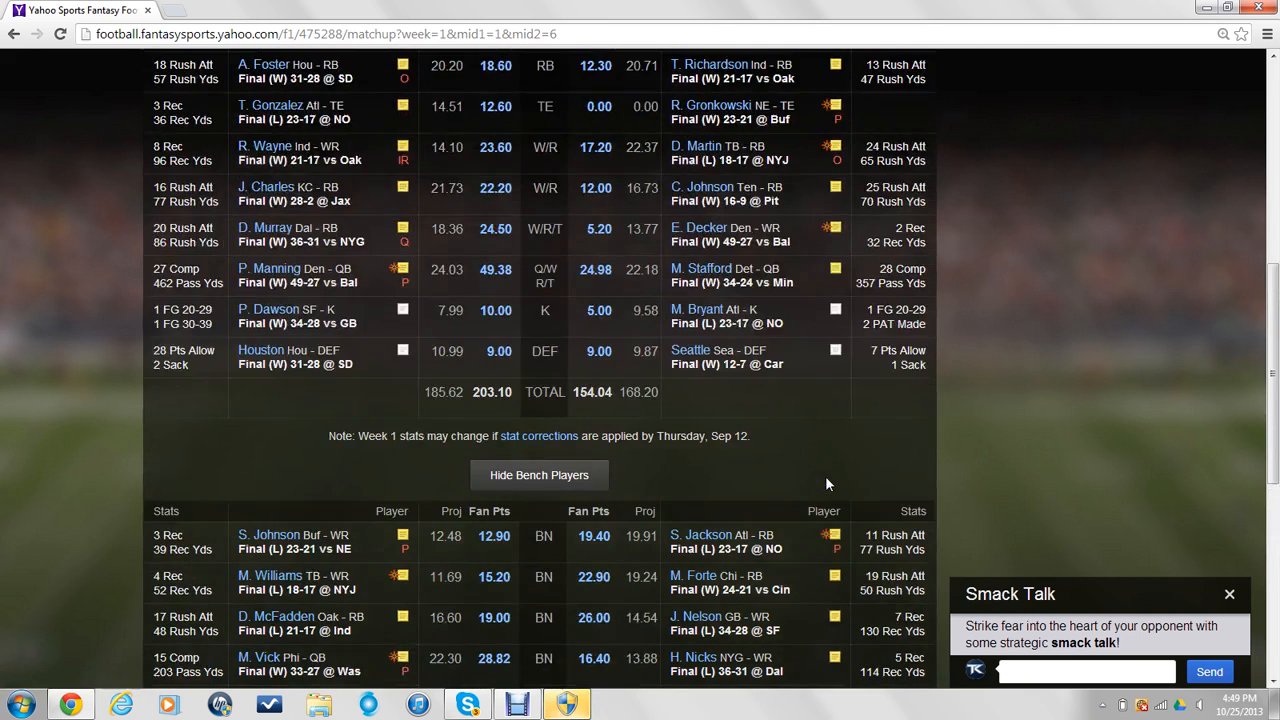
{"action": "scroll", "scroll_direction": "up", "scroll_amount": 3}
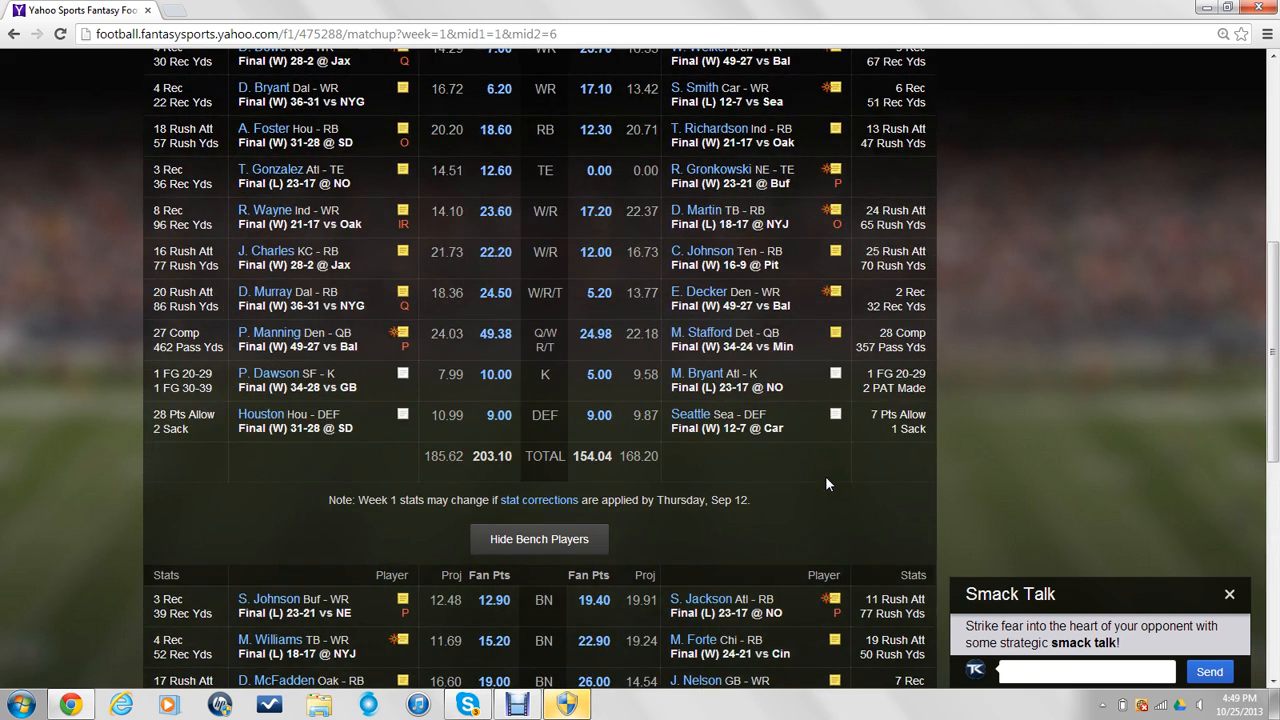
{"action": "scroll", "scroll_direction": "up", "scroll_amount": 3}
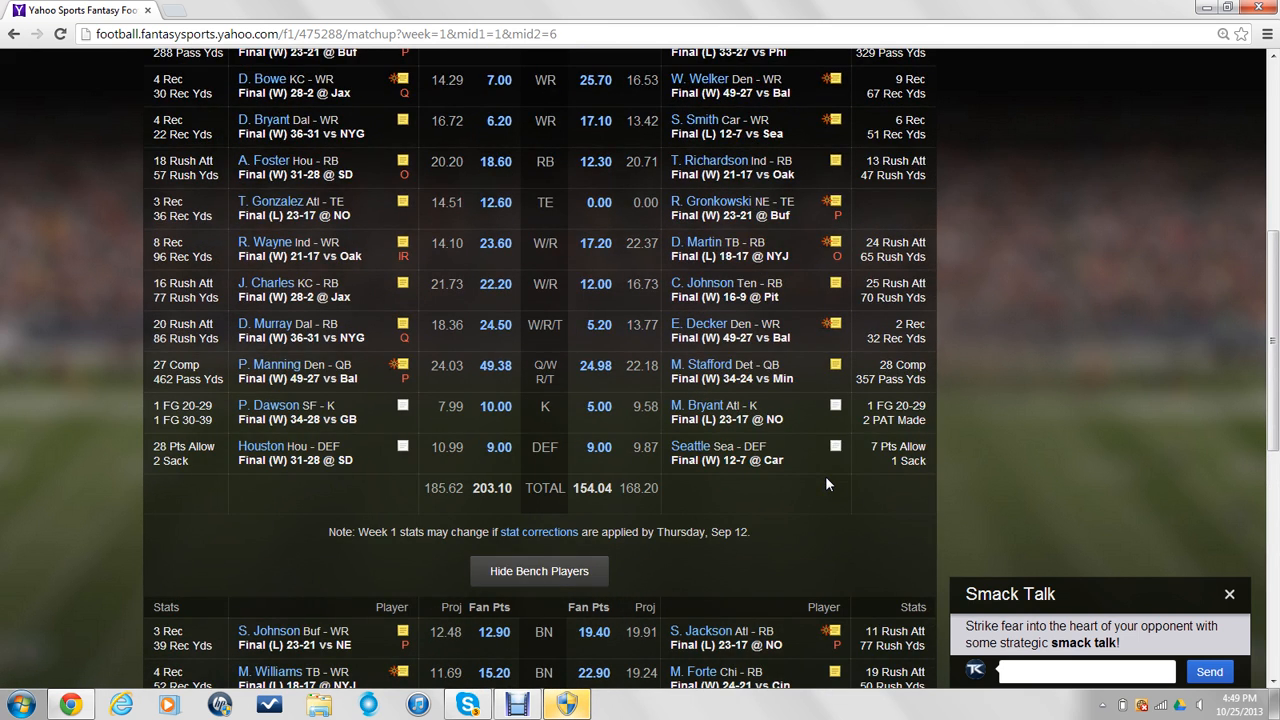
{"action": "scroll", "scroll_direction": "down", "scroll_amount": 3}
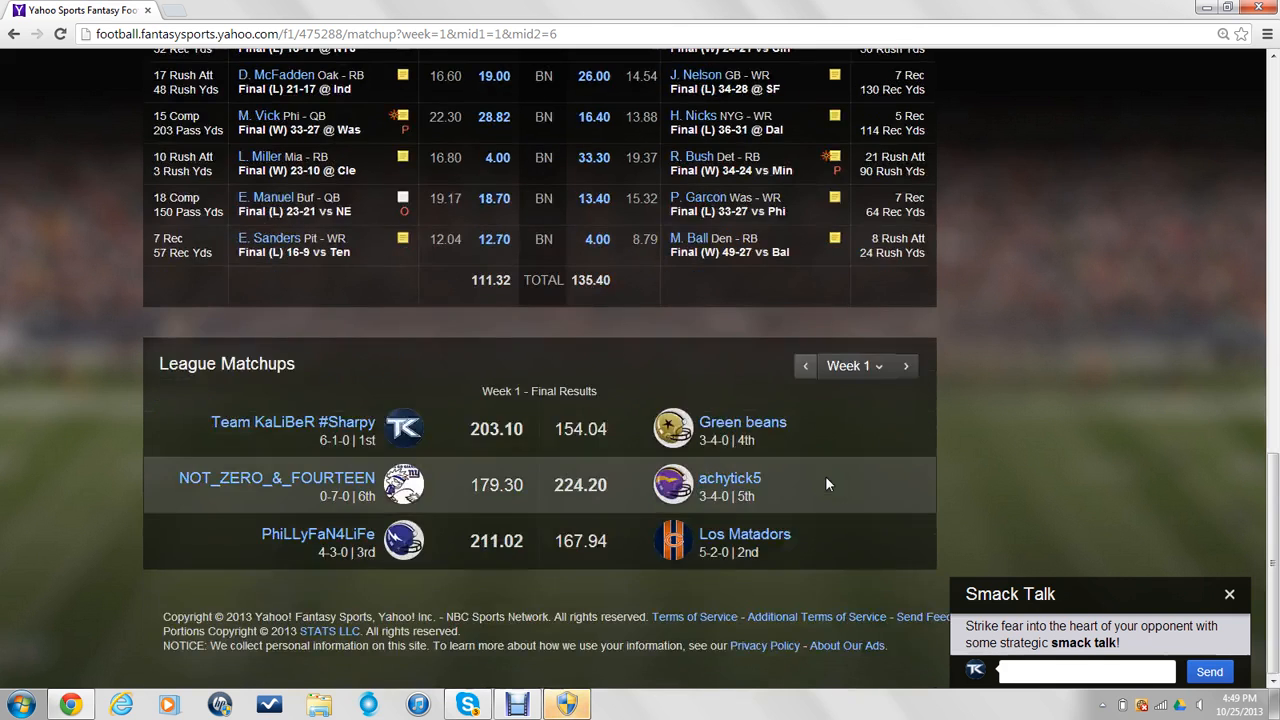
{"action": "mouse_move", "coordinate": [908, 366]}
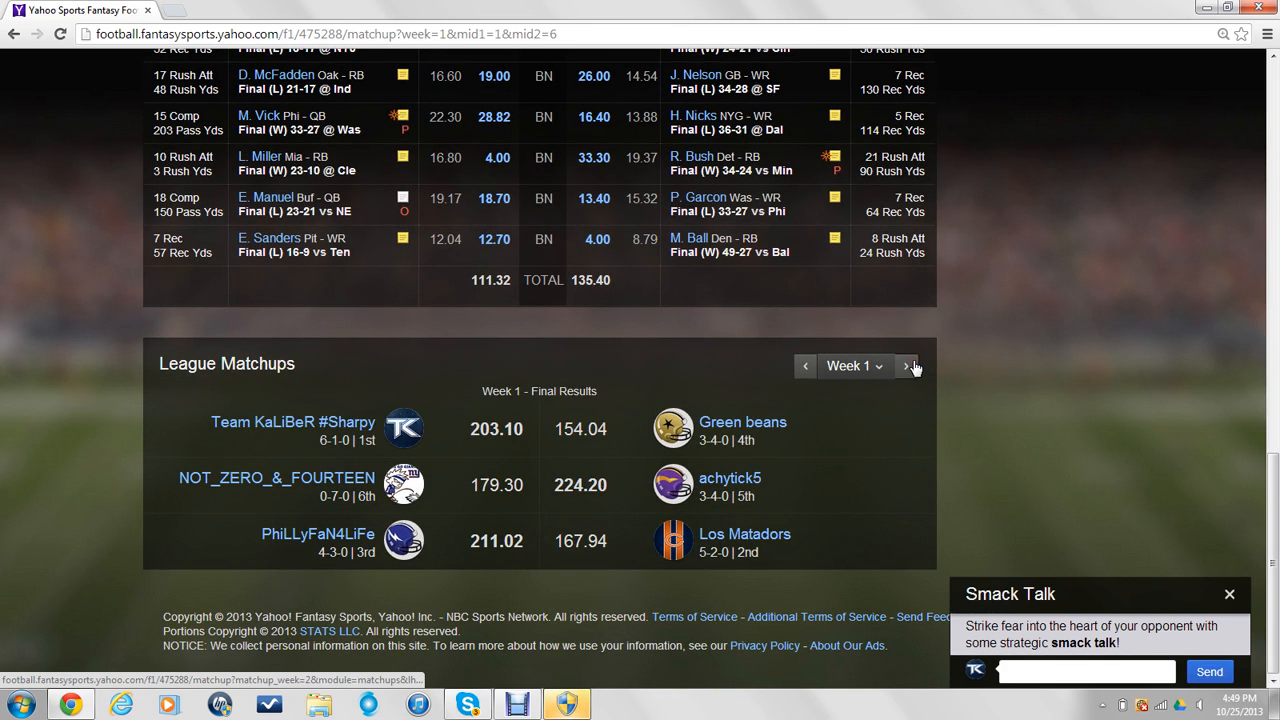
{"action": "left_click", "coordinate": [906, 366]}
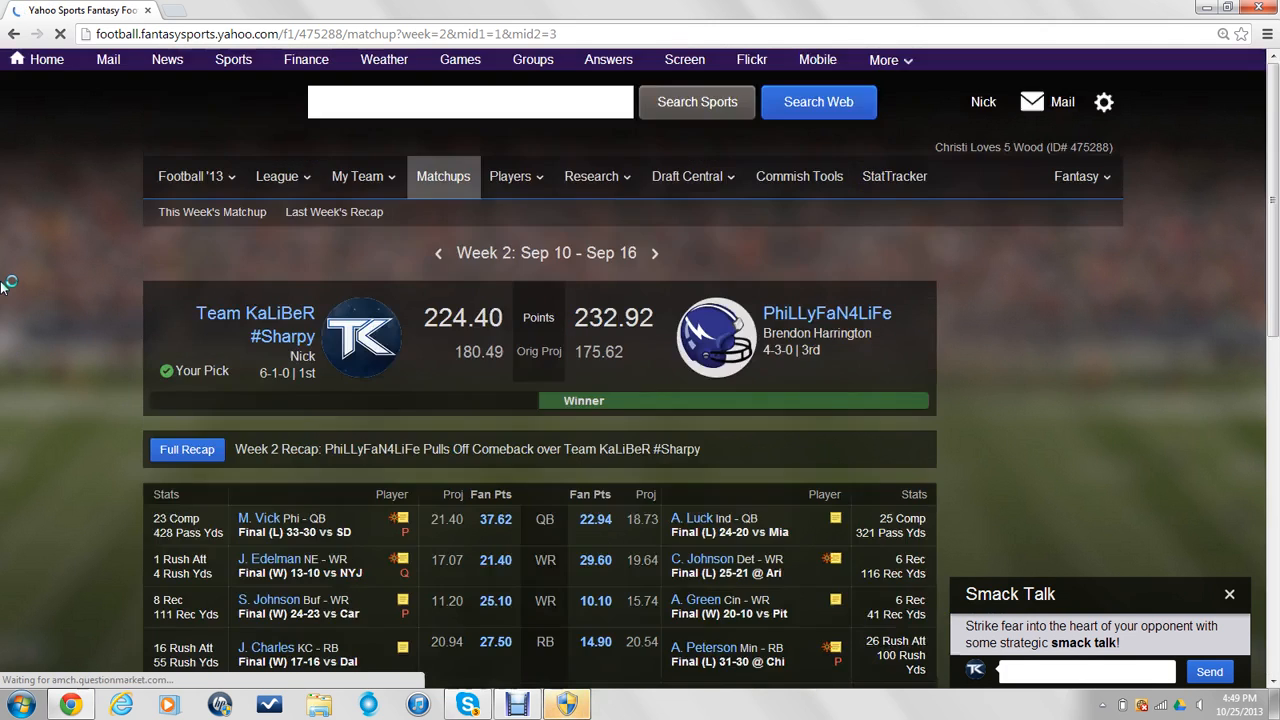
{"action": "scroll", "scroll_direction": "down", "scroll_amount": 3}
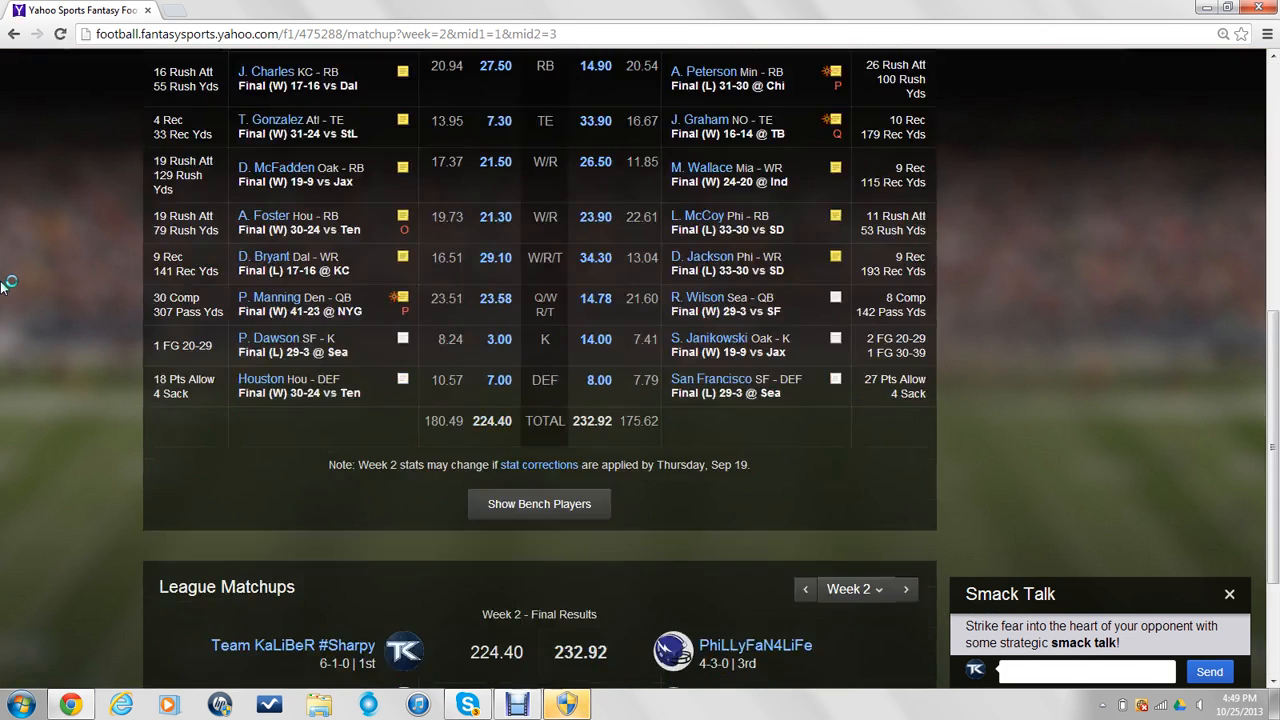
{"action": "scroll", "scroll_direction": "up", "scroll_amount": 3}
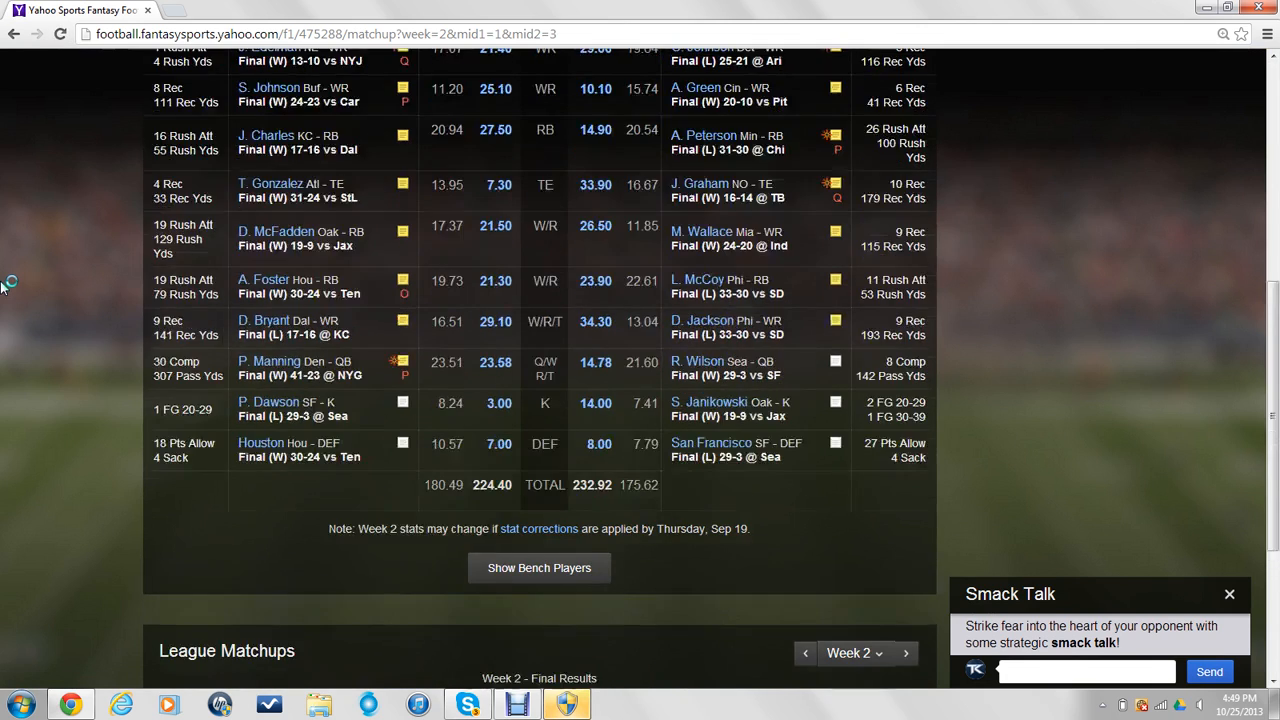
{"action": "scroll", "scroll_direction": "up", "scroll_amount": 3}
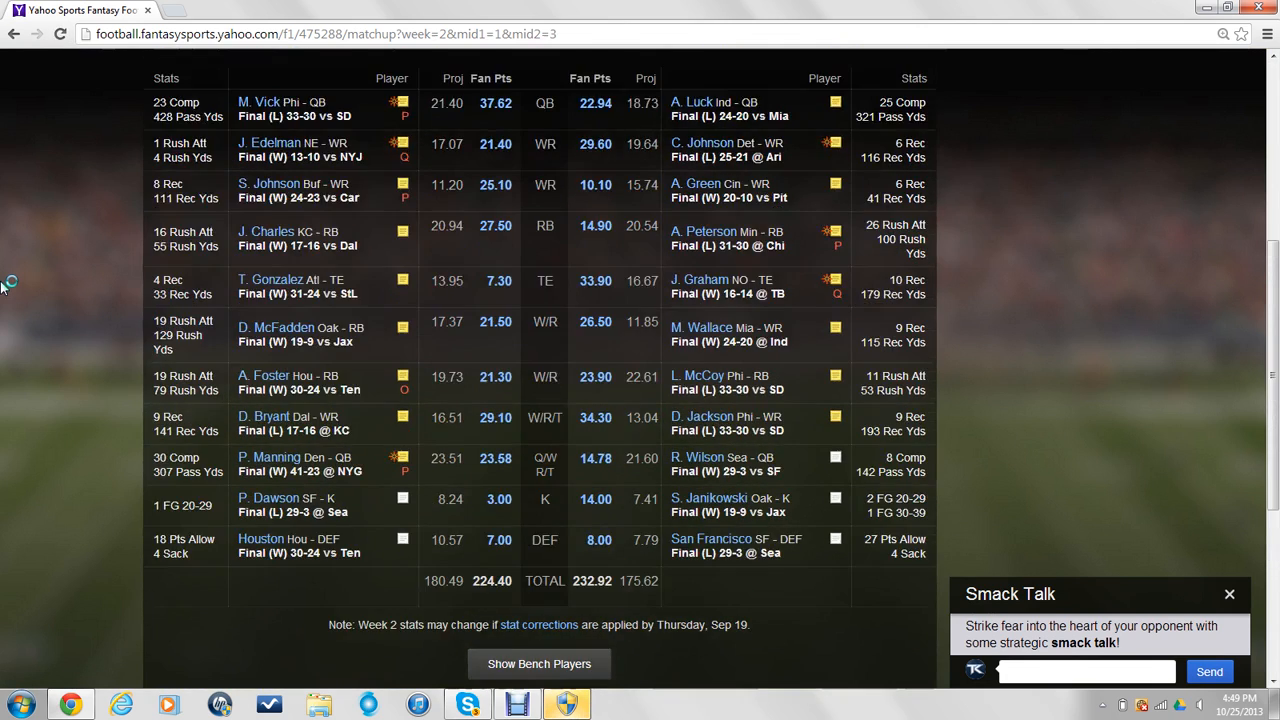
{"action": "scroll", "scroll_direction": "up", "scroll_amount": 3}
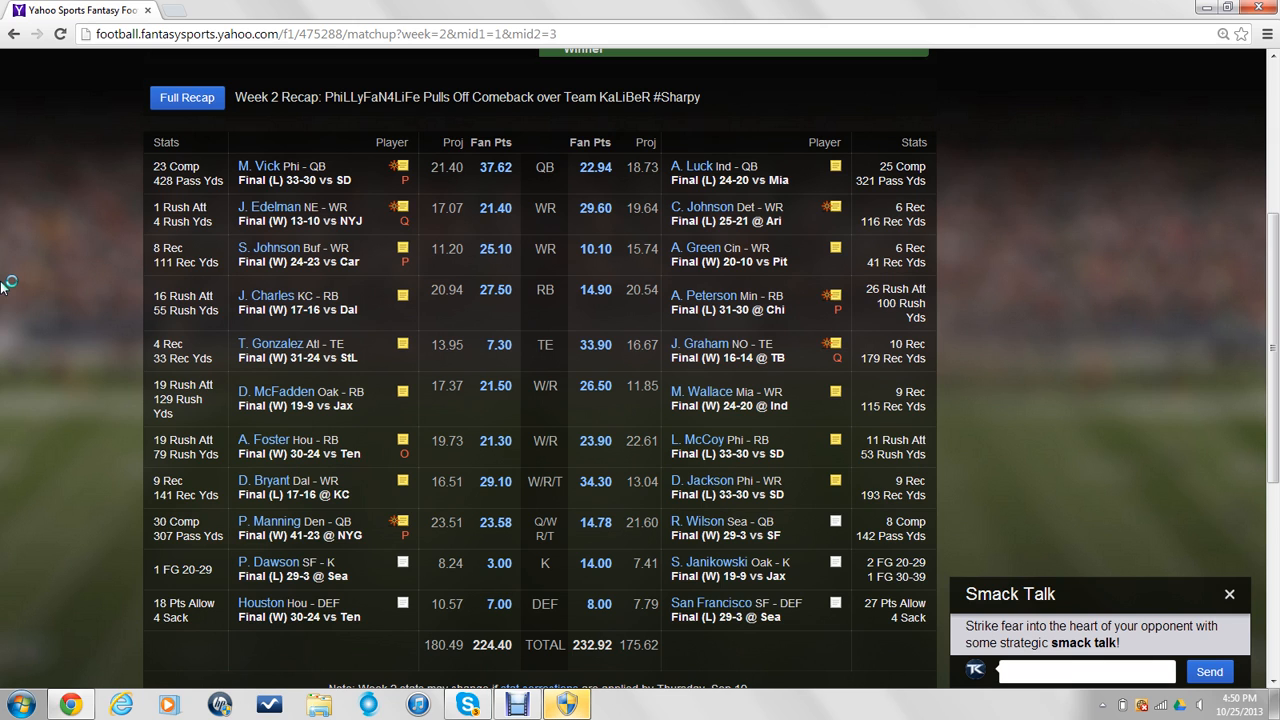
{"action": "scroll", "scroll_direction": "up", "scroll_amount": 3}
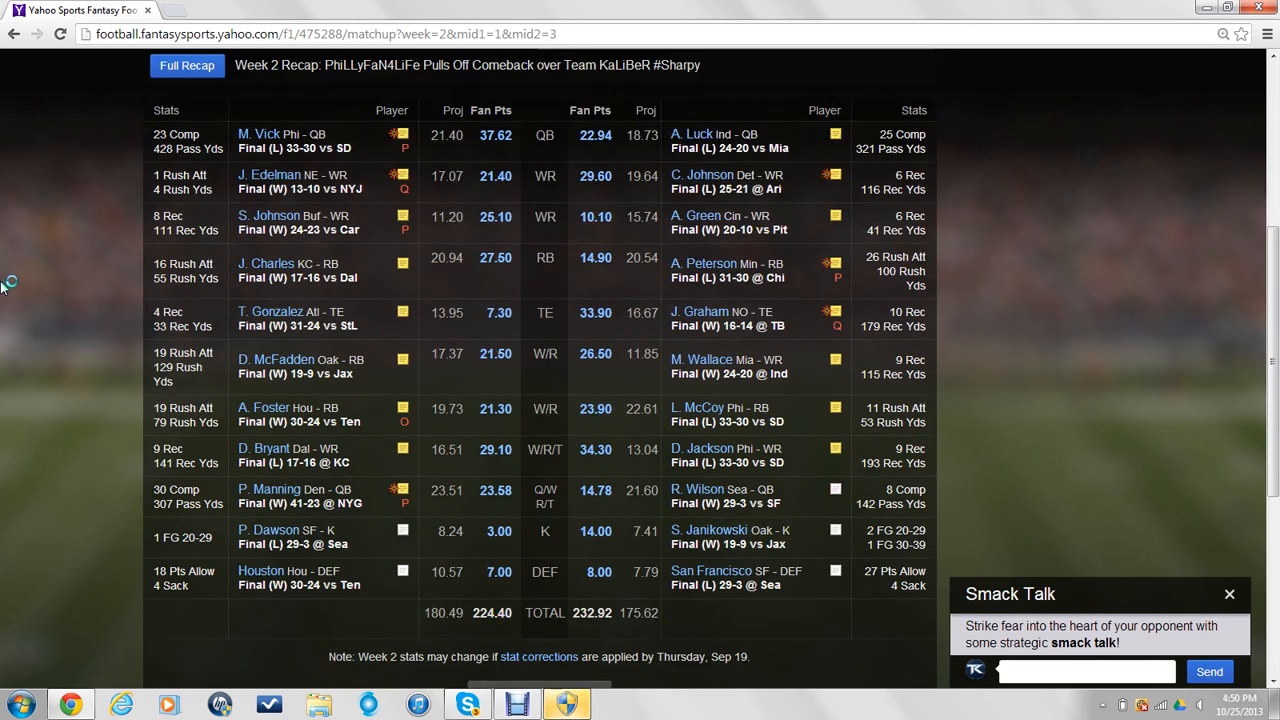
{"action": "scroll", "scroll_direction": "down", "scroll_amount": 3}
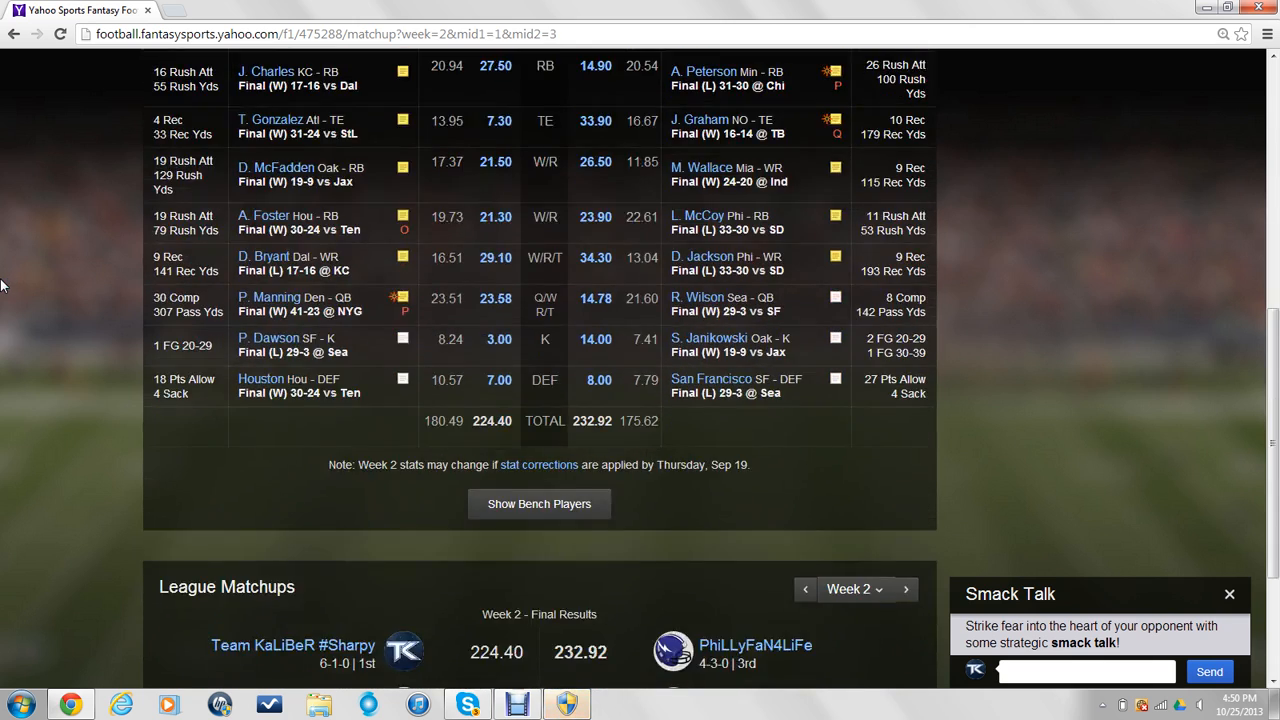
{"action": "scroll", "scroll_direction": "down", "scroll_amount": 3}
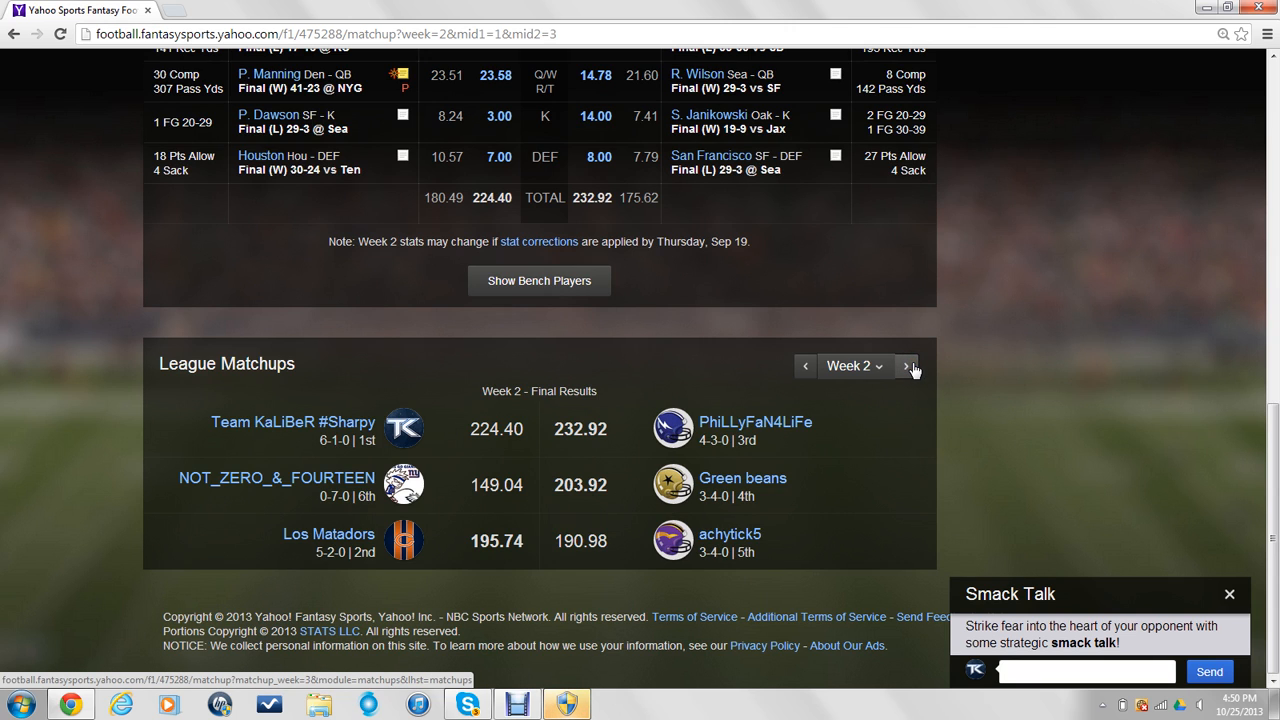
Advance to Week 3, the 184.54–159.80 win over Los Matadors, and scroll to league results
{"action": "left_click", "coordinate": [908, 364]}
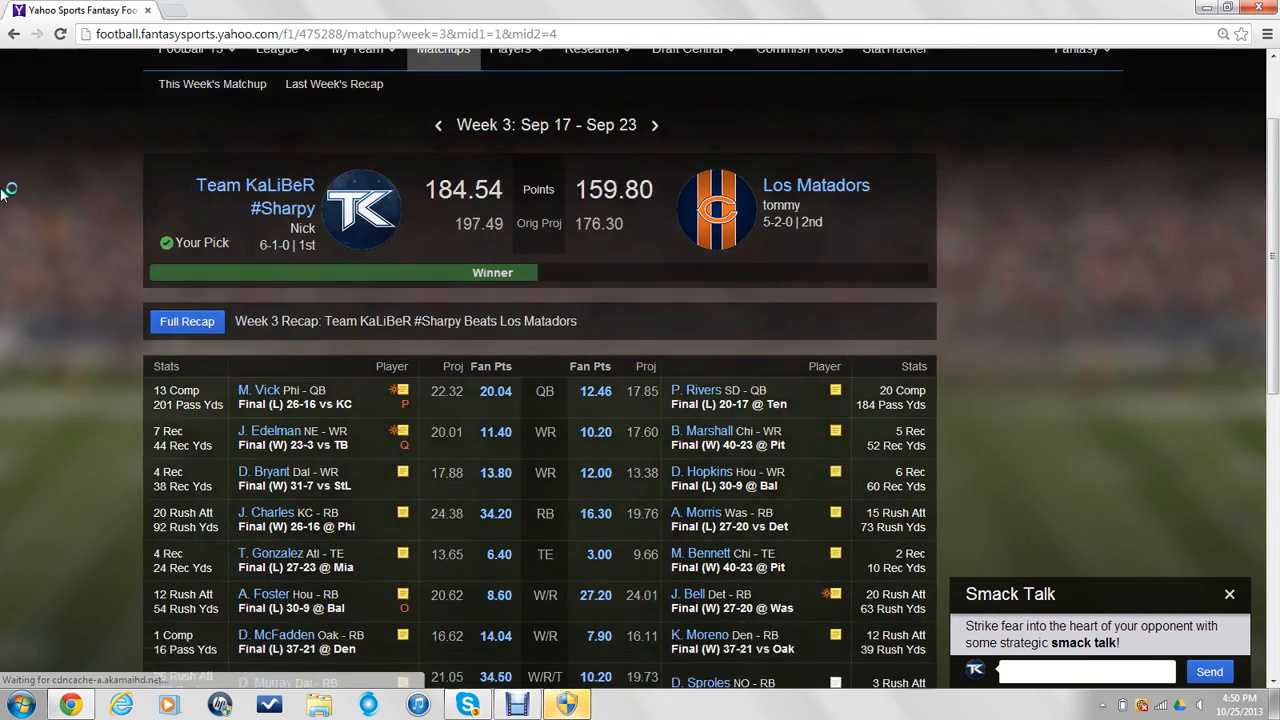
{"action": "scroll", "scroll_direction": "down", "scroll_amount": 3}
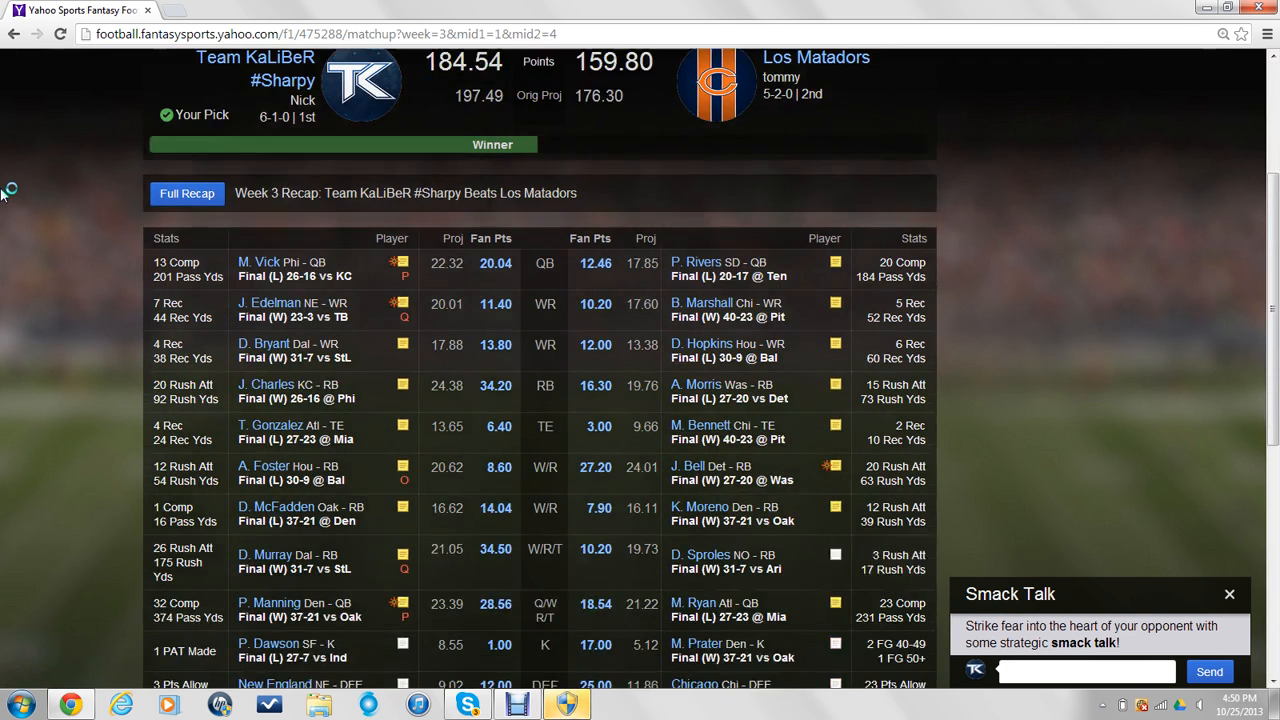
{"action": "scroll", "scroll_direction": "down", "scroll_amount": 3}
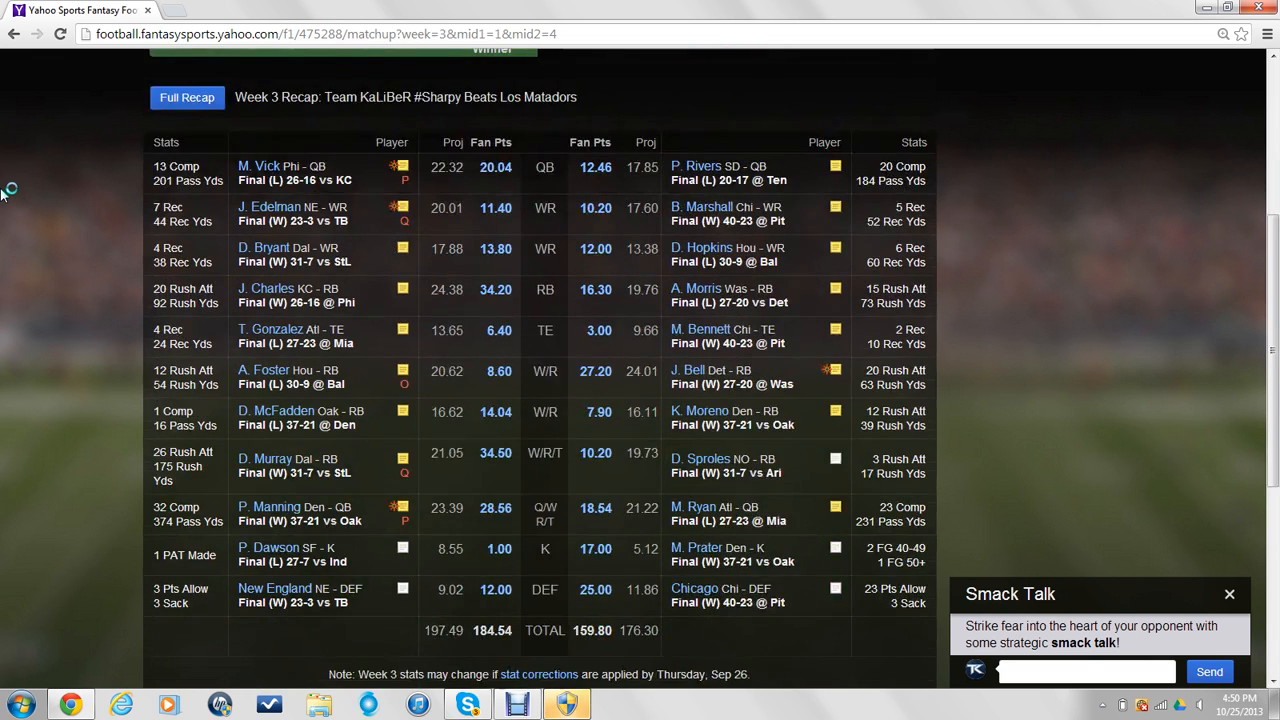
{"action": "scroll", "scroll_direction": "down", "scroll_amount": 3}
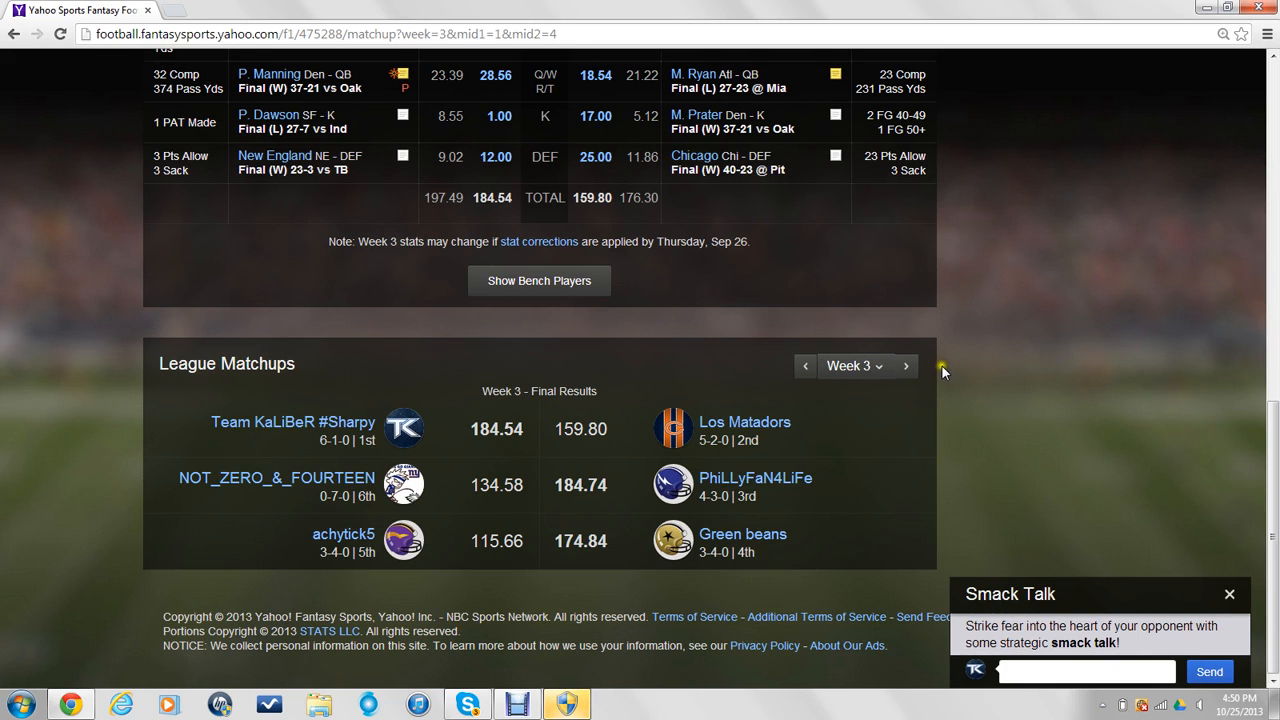
Step league results through Weeks 4 and 5 to the Week 6 matchup against Green beans
{"action": "left_click", "coordinate": [906, 366]}
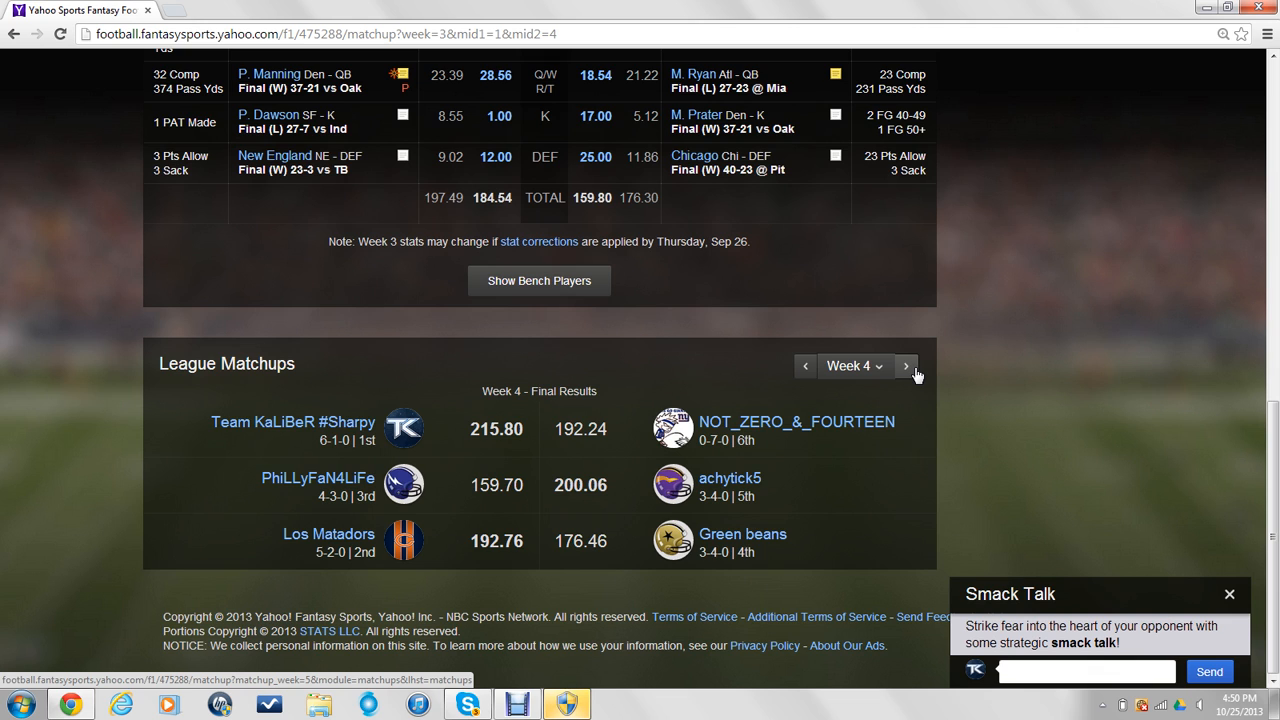
{"action": "left_click", "coordinate": [906, 366]}
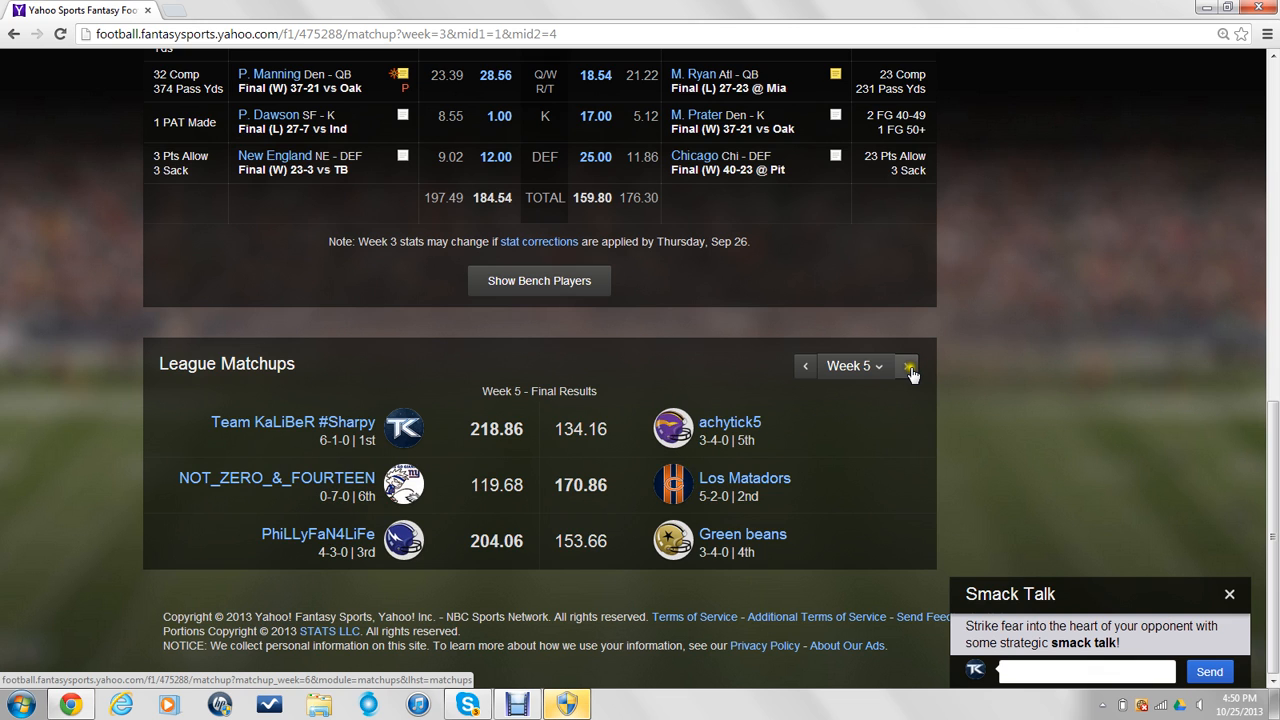
{"action": "left_click", "coordinate": [908, 366]}
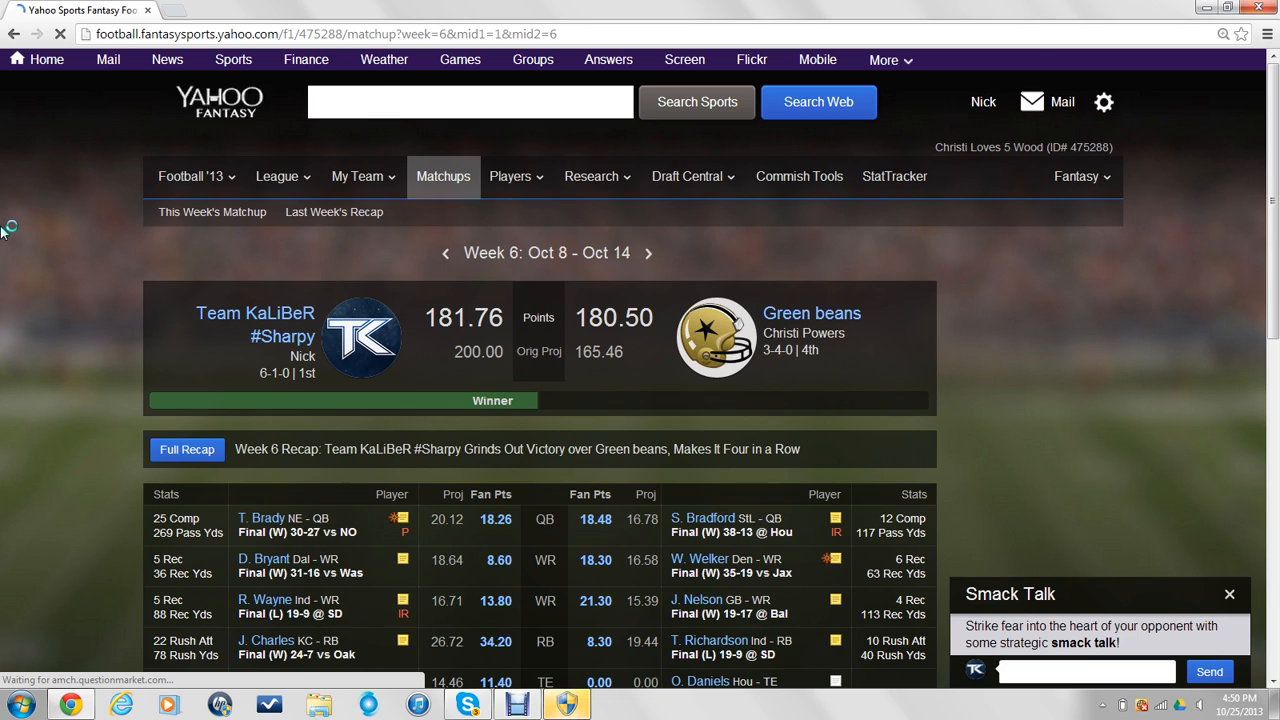
Reveal both teams' Week 6 bench players, totals 32.80 versus 79.44
{"action": "scroll", "scroll_direction": "down", "scroll_amount": 3}
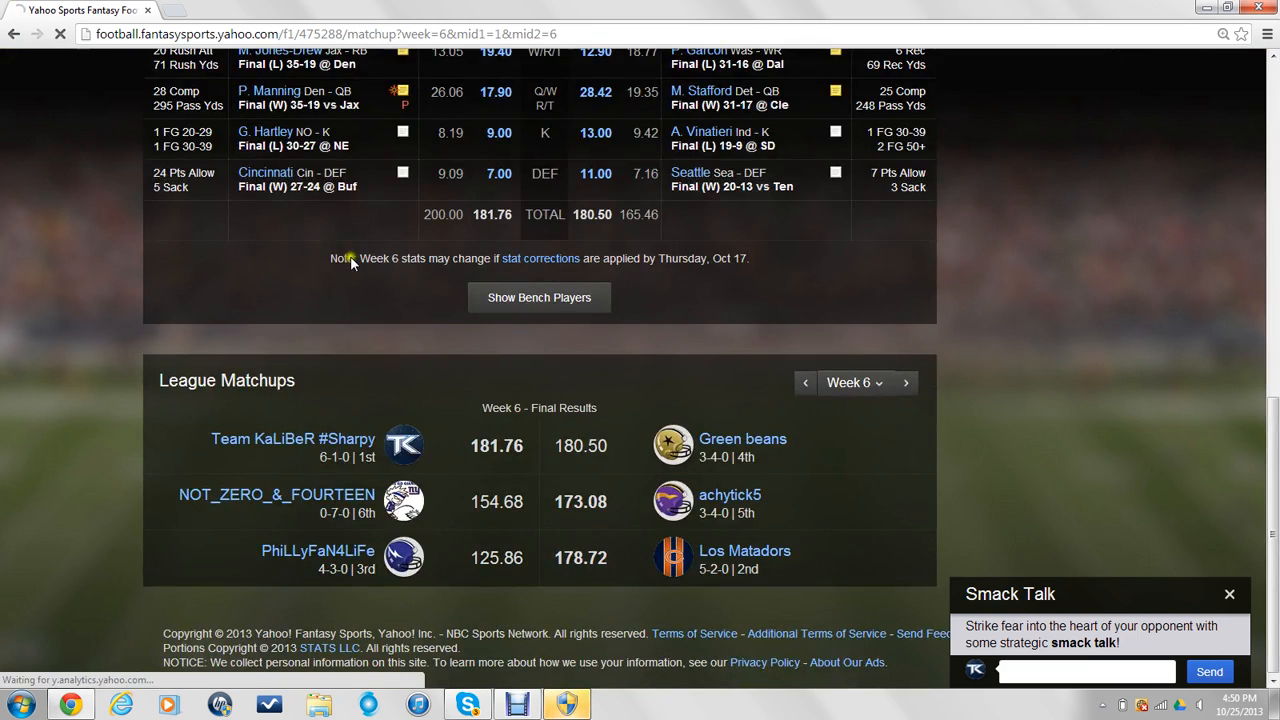
{"action": "scroll", "scroll_direction": "up", "scroll_amount": 3}
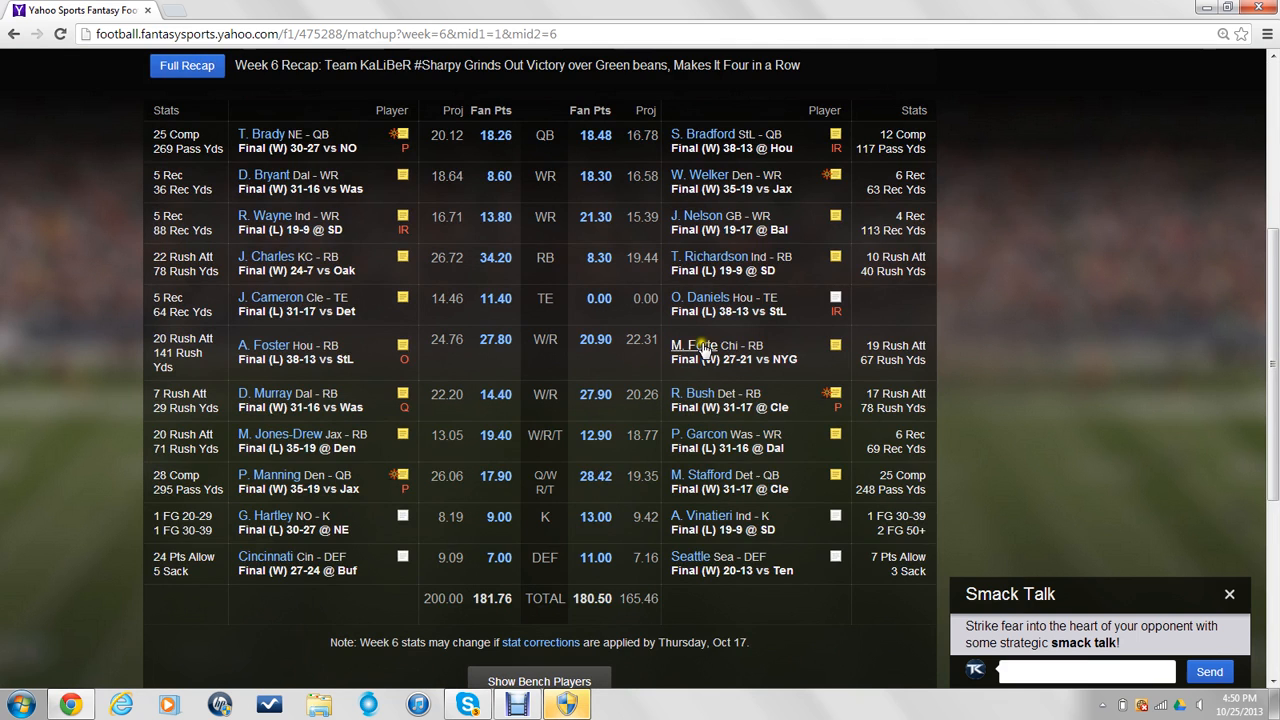
{"action": "scroll", "scroll_direction": "down", "scroll_amount": 3}
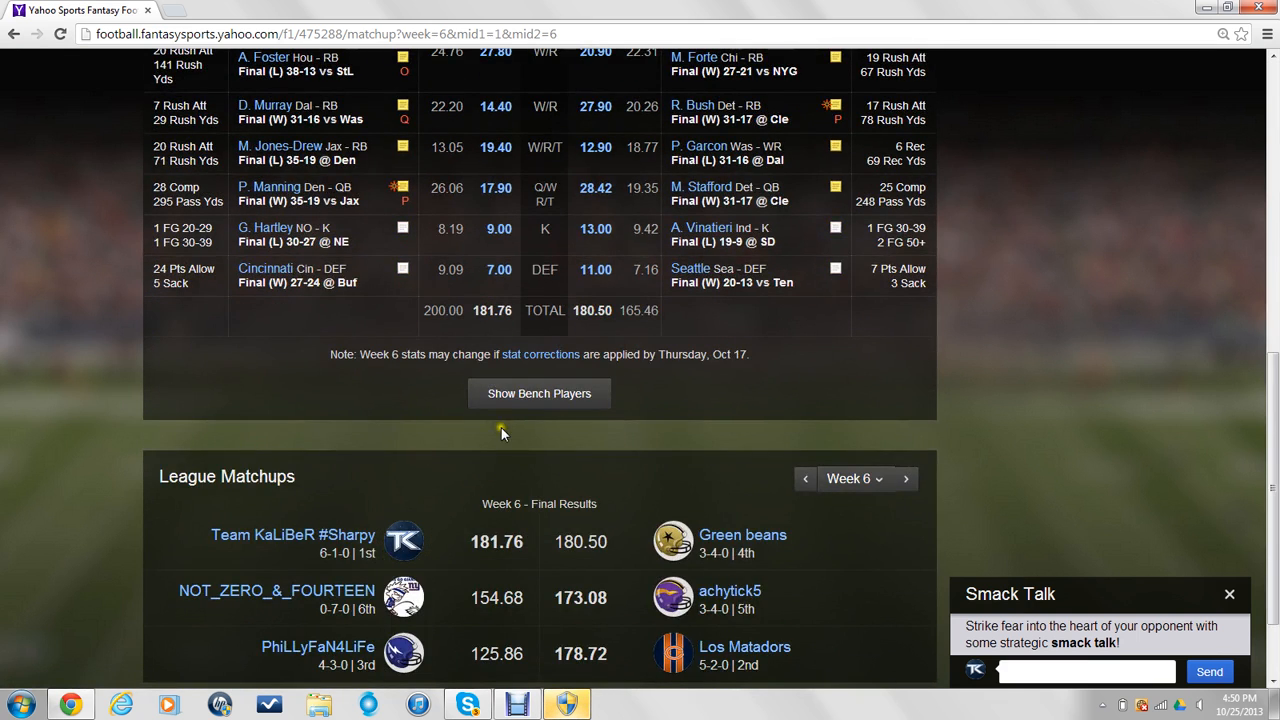
{"action": "left_click", "coordinate": [538, 392]}
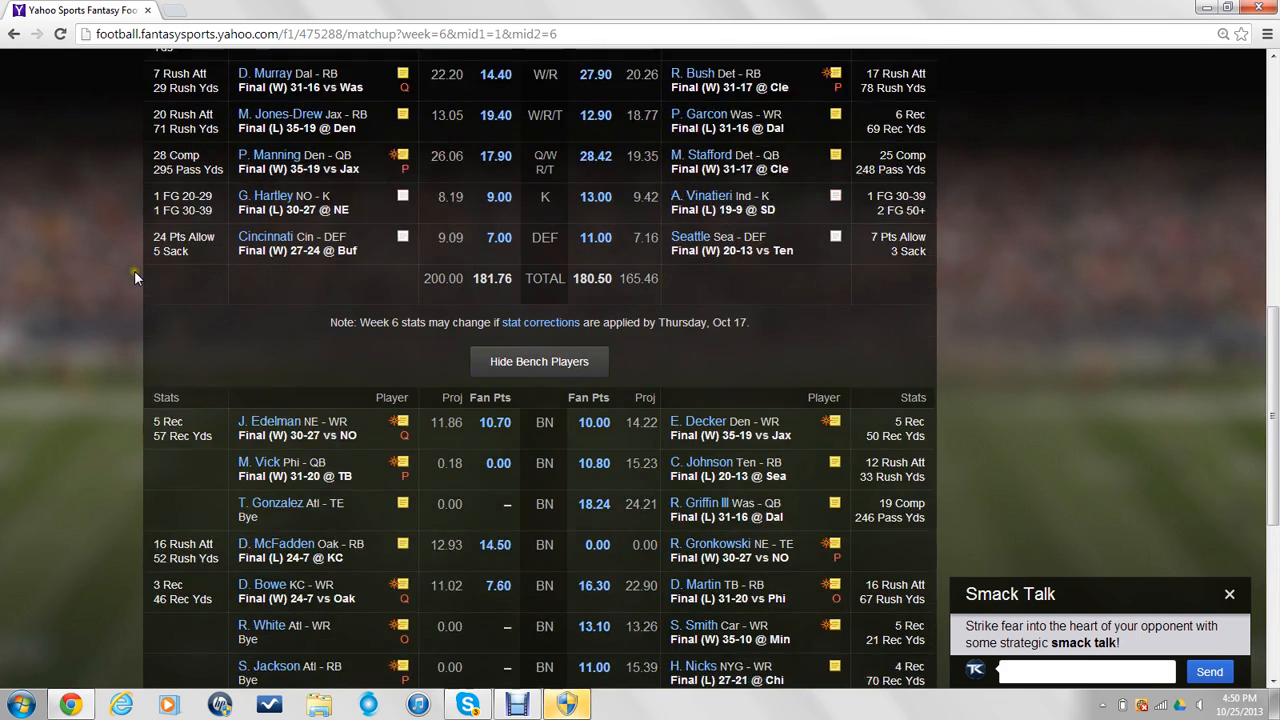
{"action": "scroll", "scroll_direction": "down", "scroll_amount": 3}
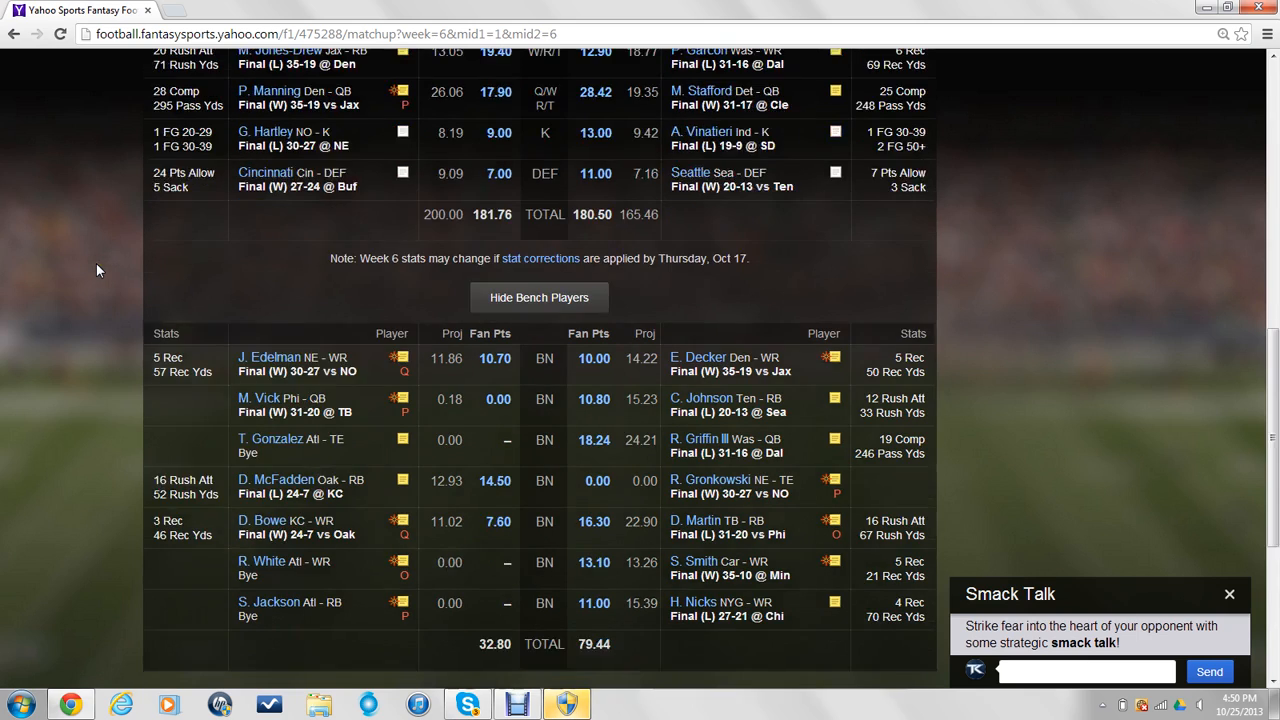
{"action": "scroll", "scroll_direction": "up", "scroll_amount": 3}
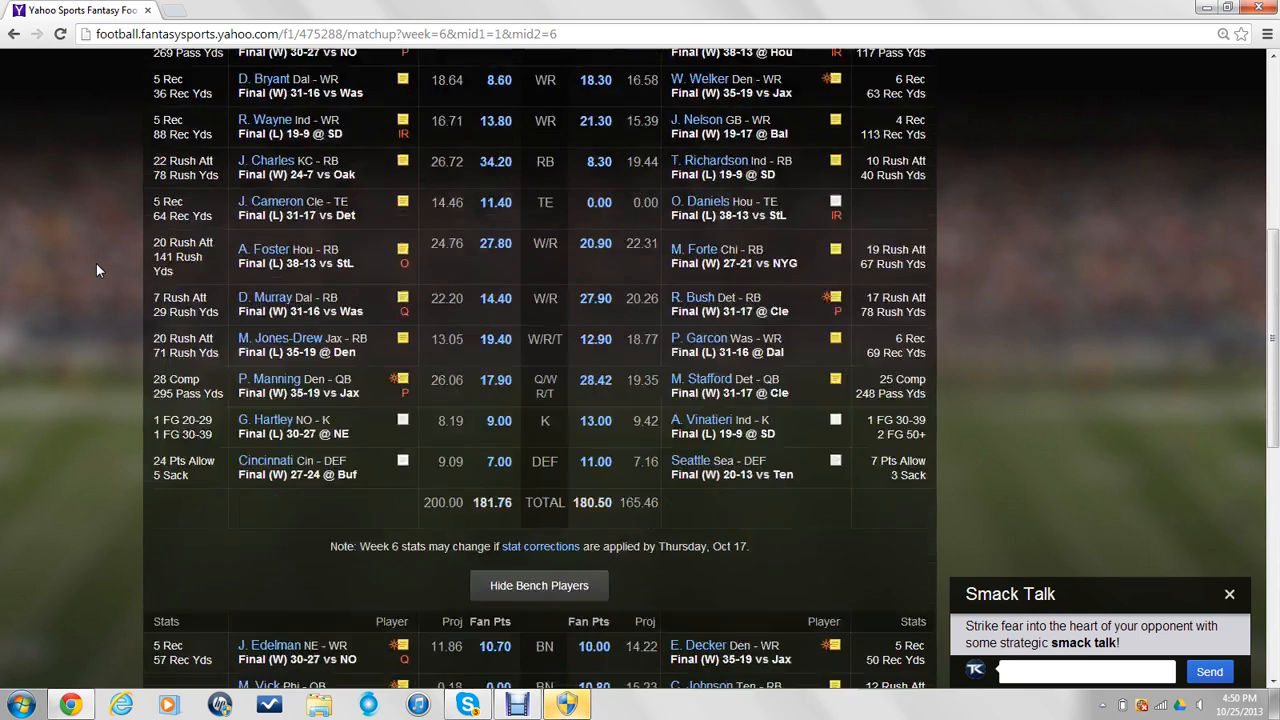
{"action": "scroll", "scroll_direction": "up", "scroll_amount": 3}
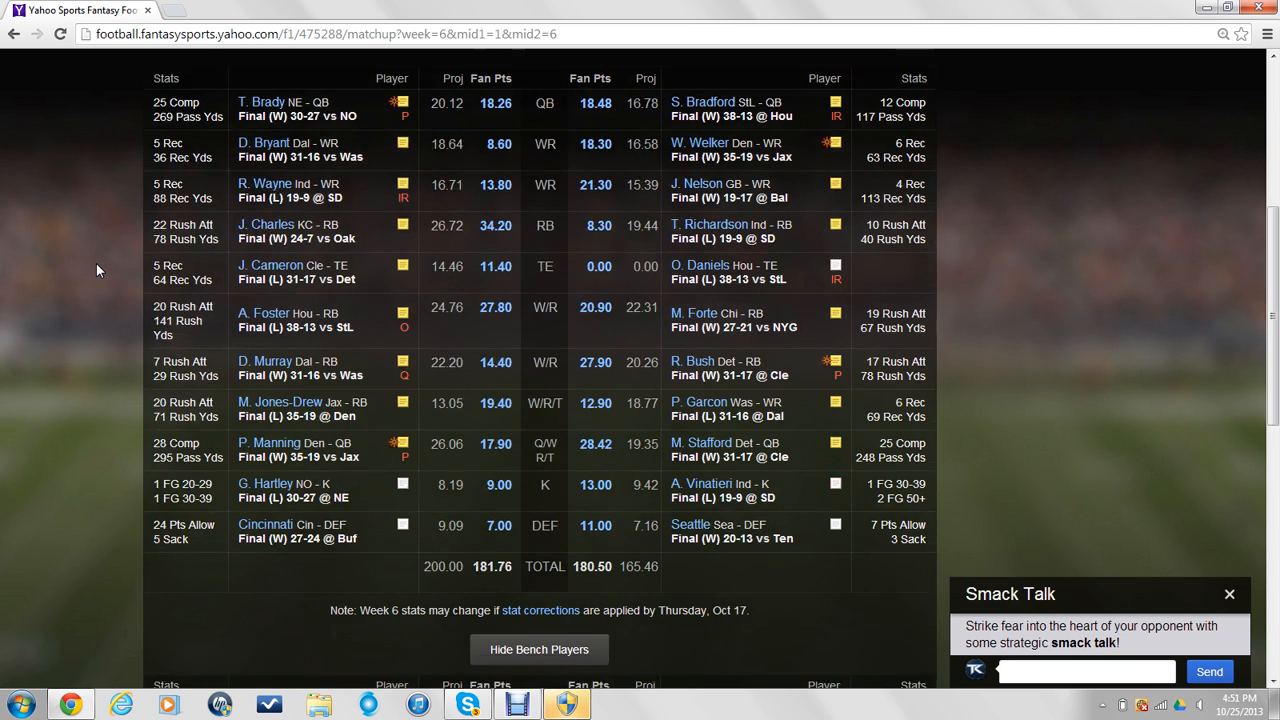
{"action": "scroll", "scroll_direction": "down", "scroll_amount": 3}
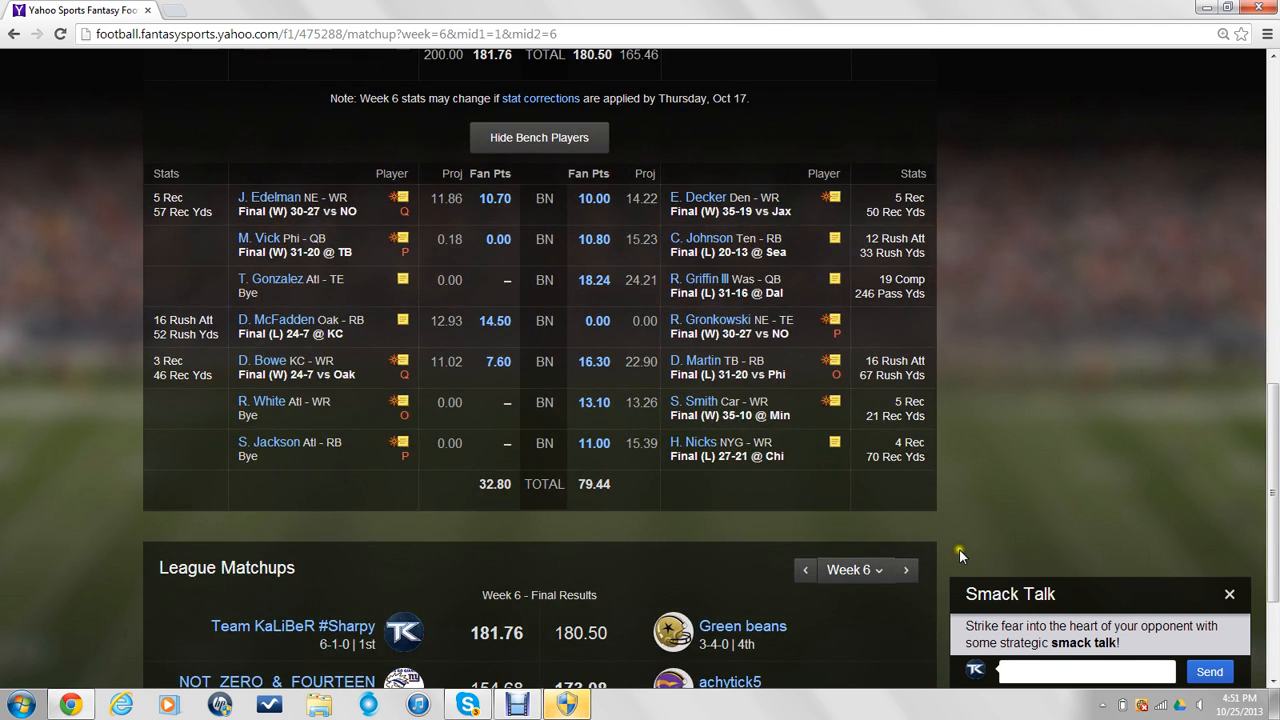
Advance the League Matchups week selector toward Week 7 final results
{"action": "left_click", "coordinate": [908, 570]}
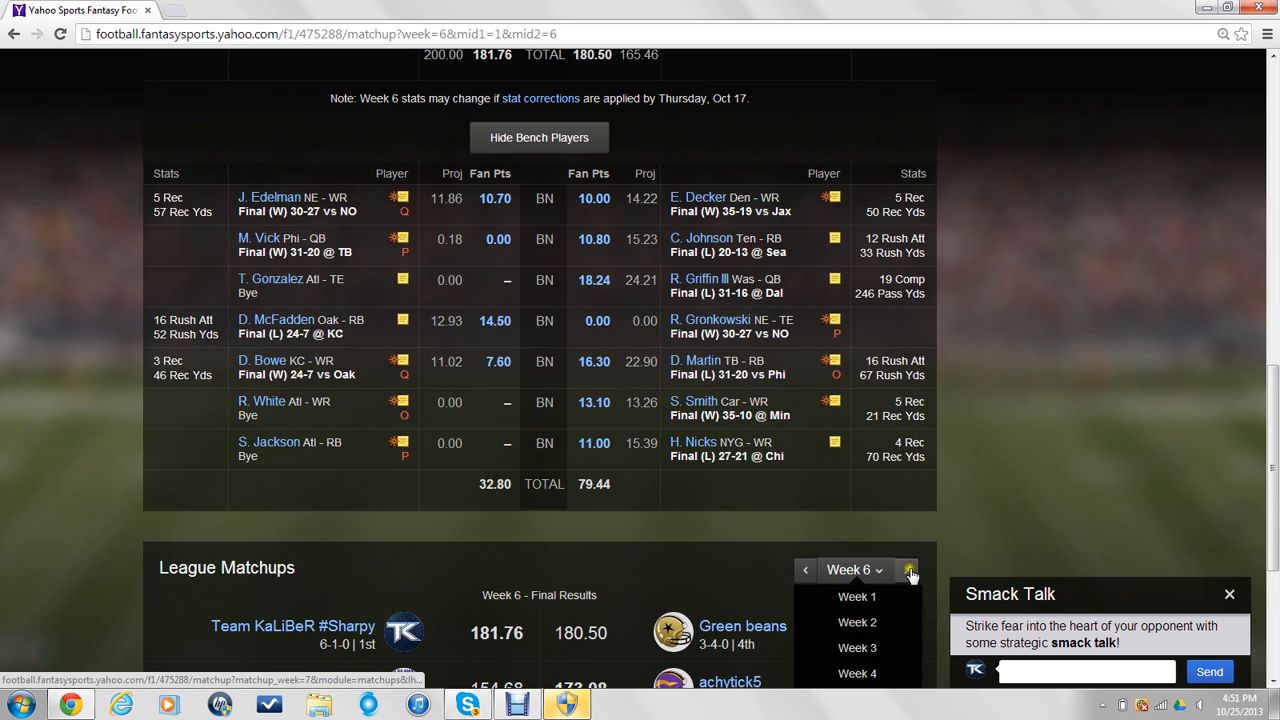
{"action": "left_click", "coordinate": [908, 570]}
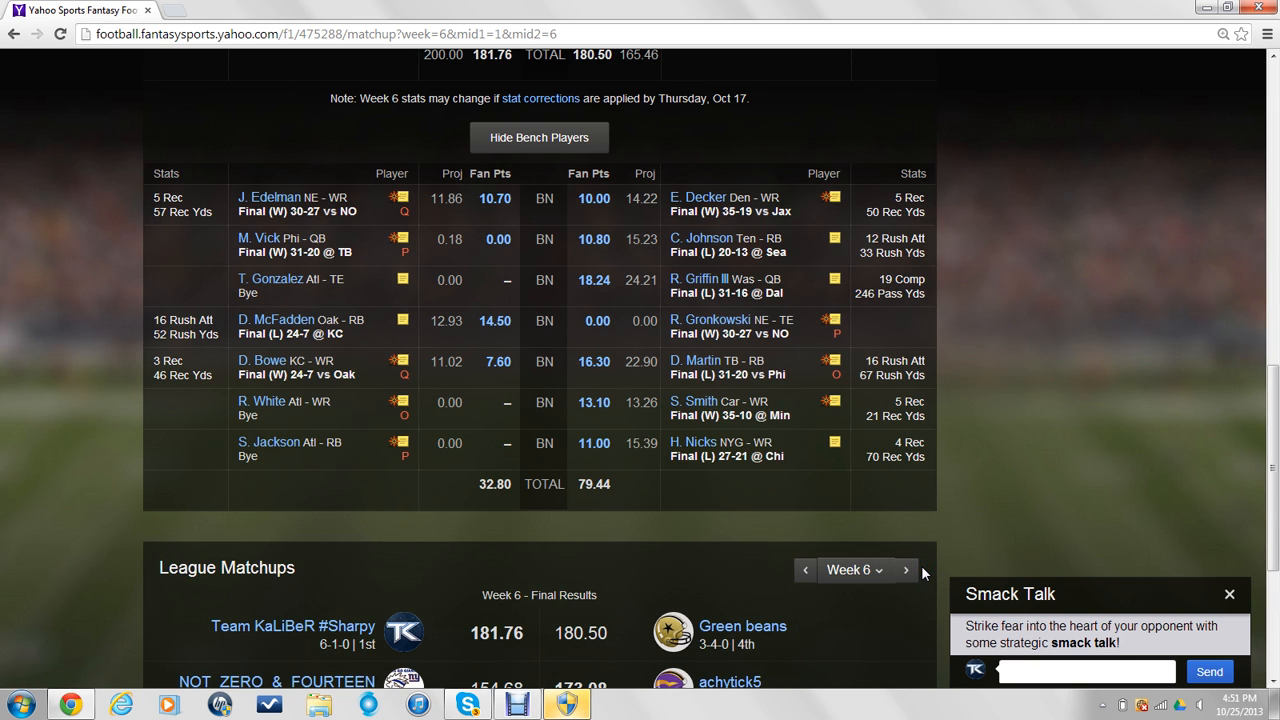
{"action": "mouse_move", "coordinate": [976, 486]}
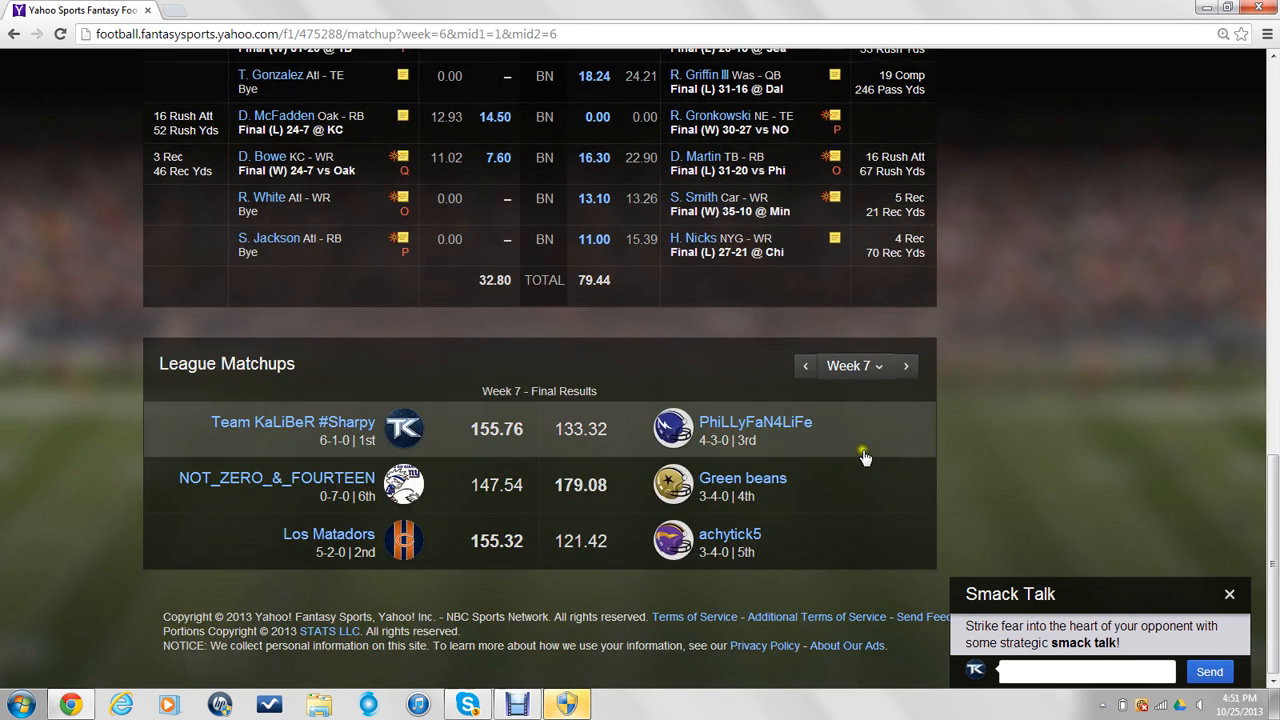
{"action": "mouse_move", "coordinate": [640, 538]}
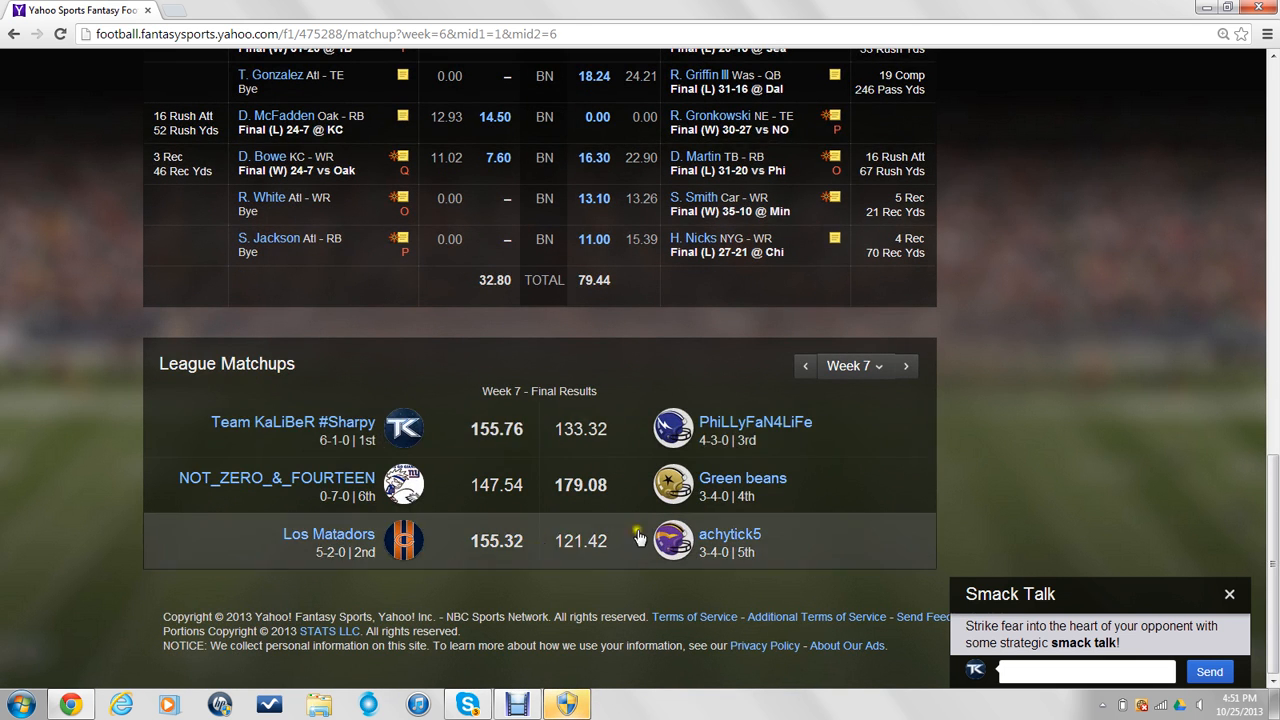
{"action": "mouse_move", "coordinate": [492, 428]}
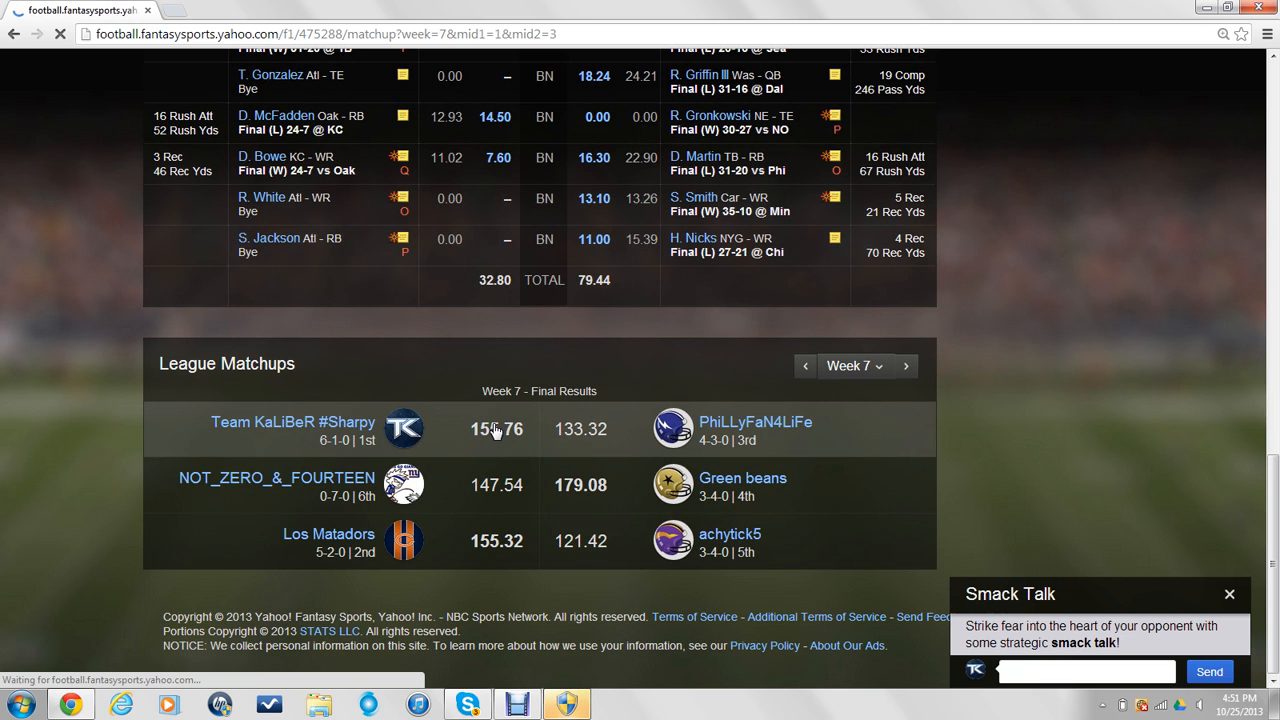
View Team KaLiBeR #Sharpy's Week 7 matchup, the 155.76–133.32 win over PhiLLyFaN4LiFe
{"action": "left_click", "coordinate": [496, 428]}
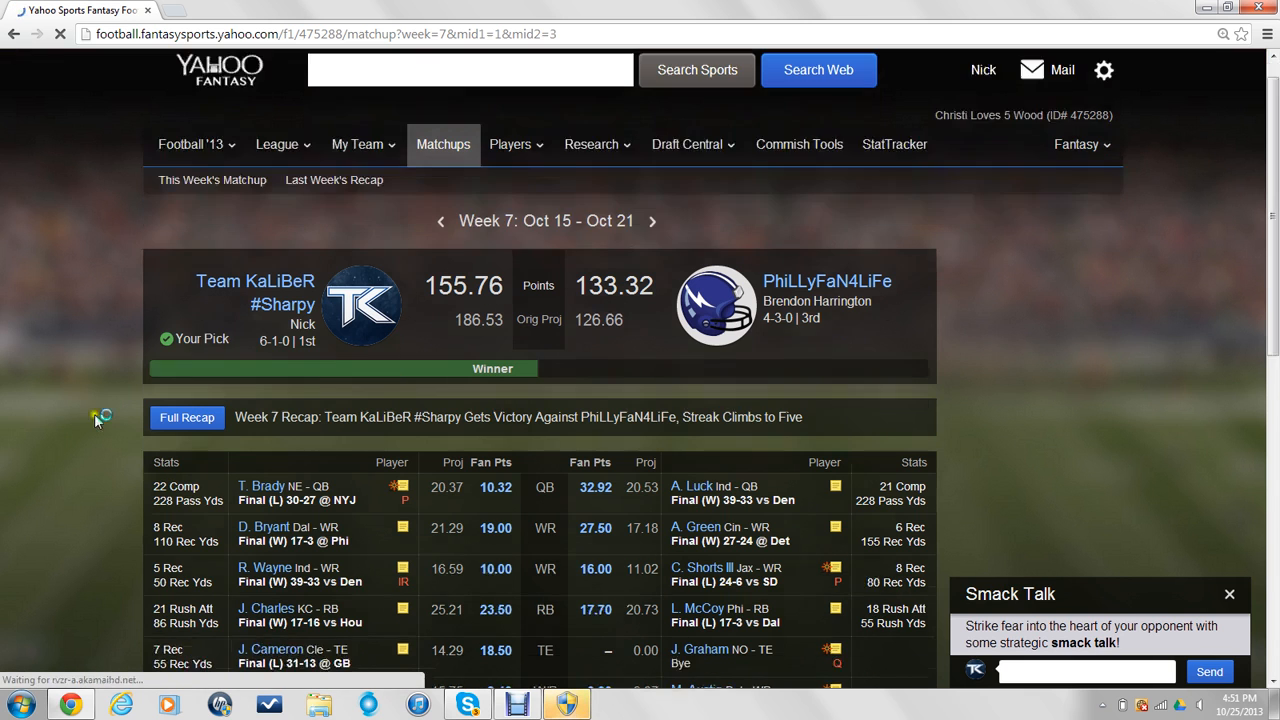
{"action": "scroll", "scroll_direction": "down", "scroll_amount": 3}
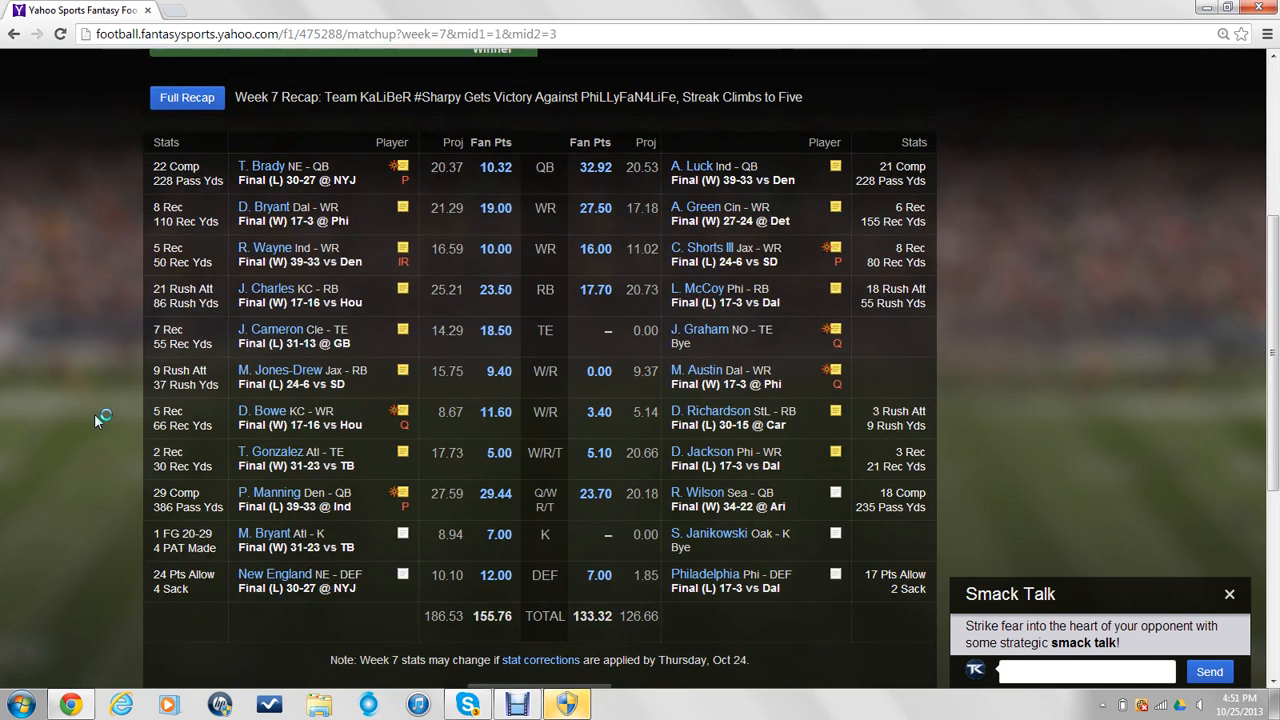
{"action": "scroll", "scroll_direction": "up", "scroll_amount": 3}
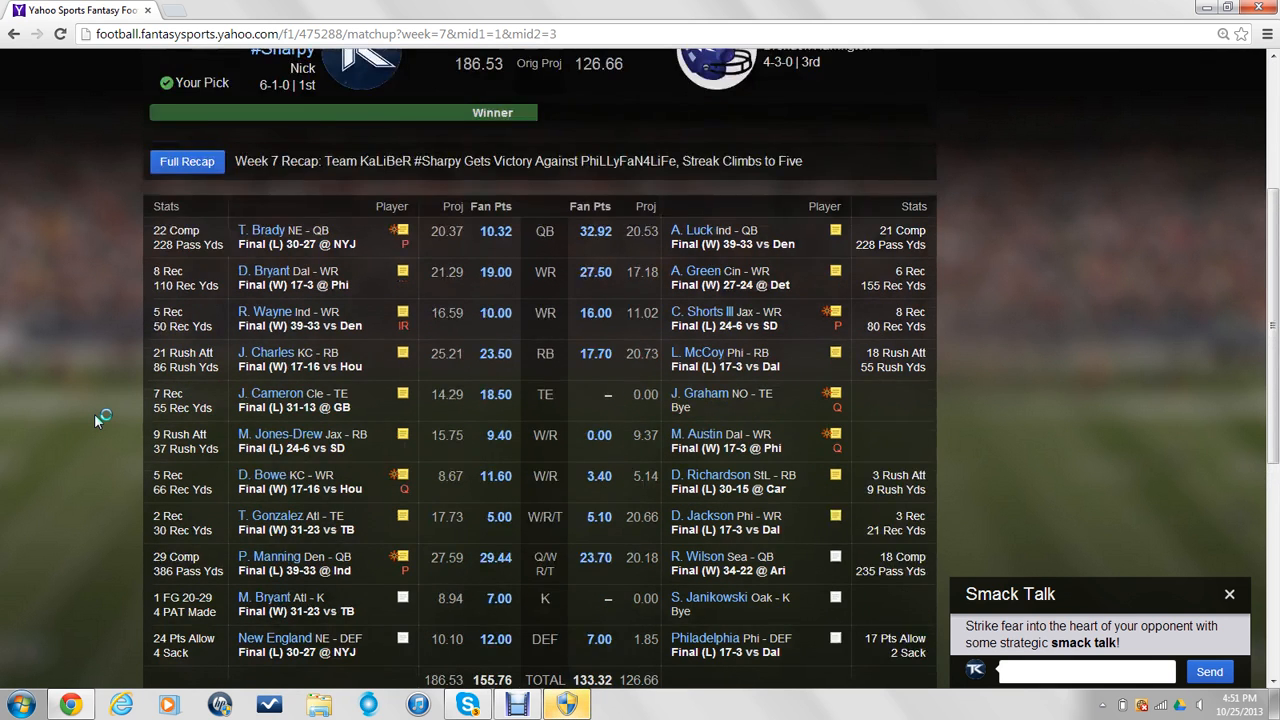
{"action": "scroll", "scroll_direction": "up", "scroll_amount": 3}
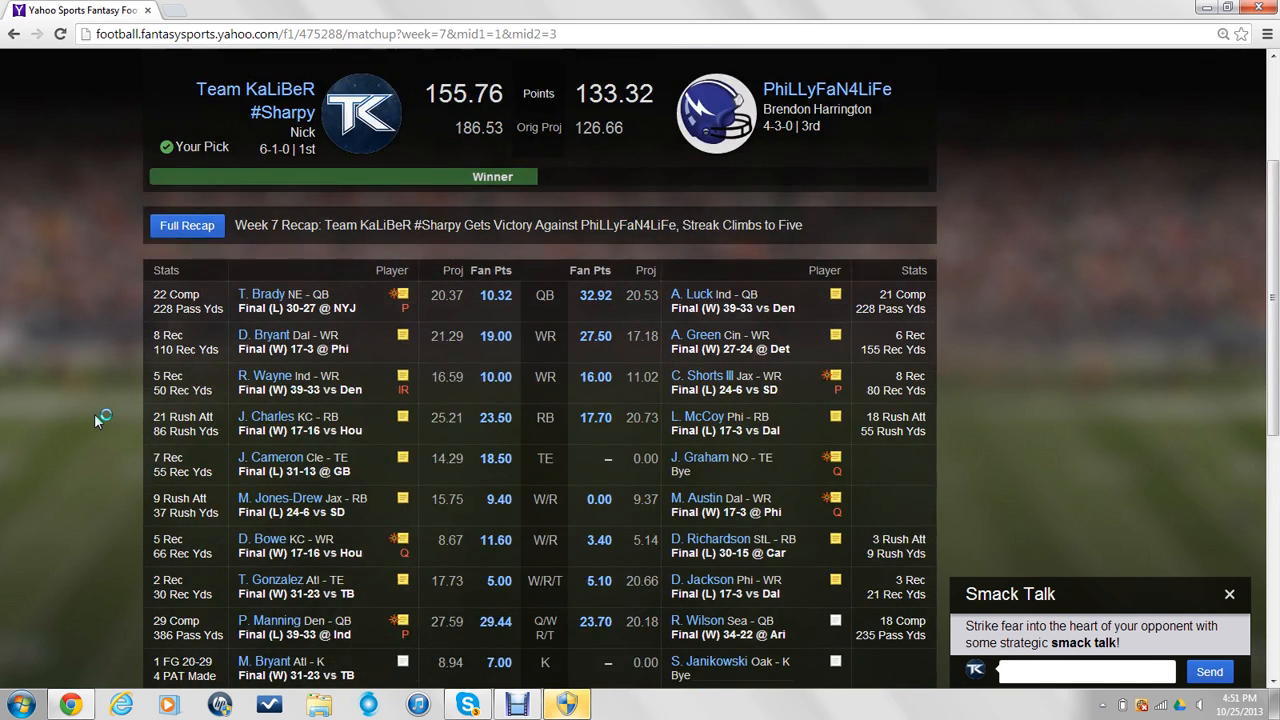
{"action": "scroll", "scroll_direction": "down", "scroll_amount": 3}
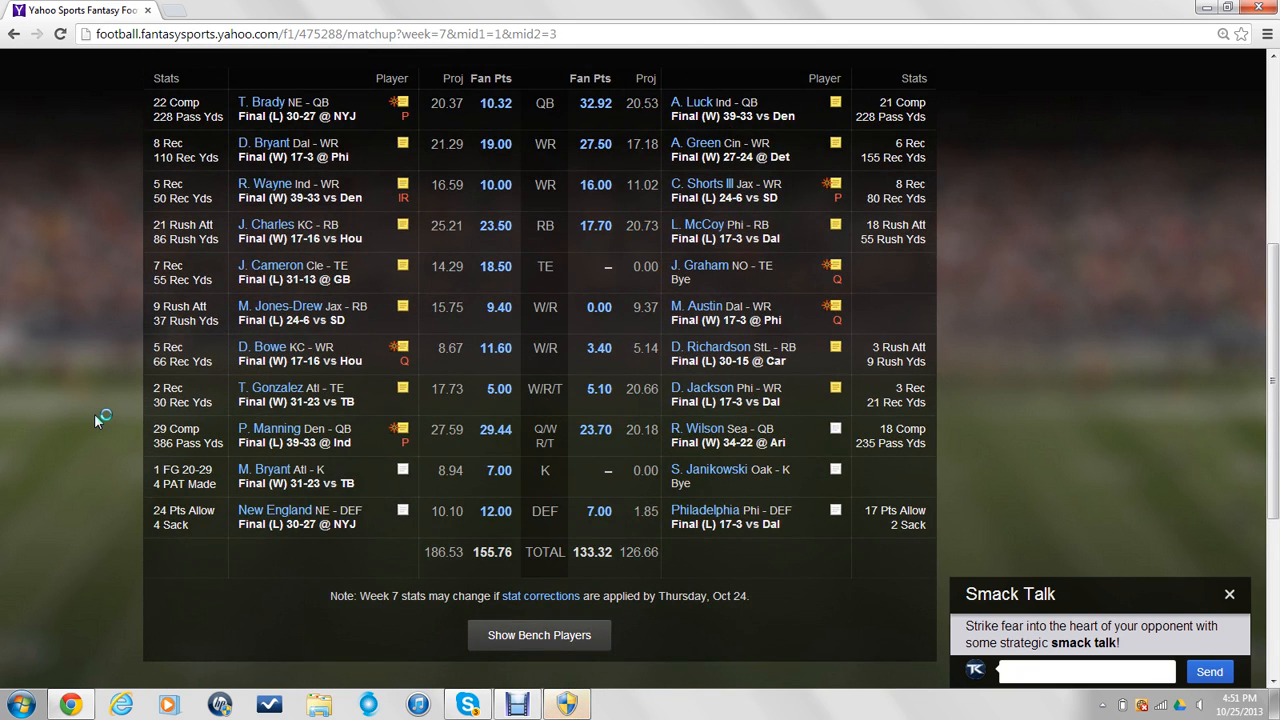
{"action": "scroll", "scroll_direction": "down", "scroll_amount": 3}
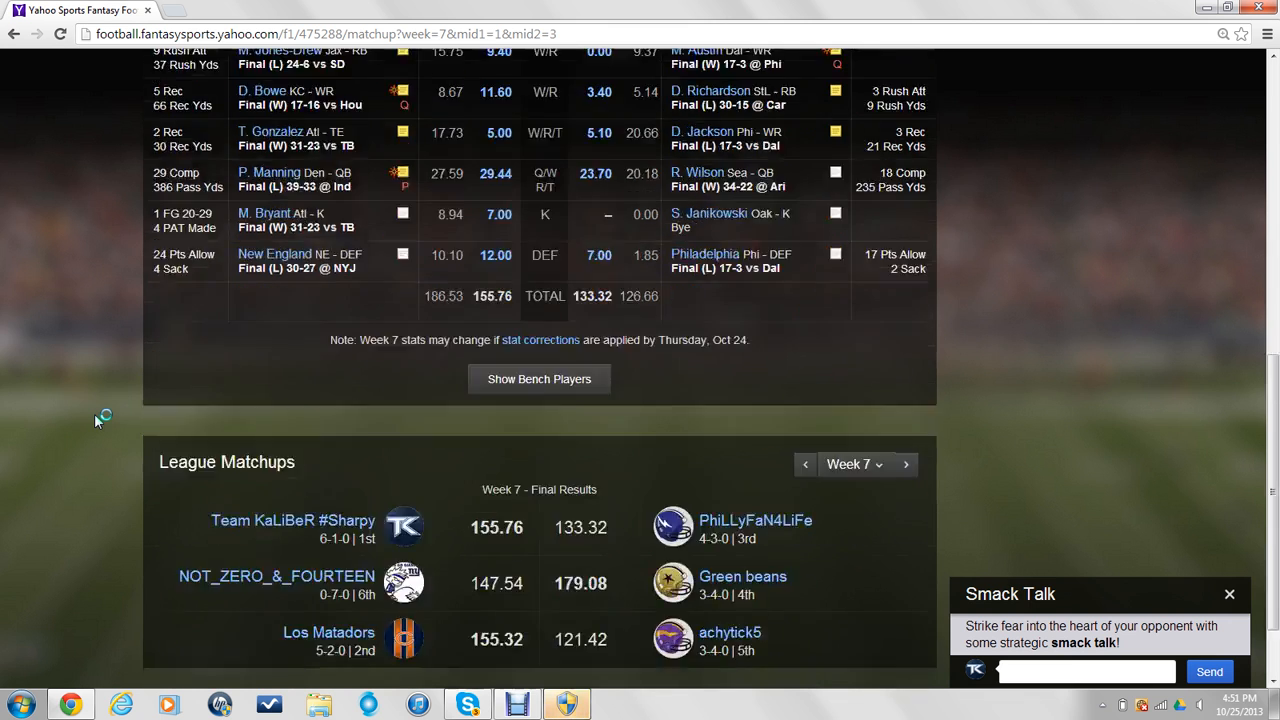
{"action": "left_click", "coordinate": [540, 378]}
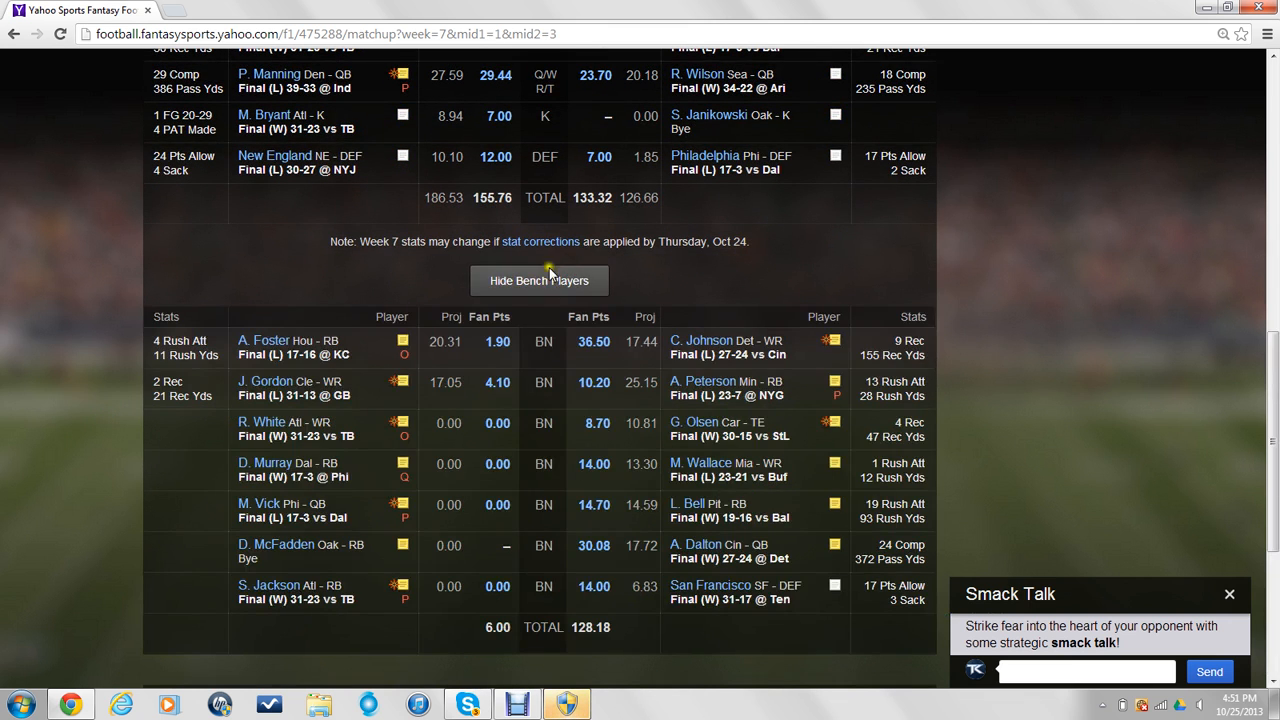
{"action": "mouse_move", "coordinate": [84, 238]}
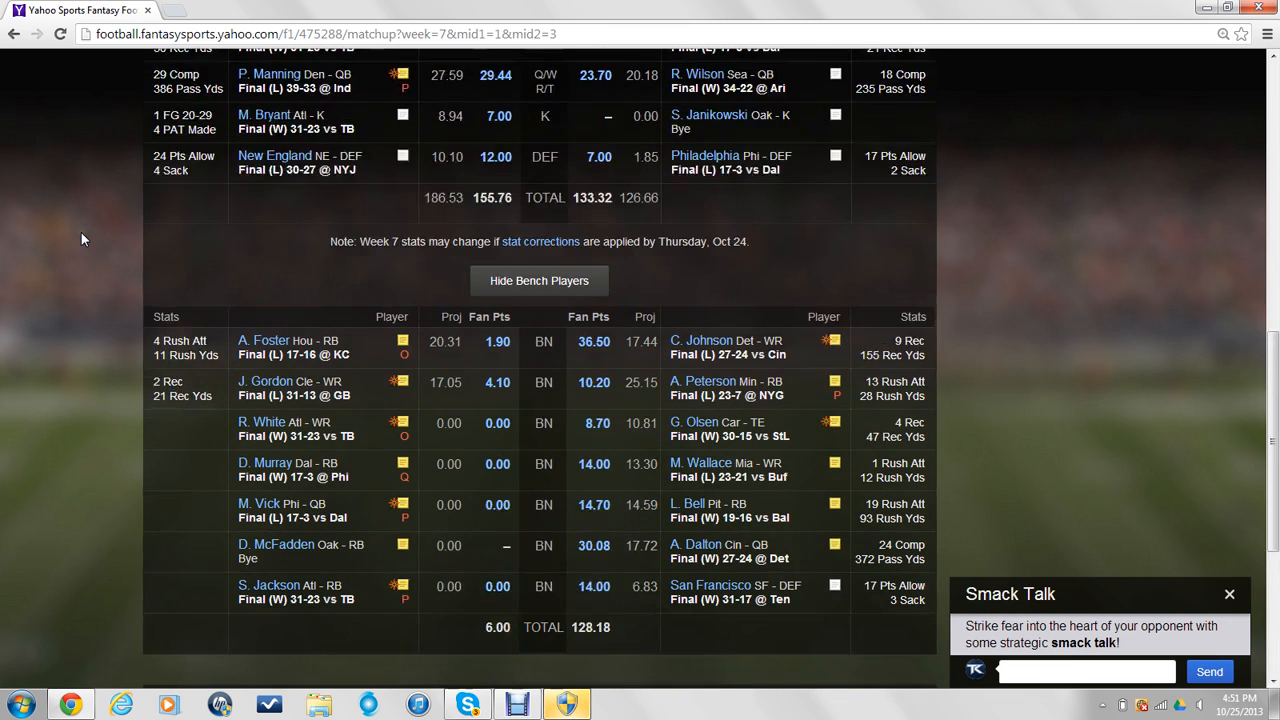
{"action": "scroll", "scroll_direction": "up", "scroll_amount": 3}
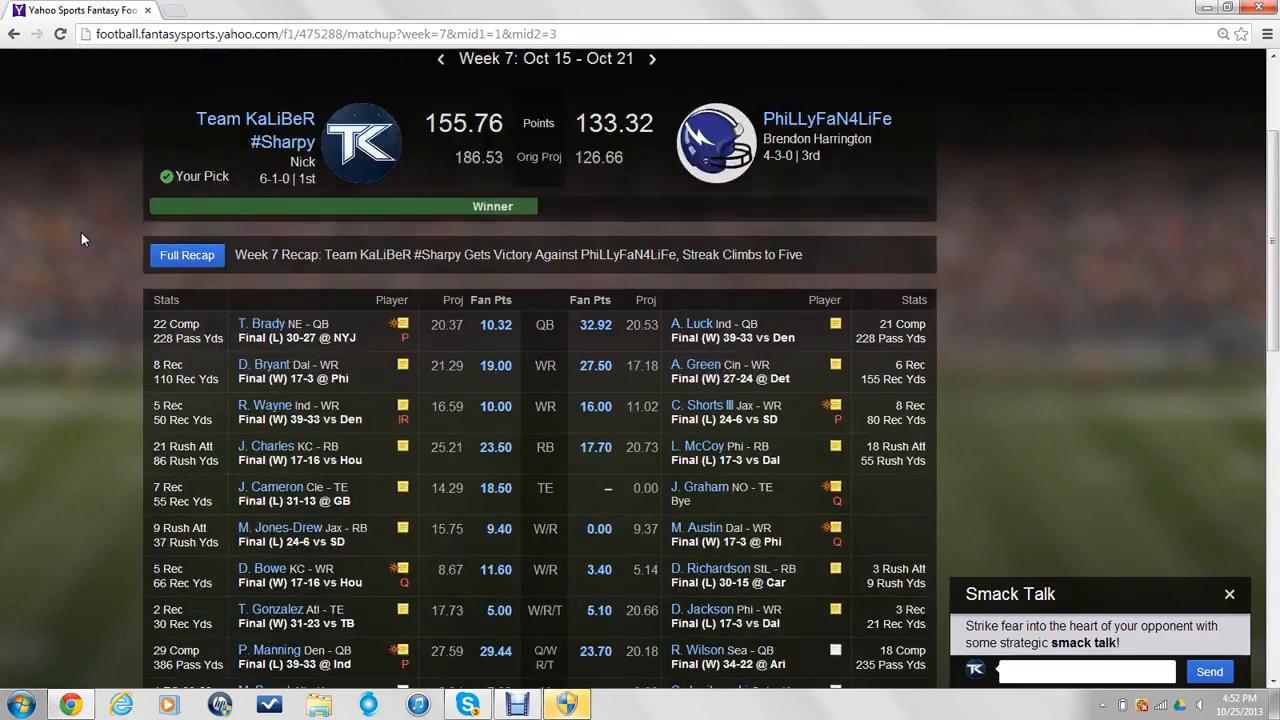
{"action": "scroll", "scroll_direction": "down", "scroll_amount": 3}
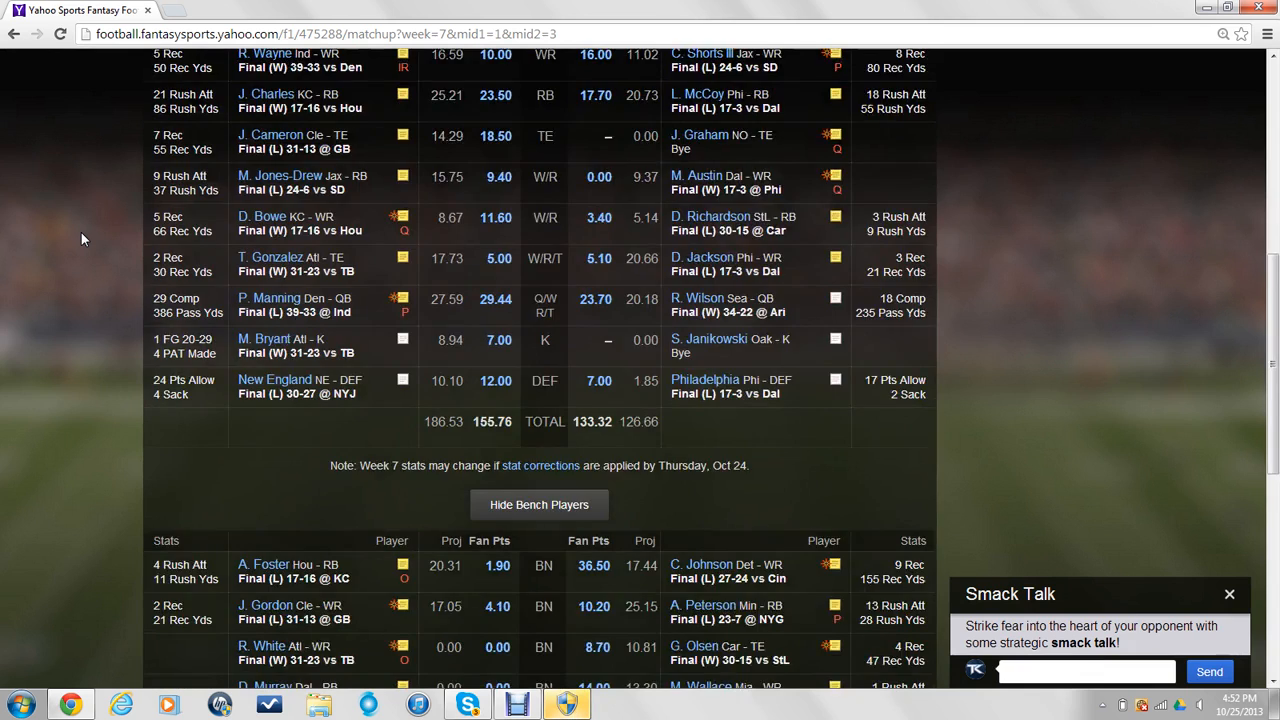
{"action": "scroll", "scroll_direction": "down", "scroll_amount": 3}
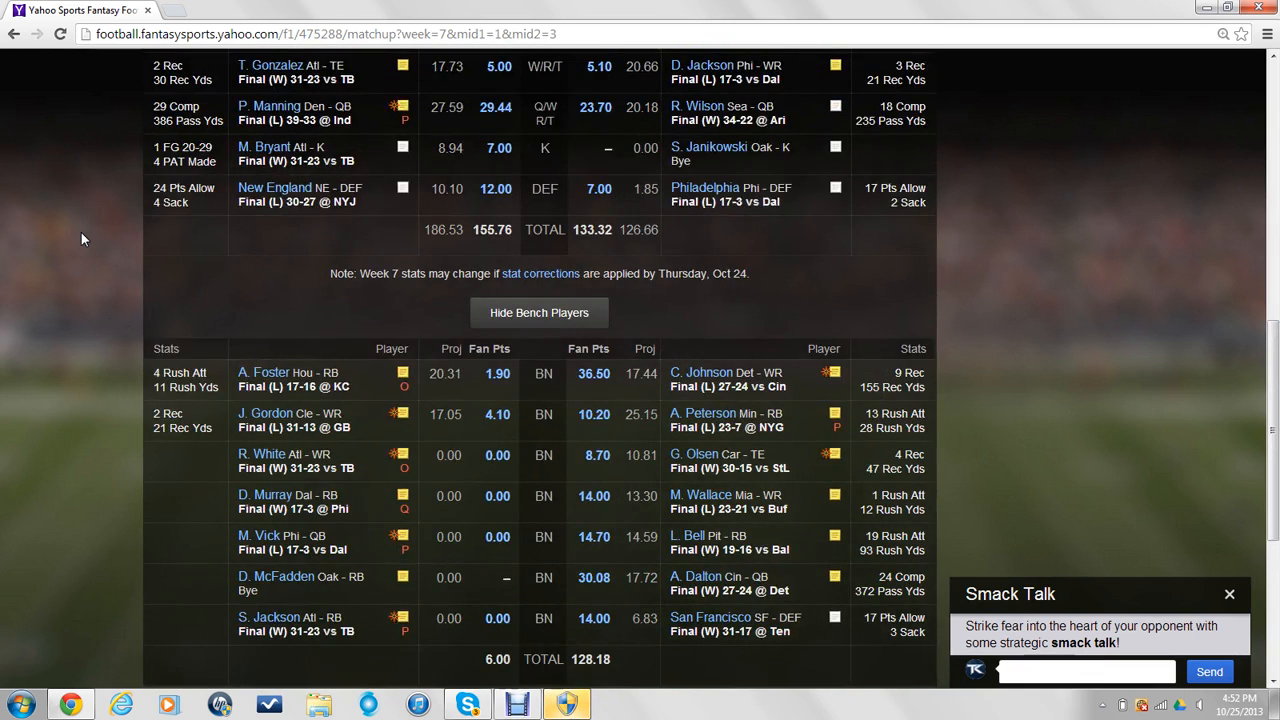
{"action": "scroll", "scroll_direction": "up", "scroll_amount": 3}
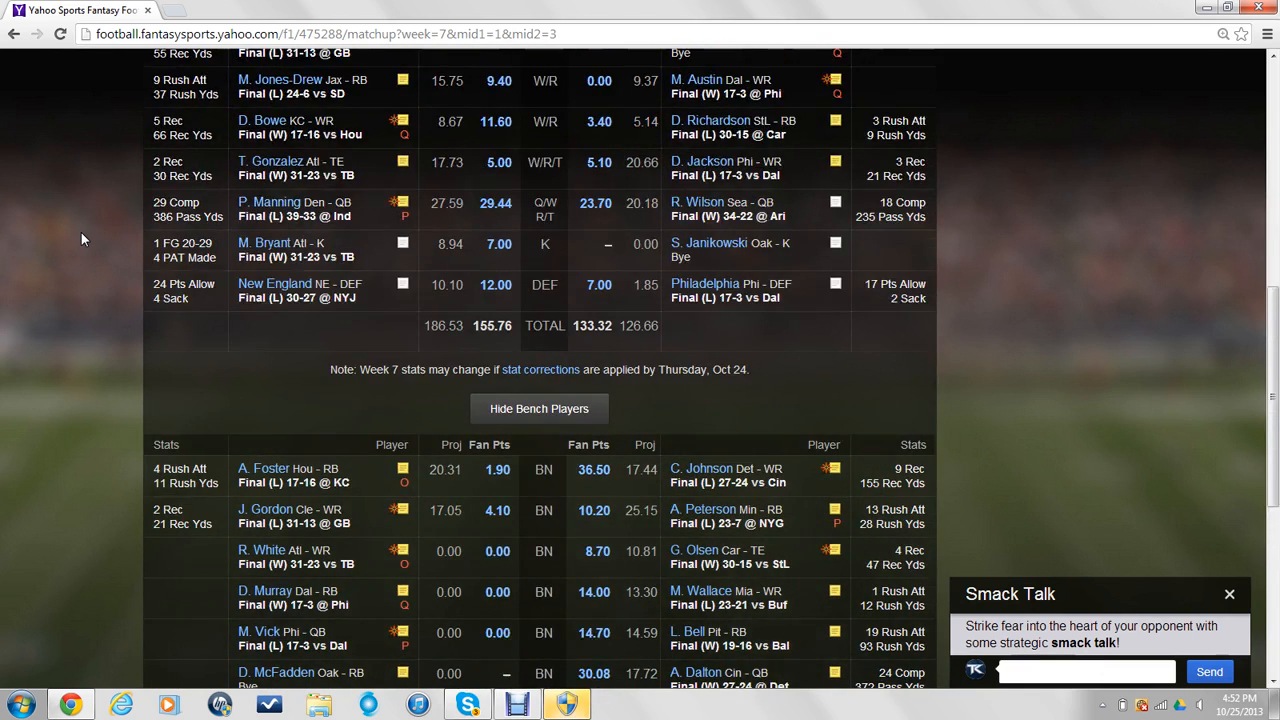
{"action": "scroll", "scroll_direction": "down", "scroll_amount": 3}
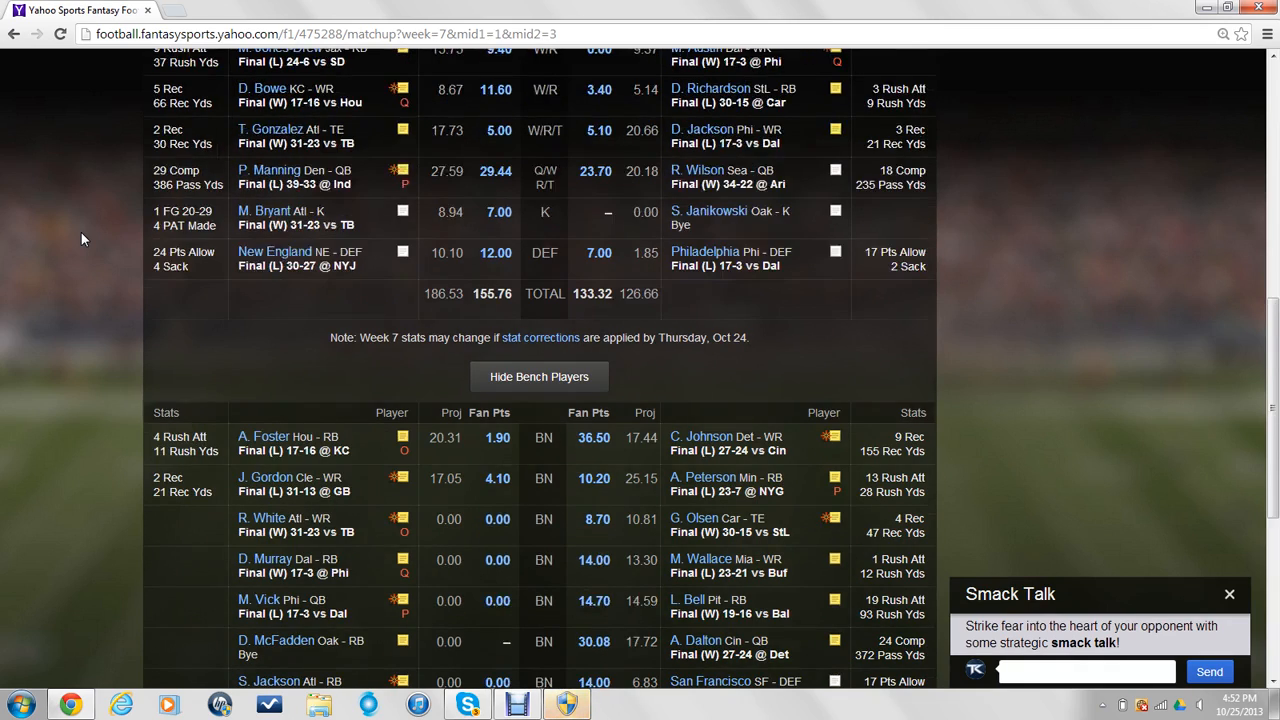
{"action": "scroll", "scroll_direction": "up", "scroll_amount": 3}
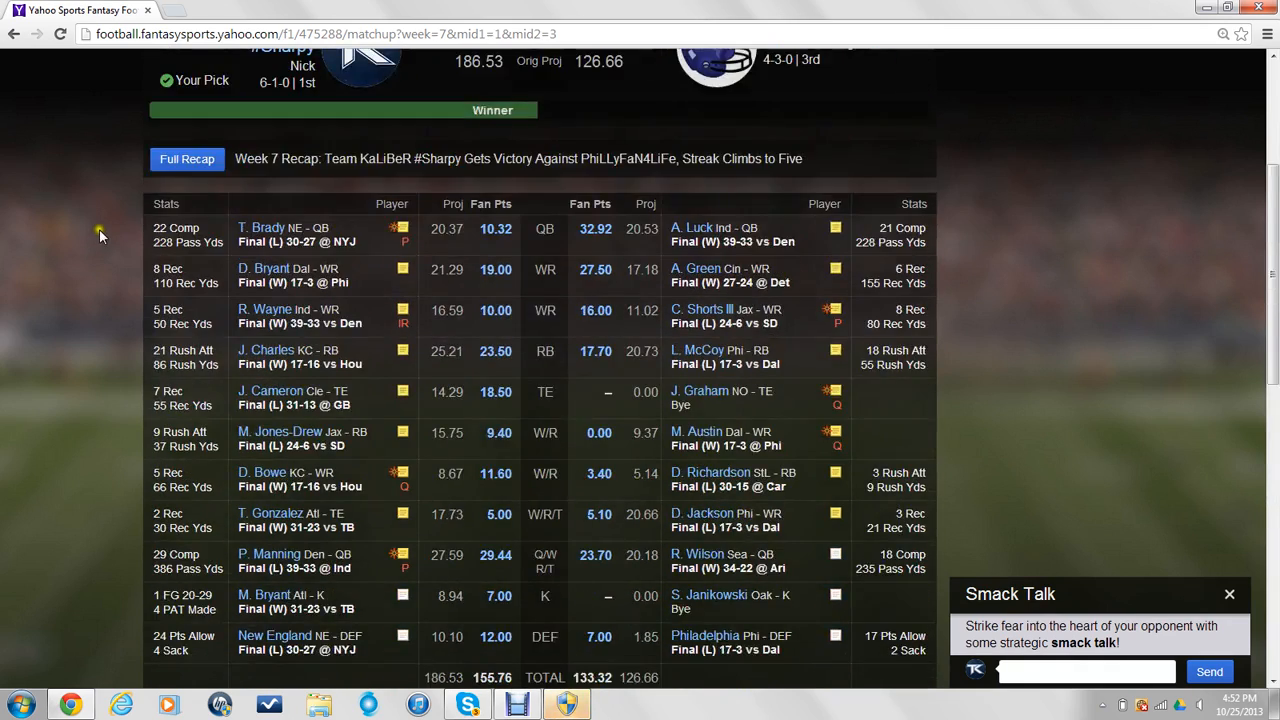
{"action": "scroll", "scroll_direction": "down", "scroll_amount": 3}
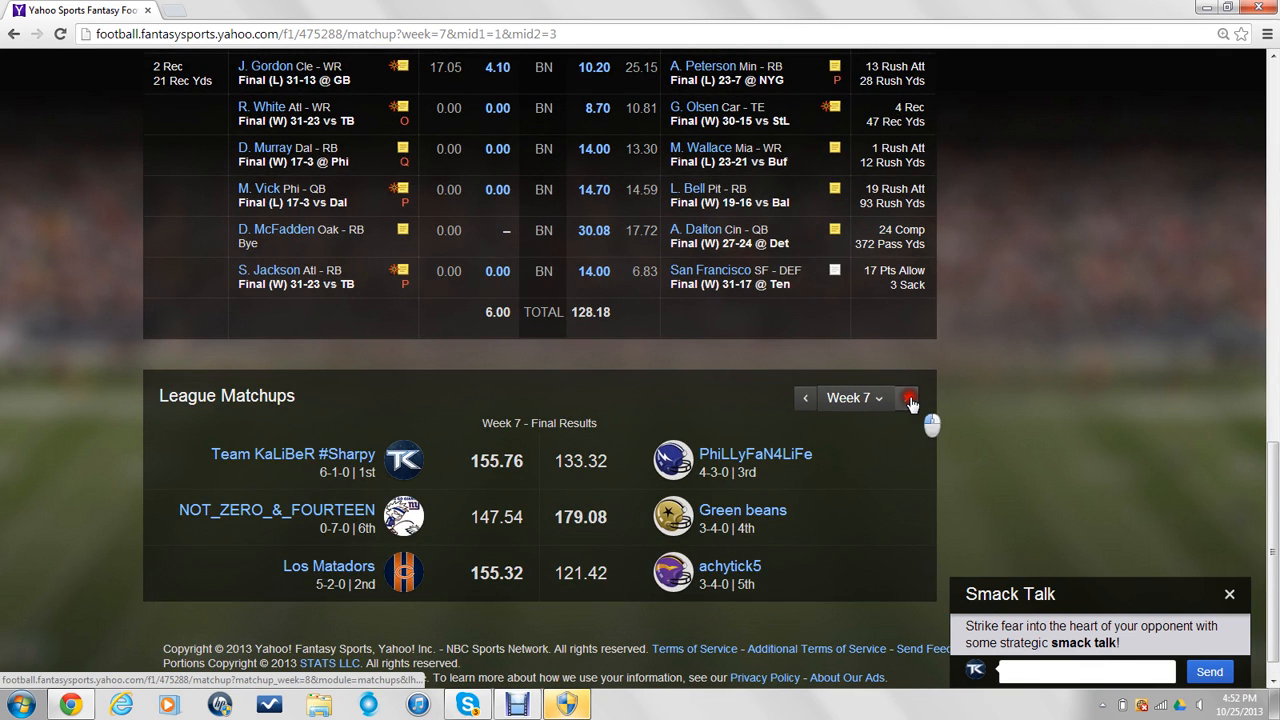
Switch League Matchups to Week 8 and bring up Team KaLiBeR #Sharpy vs Los Matadors (0.00–9.00)
{"action": "left_click", "coordinate": [908, 398]}
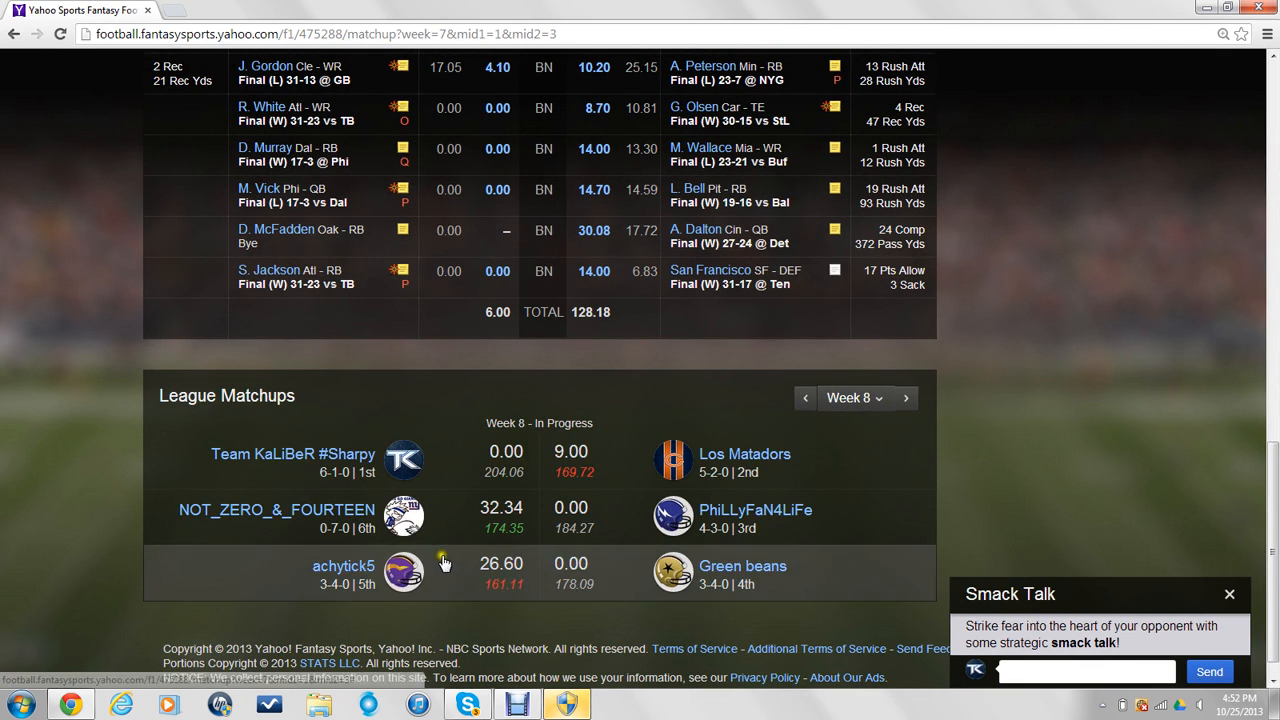
{"action": "scroll", "scroll_direction": "up", "scroll_amount": 3}
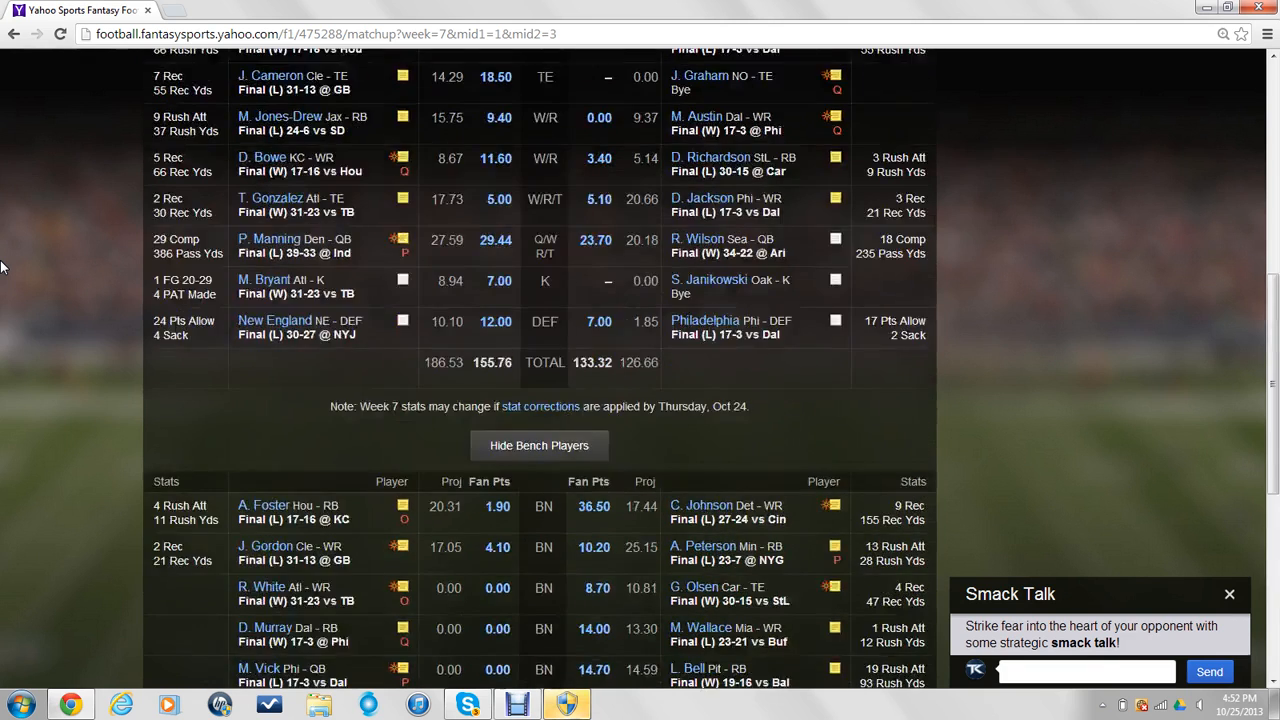
{"action": "scroll", "scroll_direction": "down", "scroll_amount": 3}
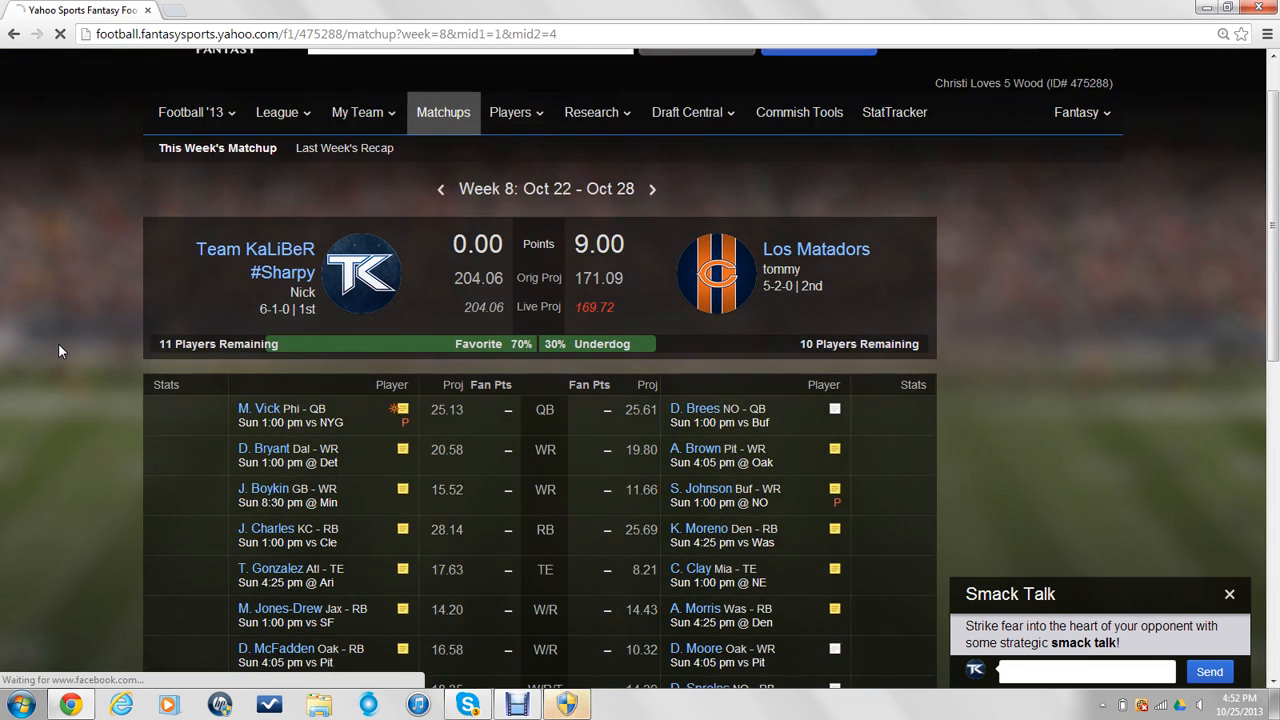
{"action": "scroll", "scroll_direction": "down", "scroll_amount": 3}
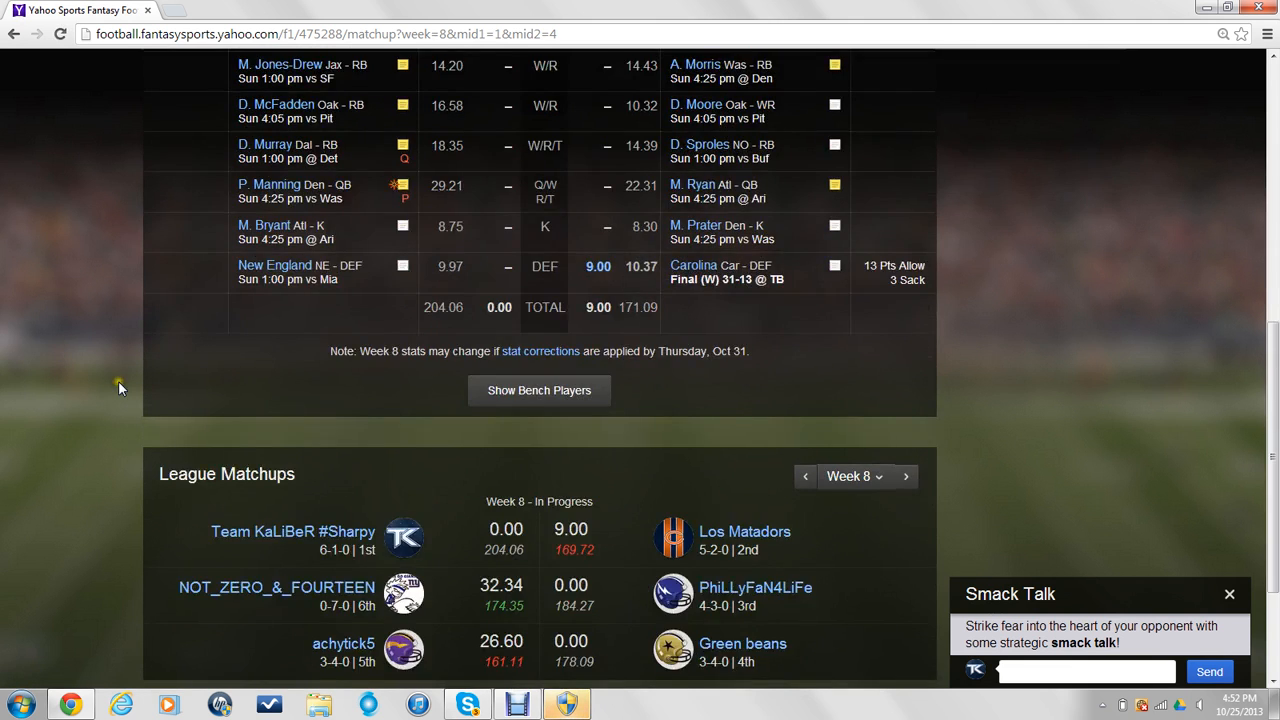
Reveal both teams' Week 8 bench players, each totaling 0.00, and review the lists
{"action": "left_click", "coordinate": [540, 390]}
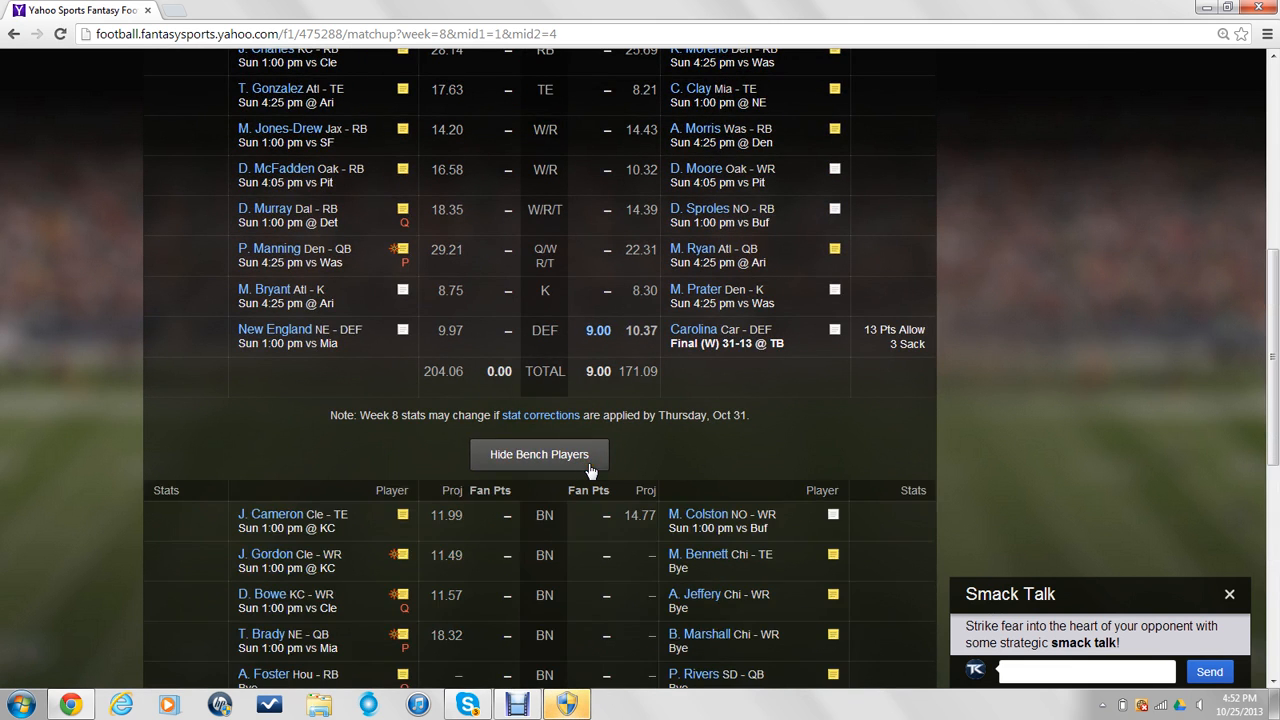
{"action": "scroll", "scroll_direction": "down", "scroll_amount": 3}
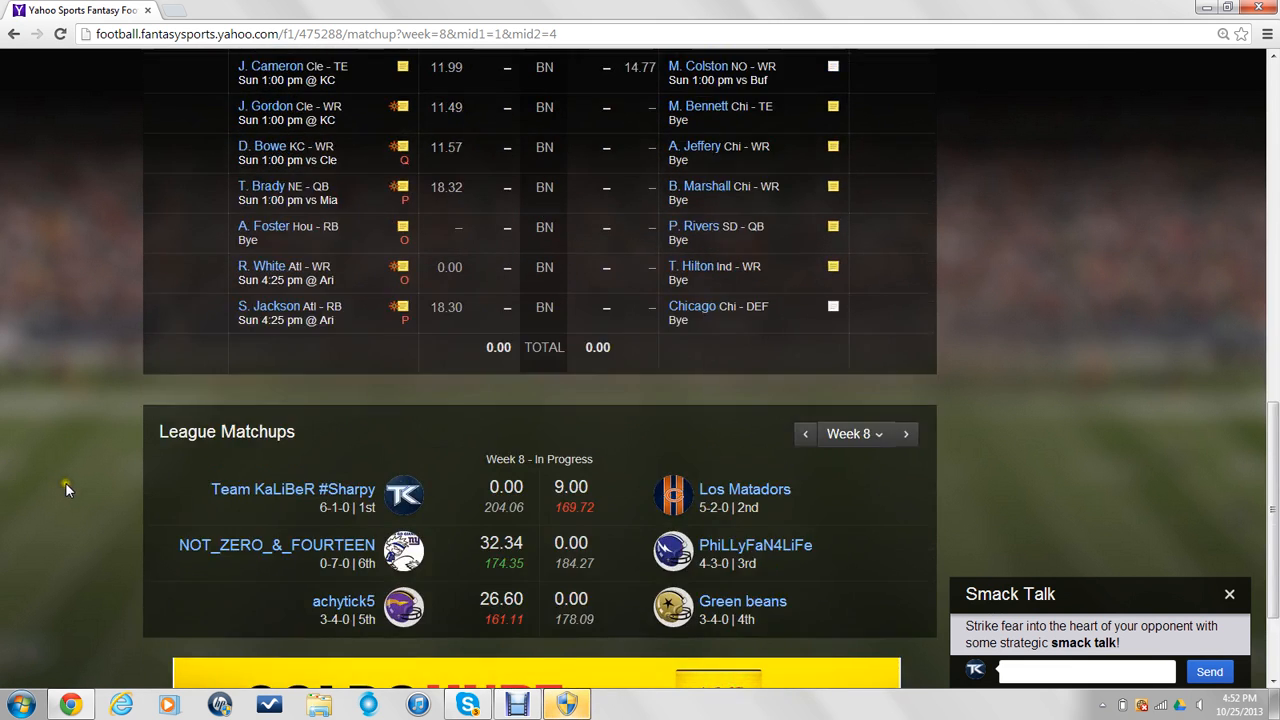
{"action": "scroll", "scroll_direction": "up", "scroll_amount": 3}
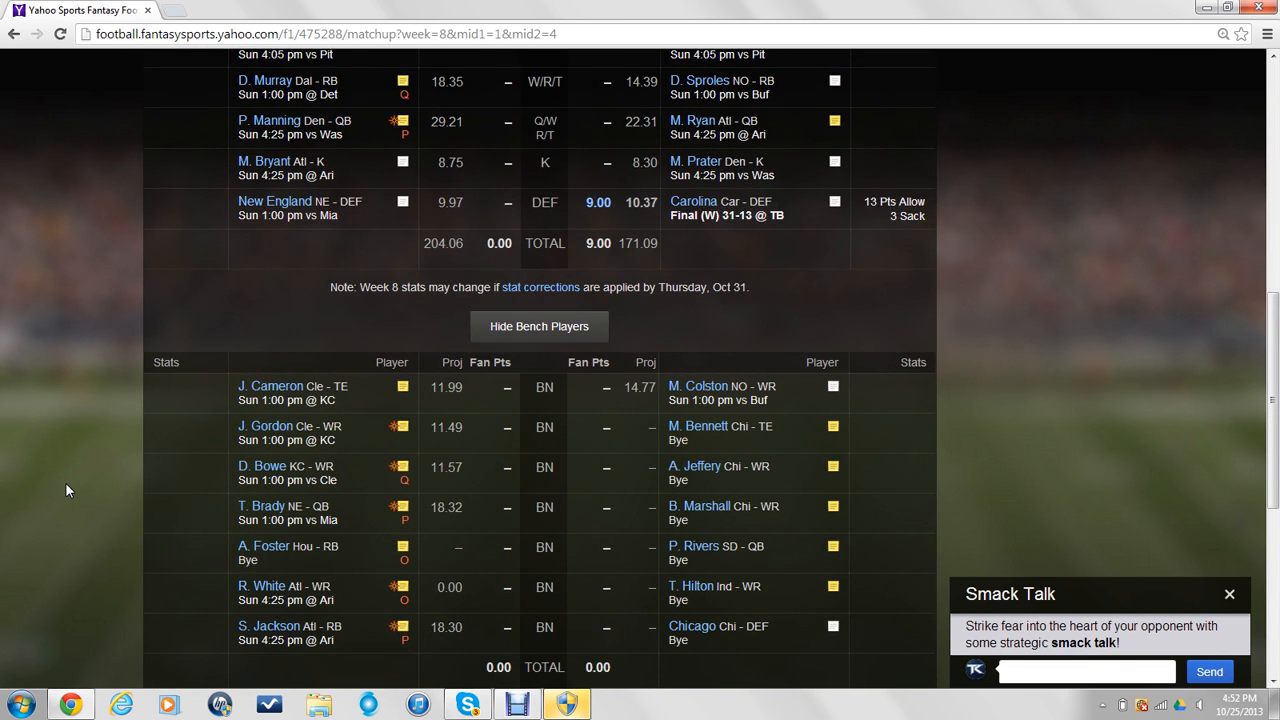
{"action": "scroll", "scroll_direction": "up", "scroll_amount": 3}
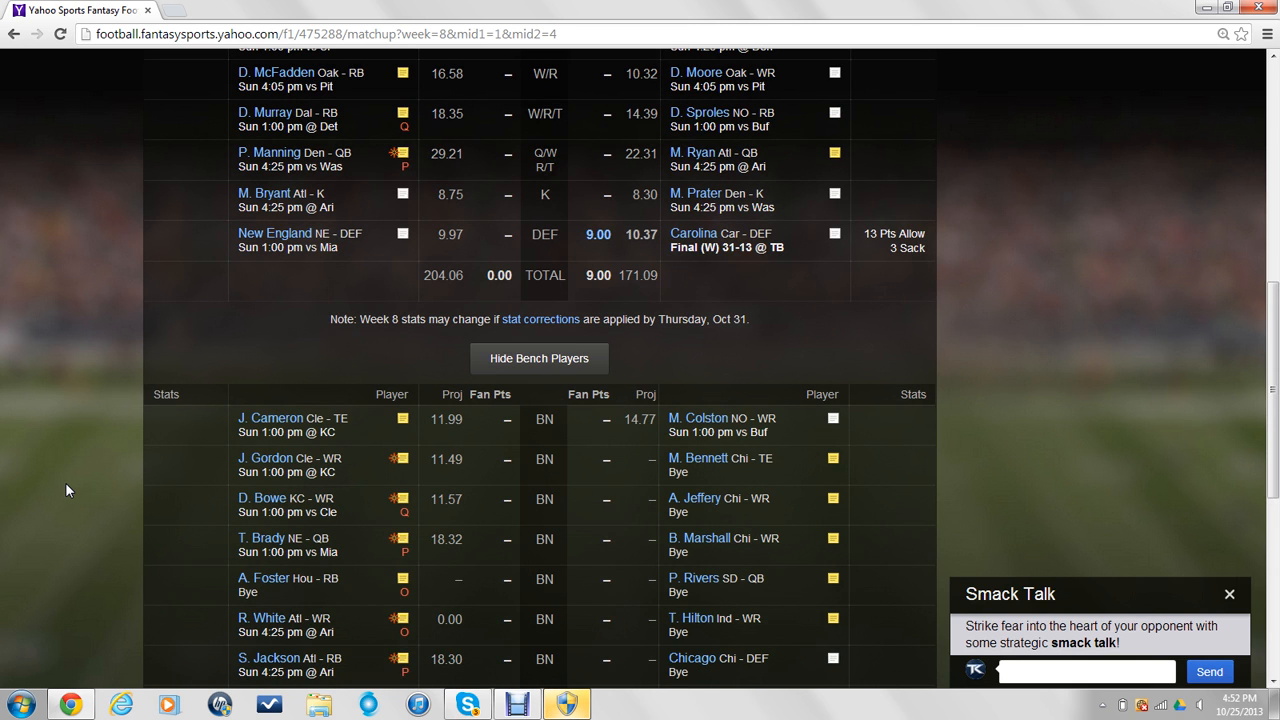
{"action": "scroll", "scroll_direction": "up", "scroll_amount": 3}
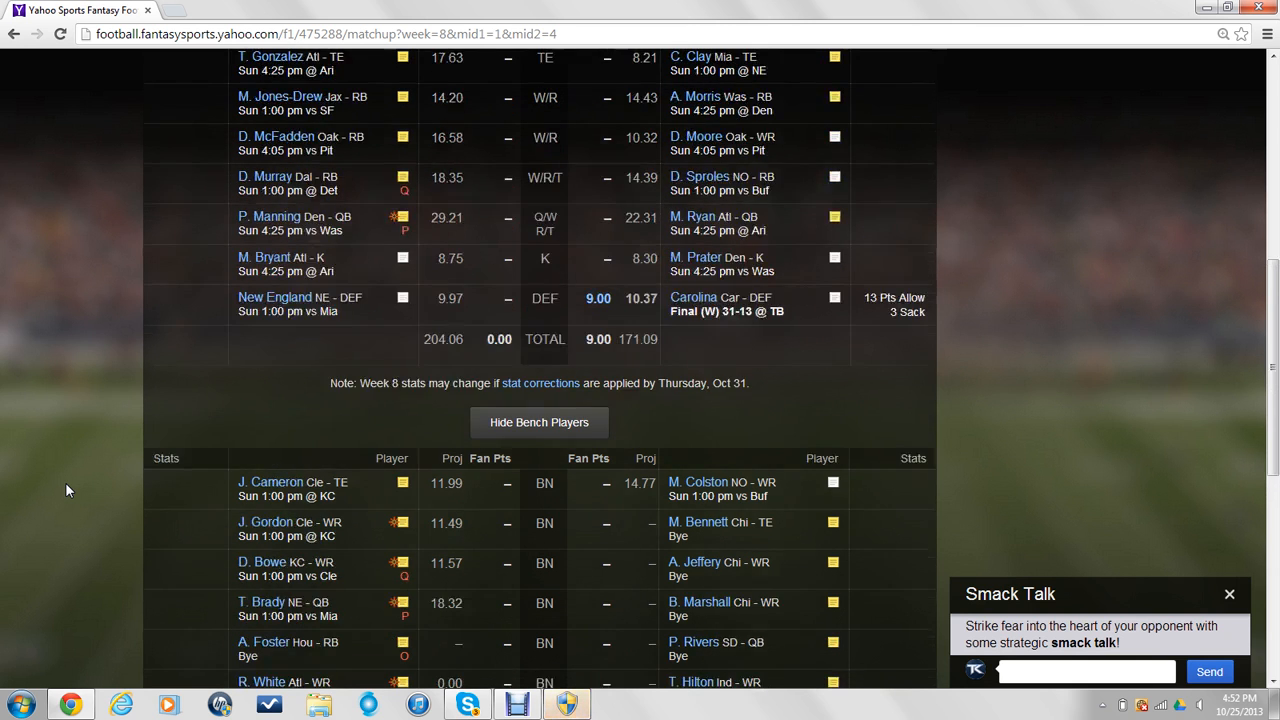
{"action": "scroll", "scroll_direction": "up", "scroll_amount": 3}
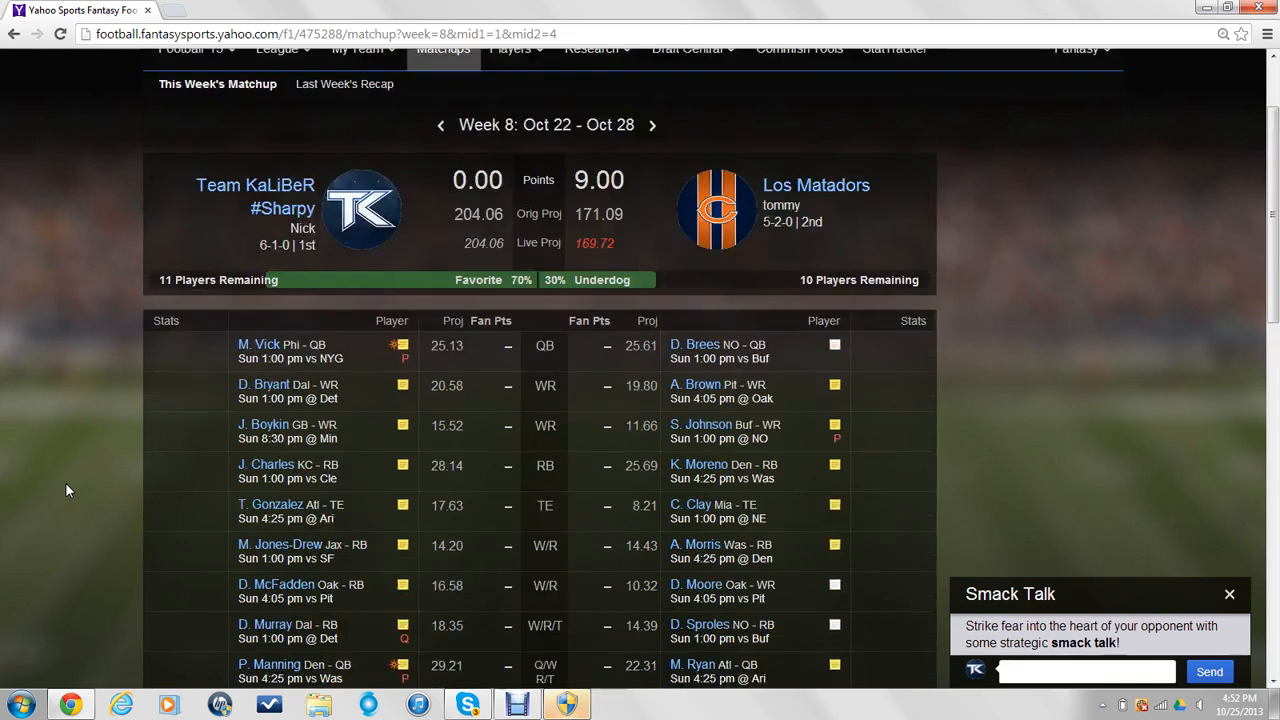
{"action": "scroll", "scroll_direction": "down", "scroll_amount": 3}
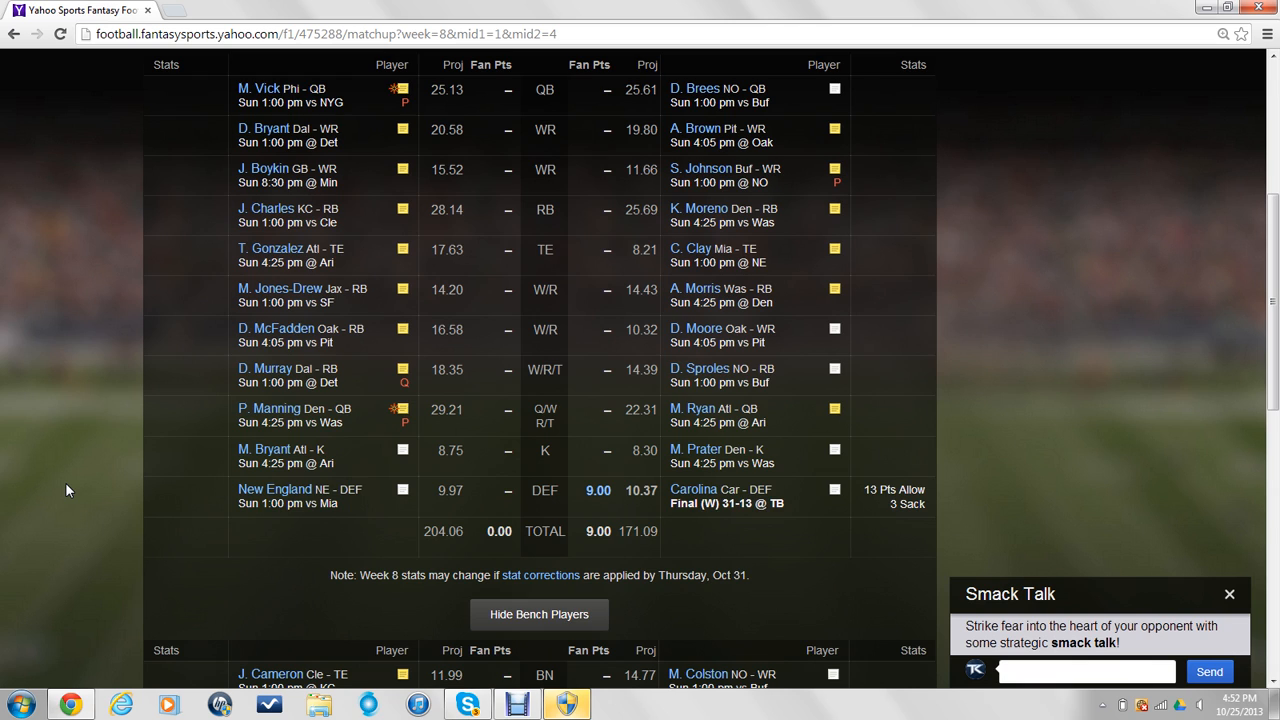
{"action": "scroll", "scroll_direction": "down", "scroll_amount": 3}
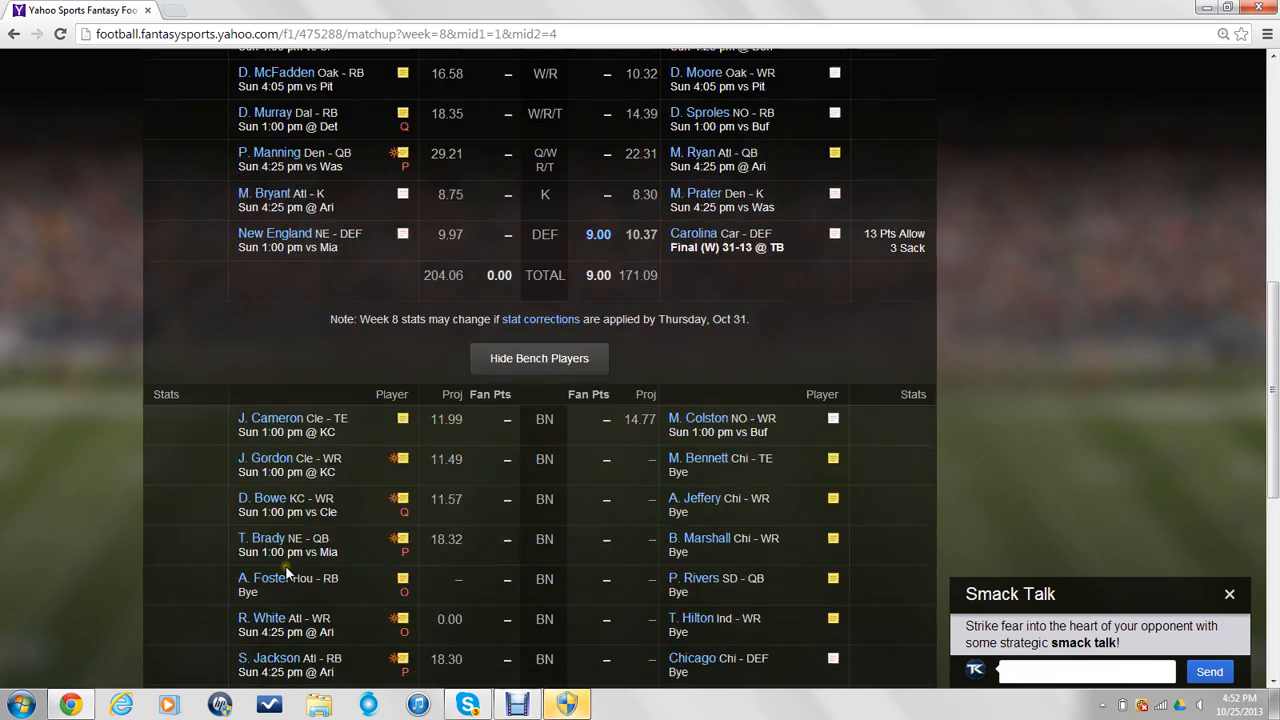
{"action": "scroll", "scroll_direction": "down", "scroll_amount": 3}
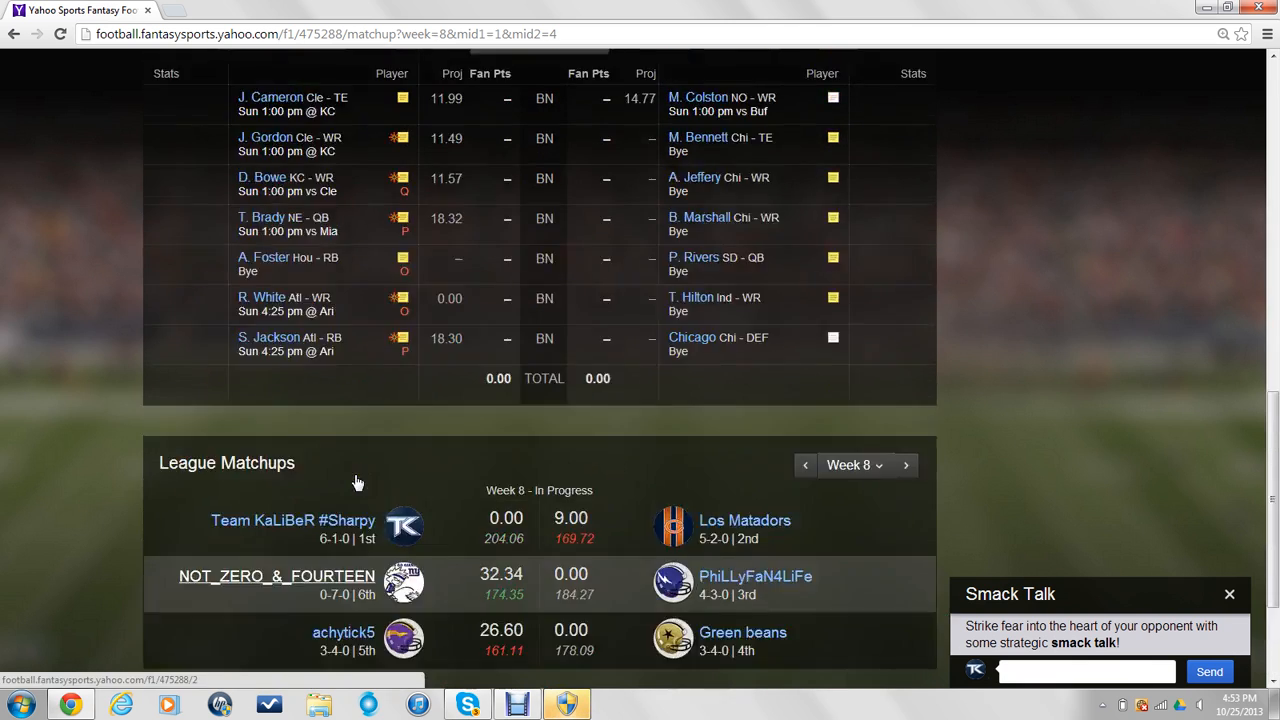
{"action": "scroll", "scroll_direction": "up", "scroll_amount": 3}
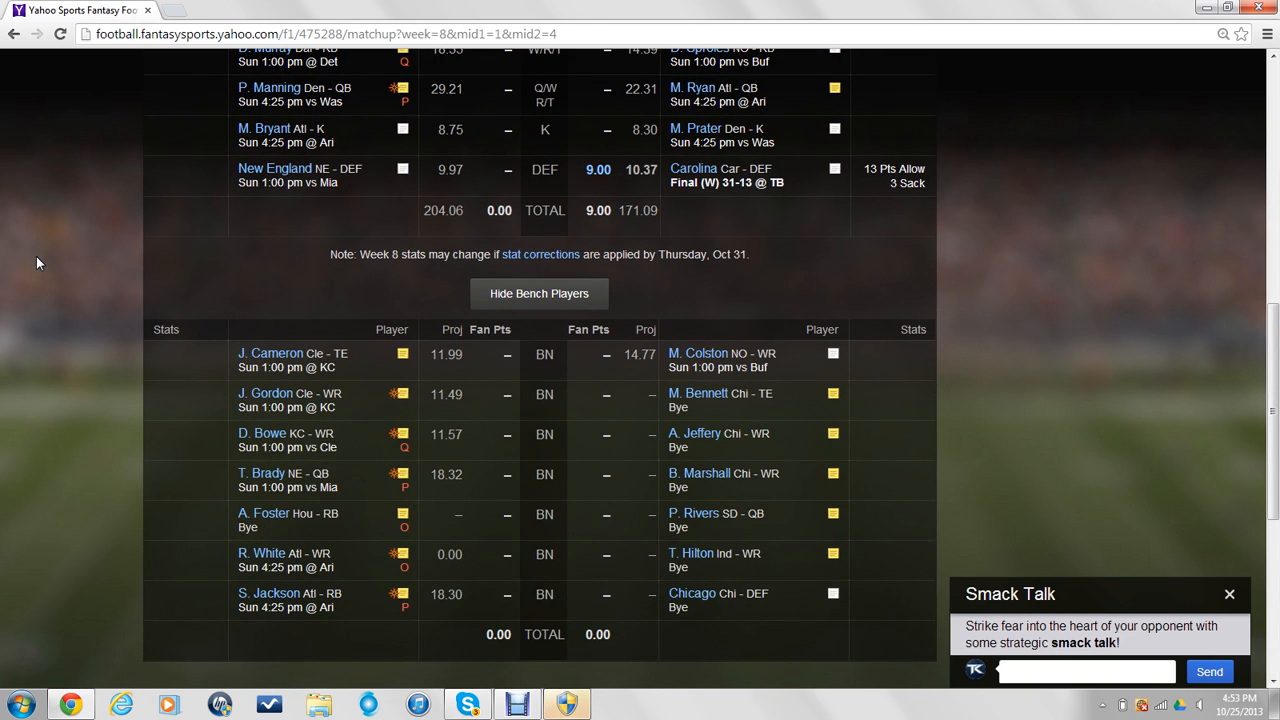
{"action": "mouse_move", "coordinate": [518, 670]}
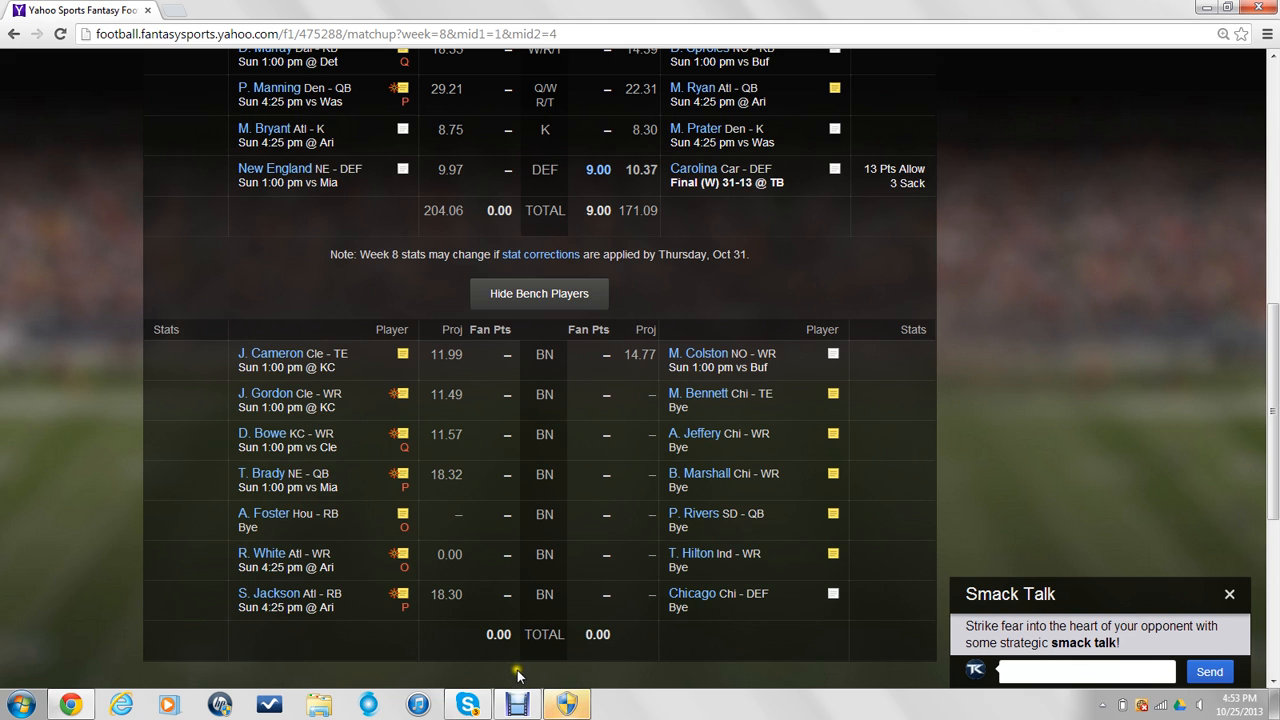